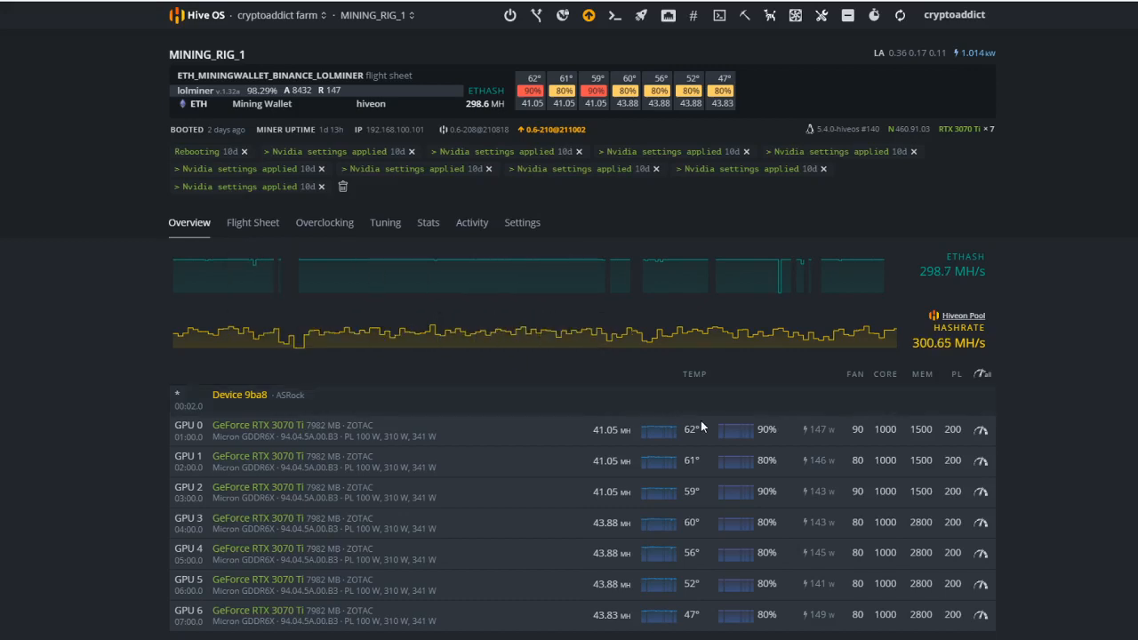
mouse_move(1124, 452)
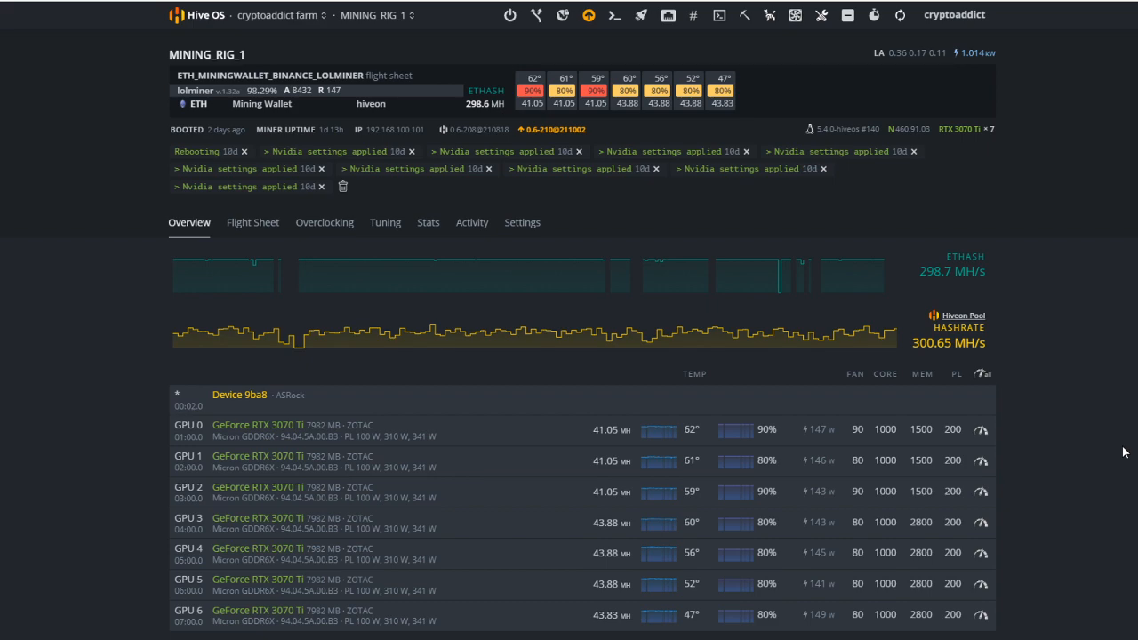
- Scroll through MINING_RIG_1's page to review its GPU list and stats
scroll("down", 3)
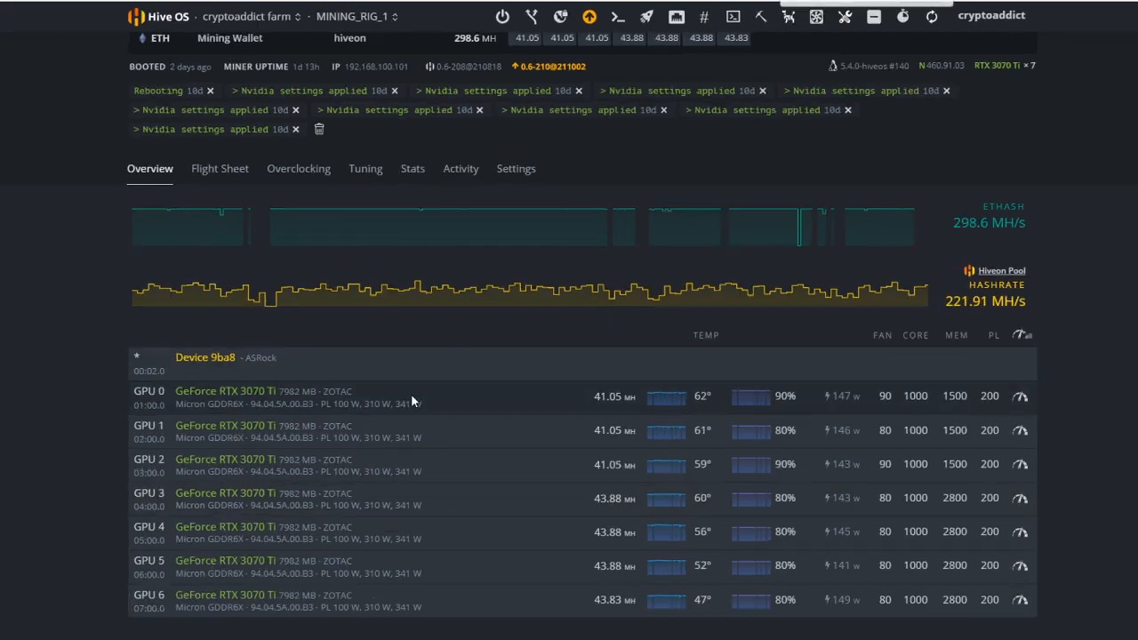
scroll("down", 3)
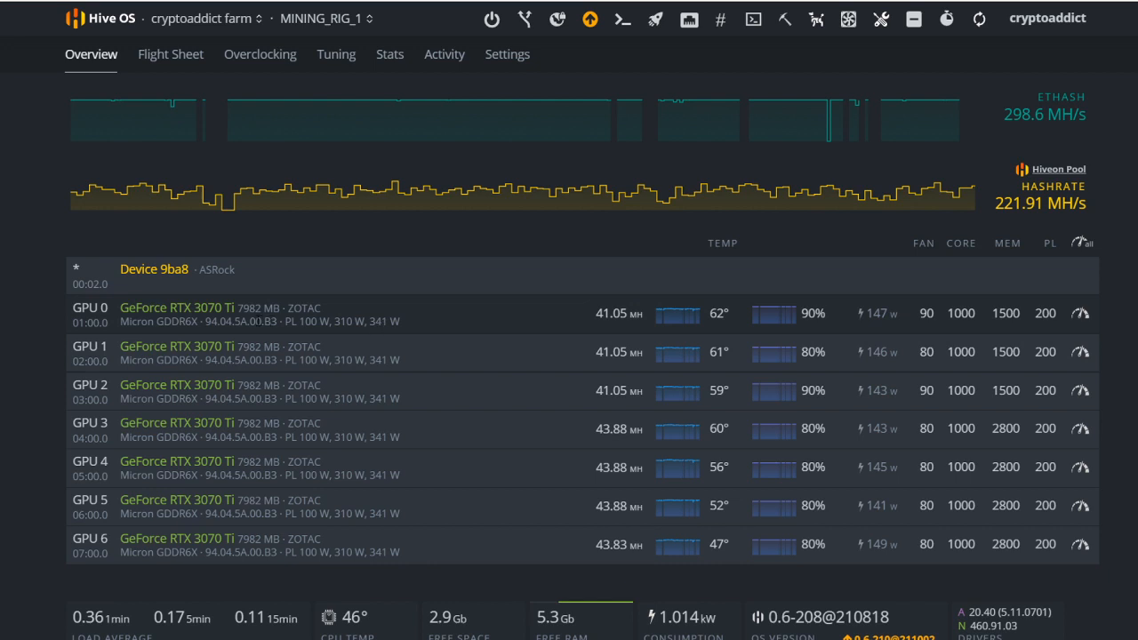
mouse_move(114, 316)
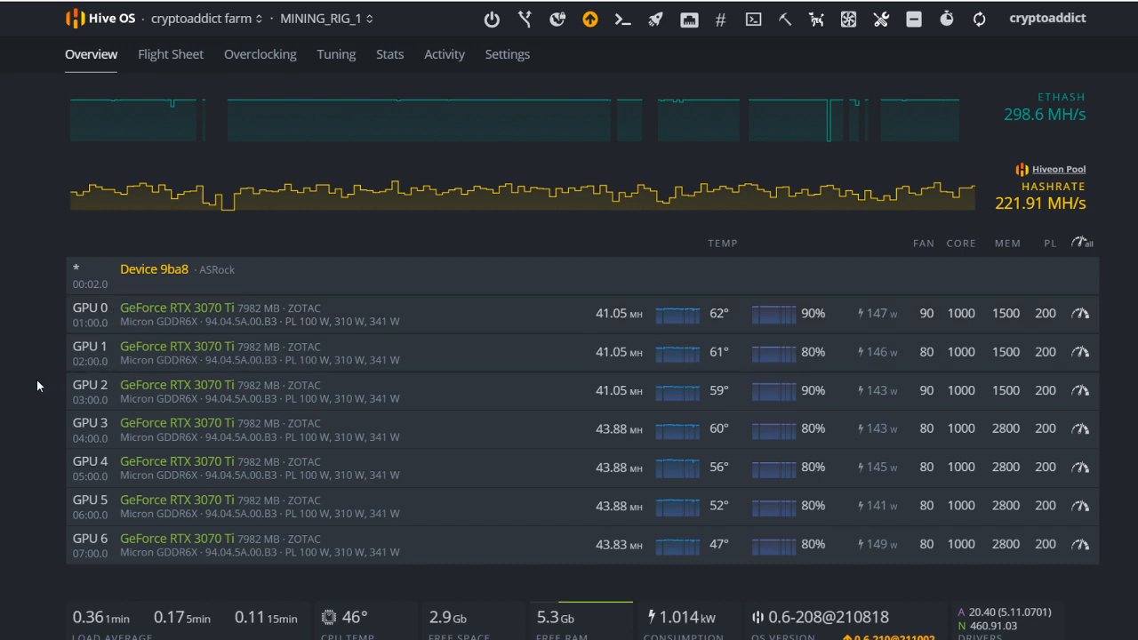
mouse_move(121, 312)
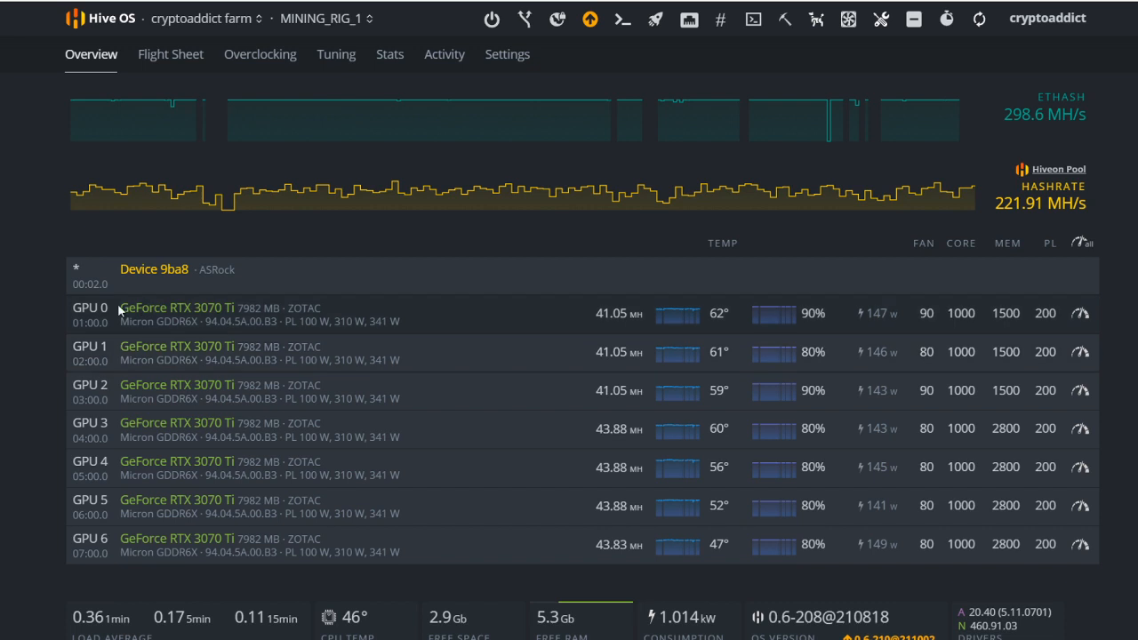
double_click(177, 308)
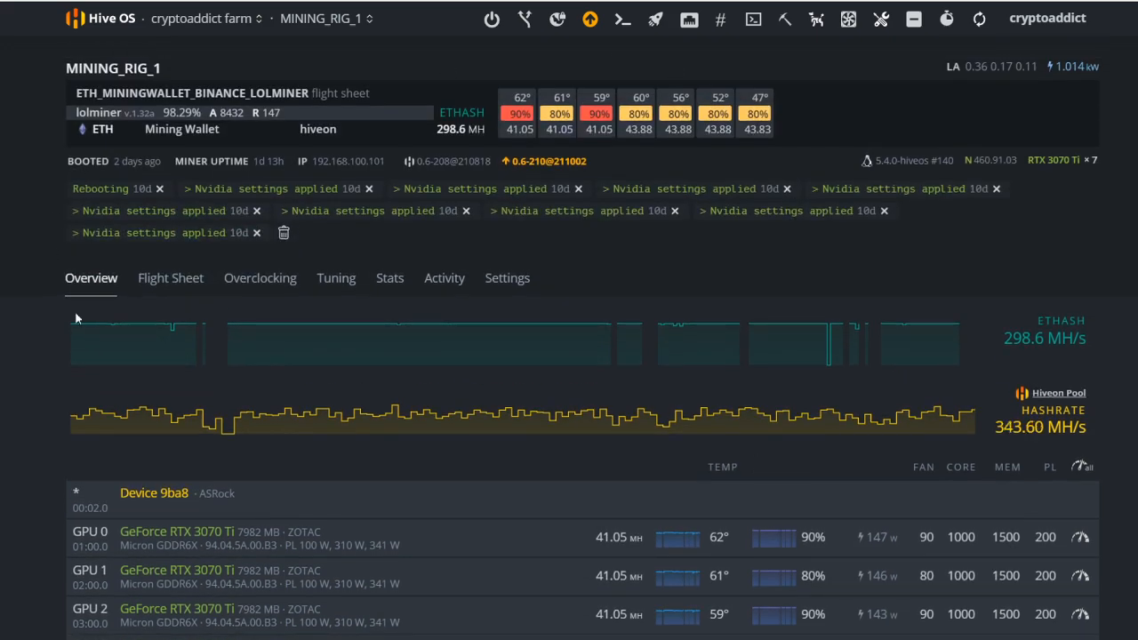
scroll("down", 3)
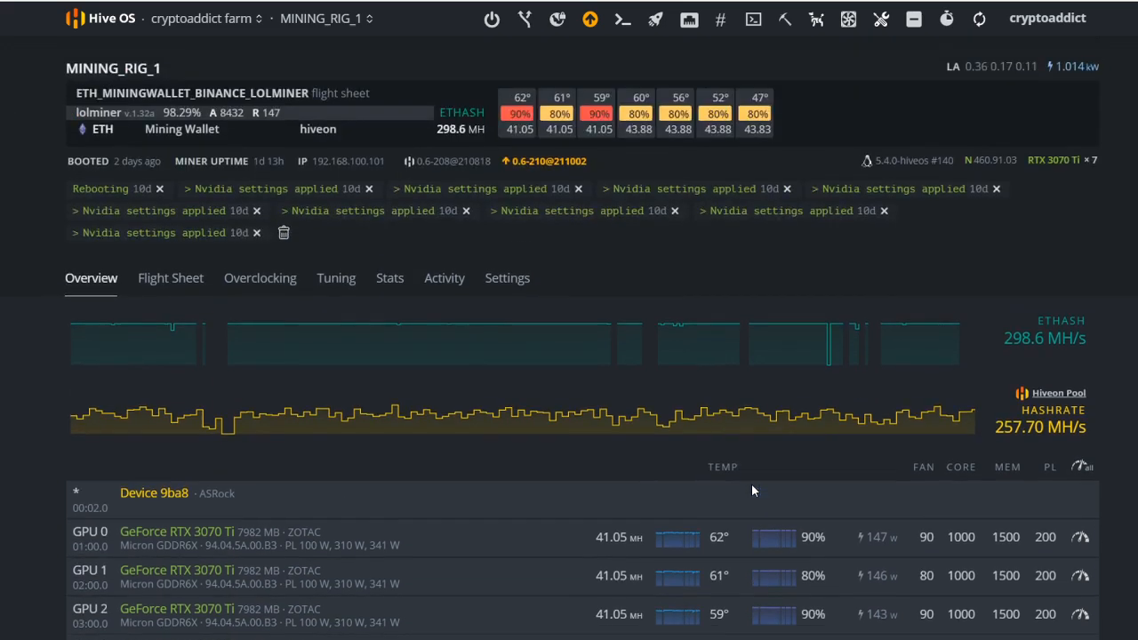
scroll("down", 3)
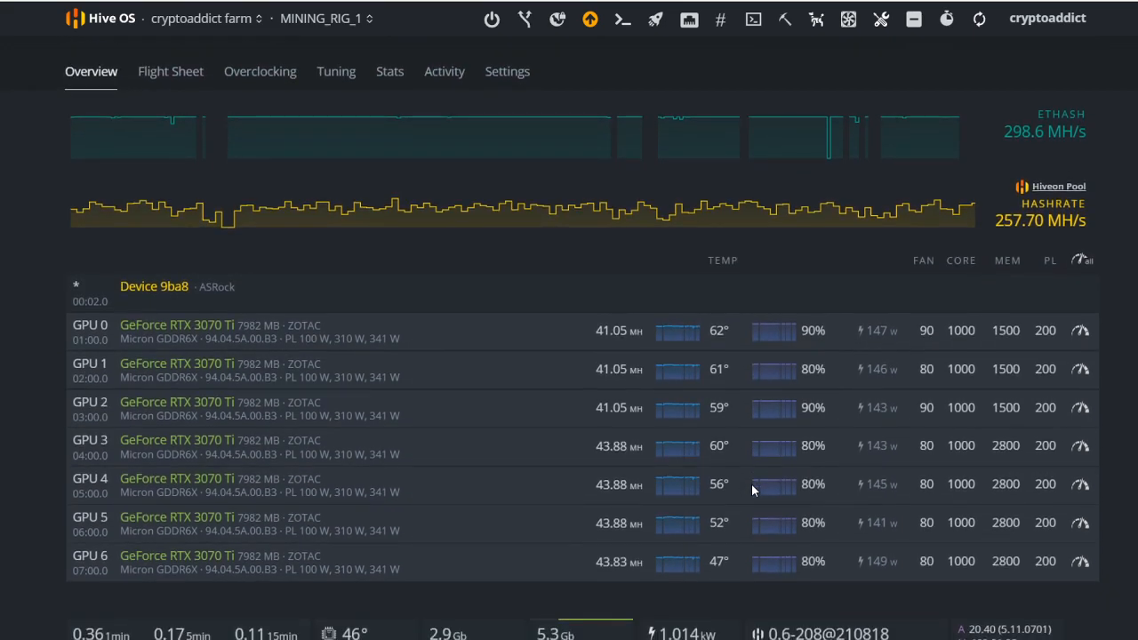
mouse_move(779, 368)
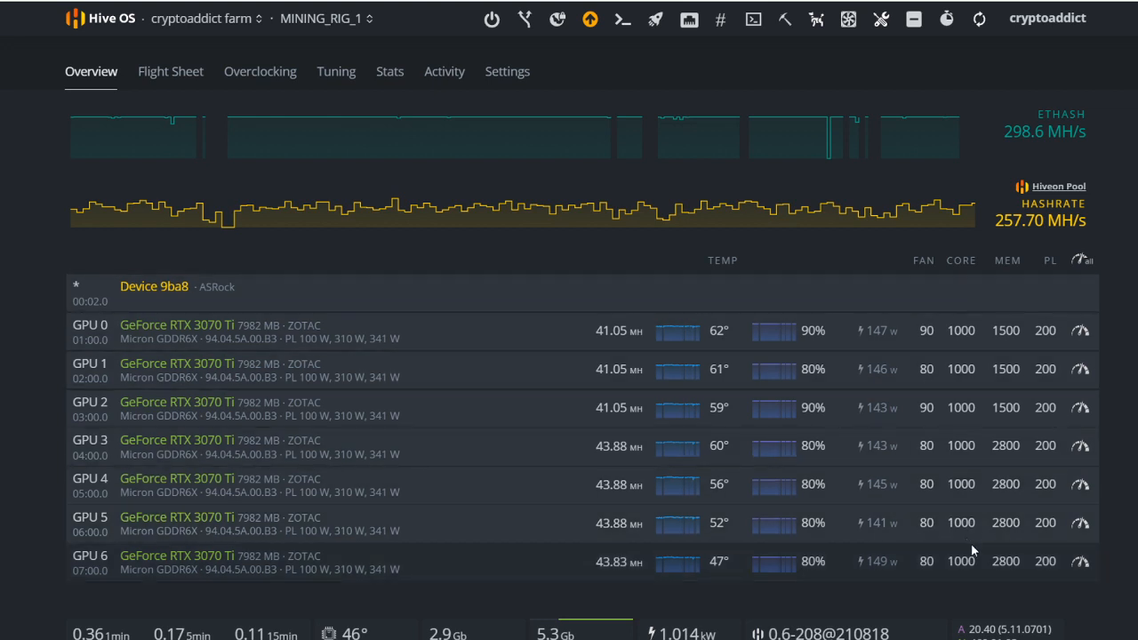
mouse_move(1060, 308)
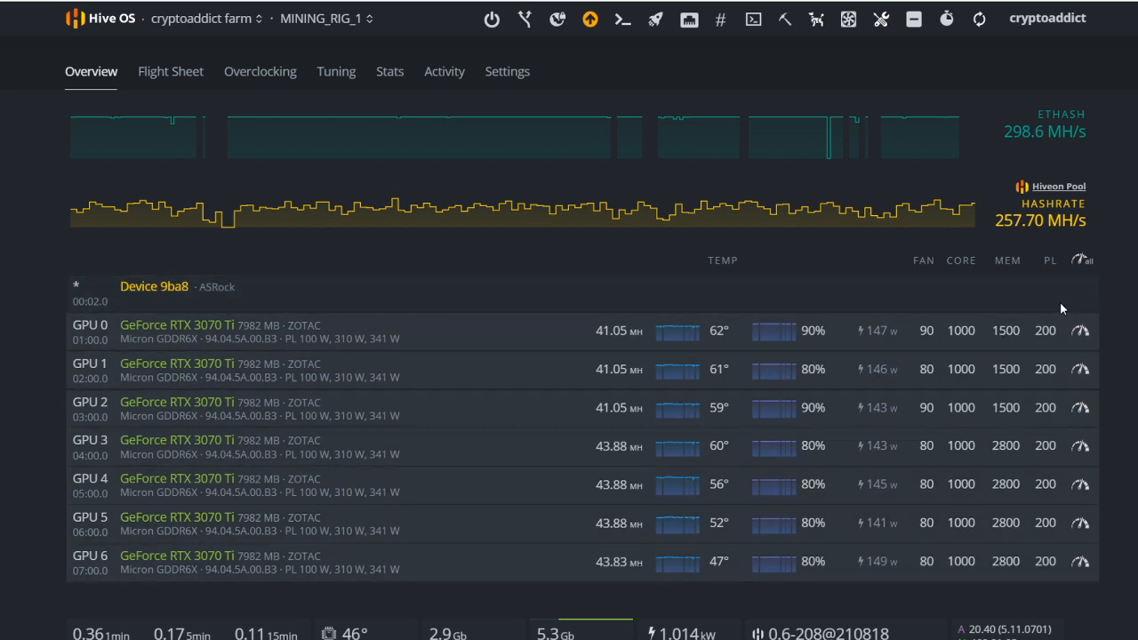
mouse_move(1062, 357)
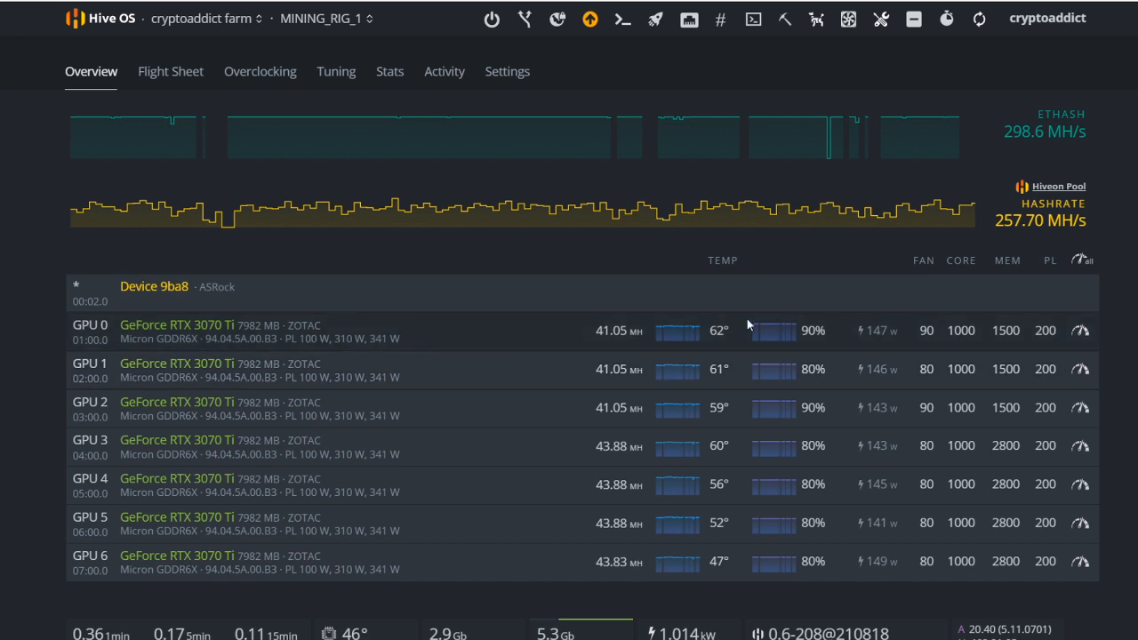
mouse_move(631, 352)
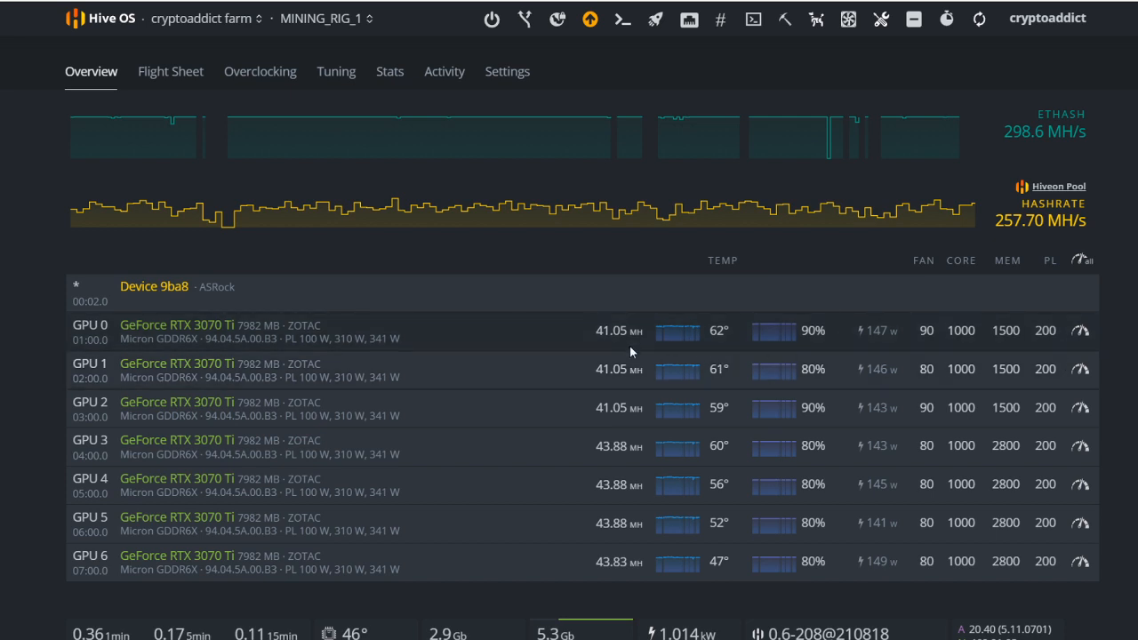
mouse_move(791, 352)
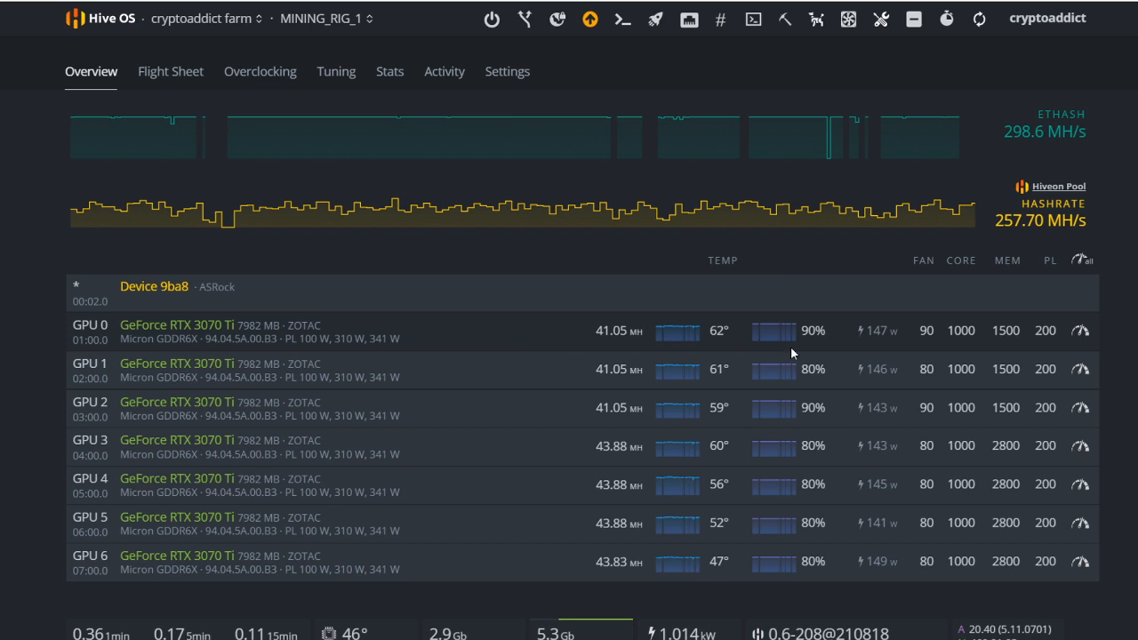
mouse_move(1081, 331)
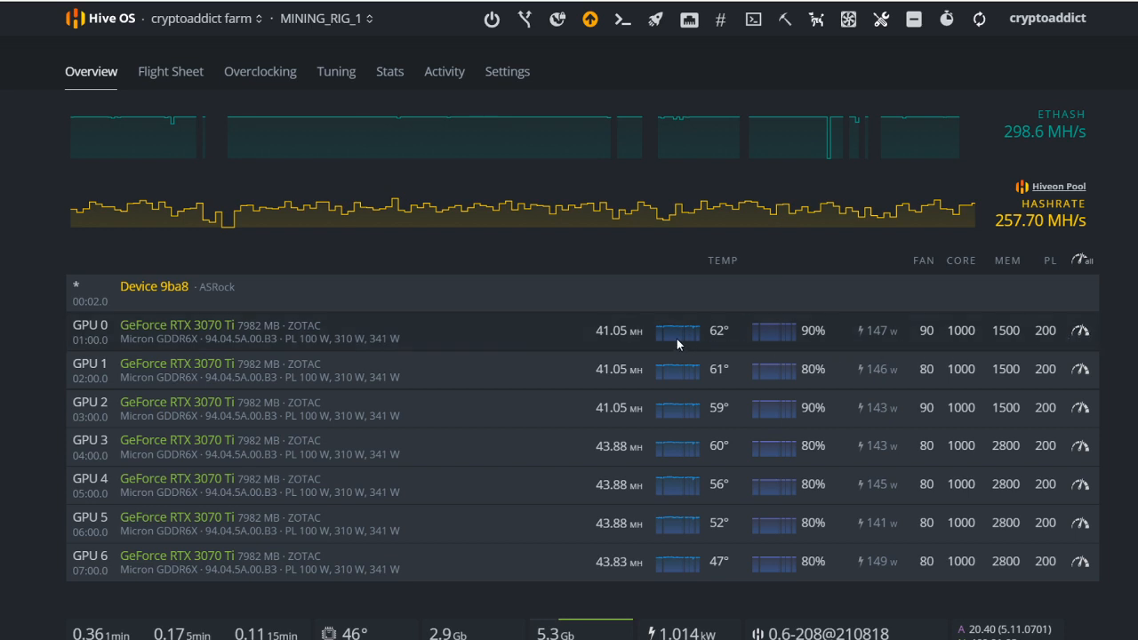
mouse_move(679, 342)
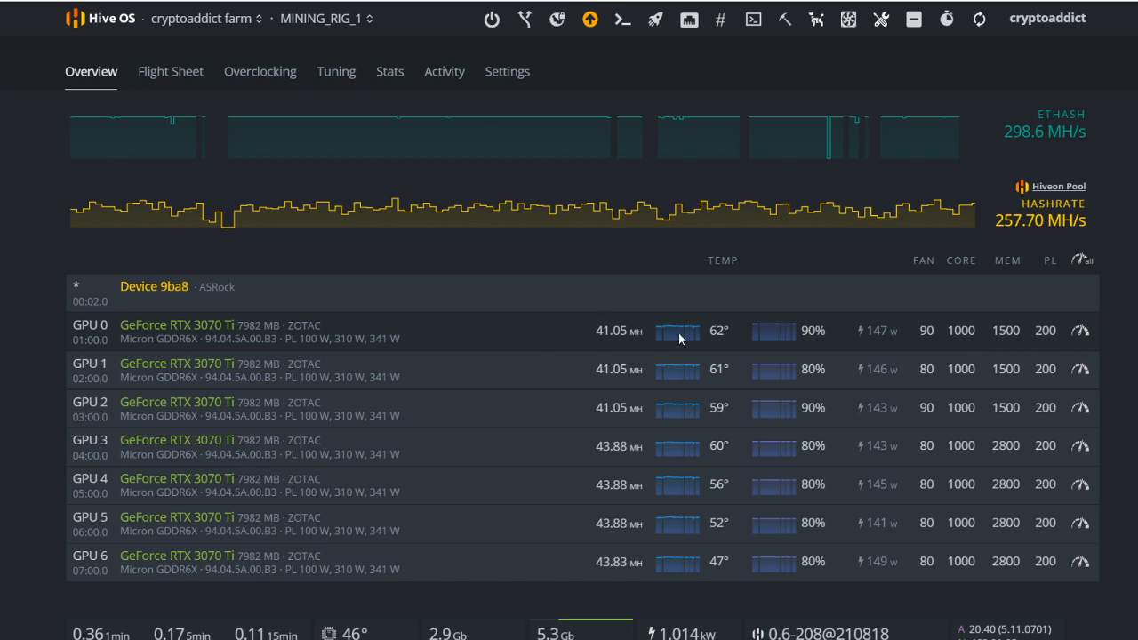
mouse_move(644, 335)
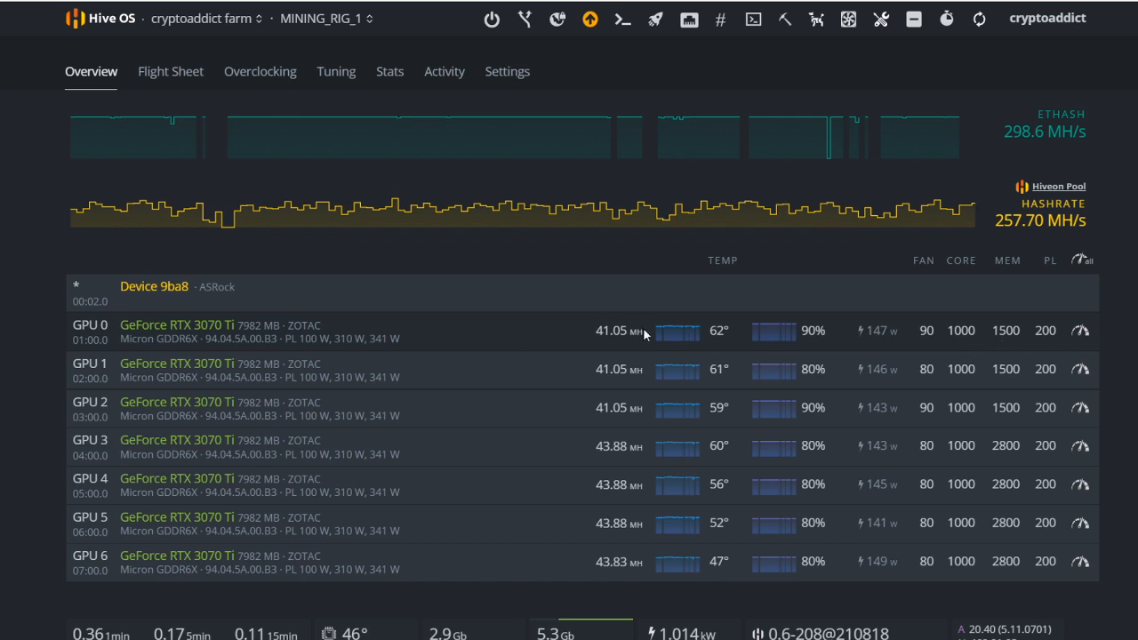
mouse_move(768, 324)
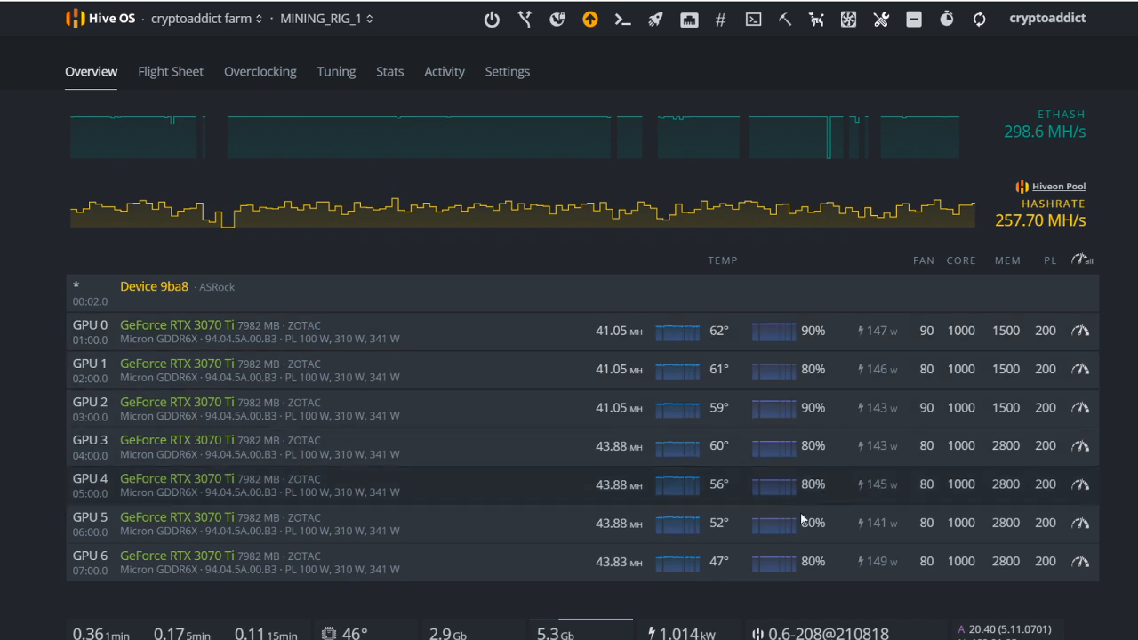
mouse_move(738, 565)
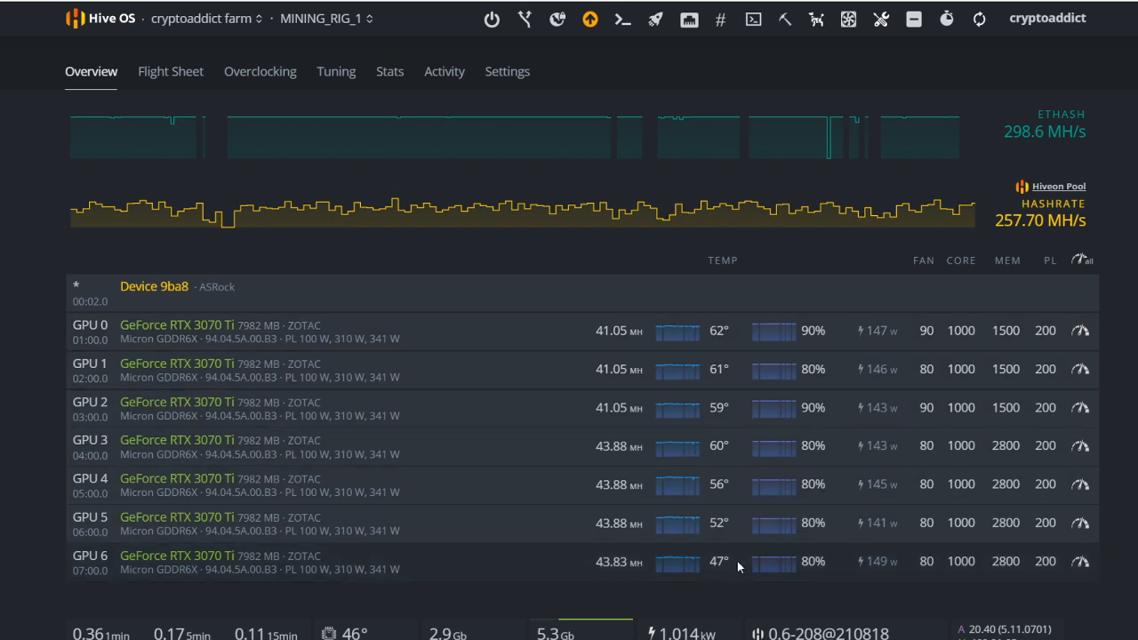
mouse_move(733, 342)
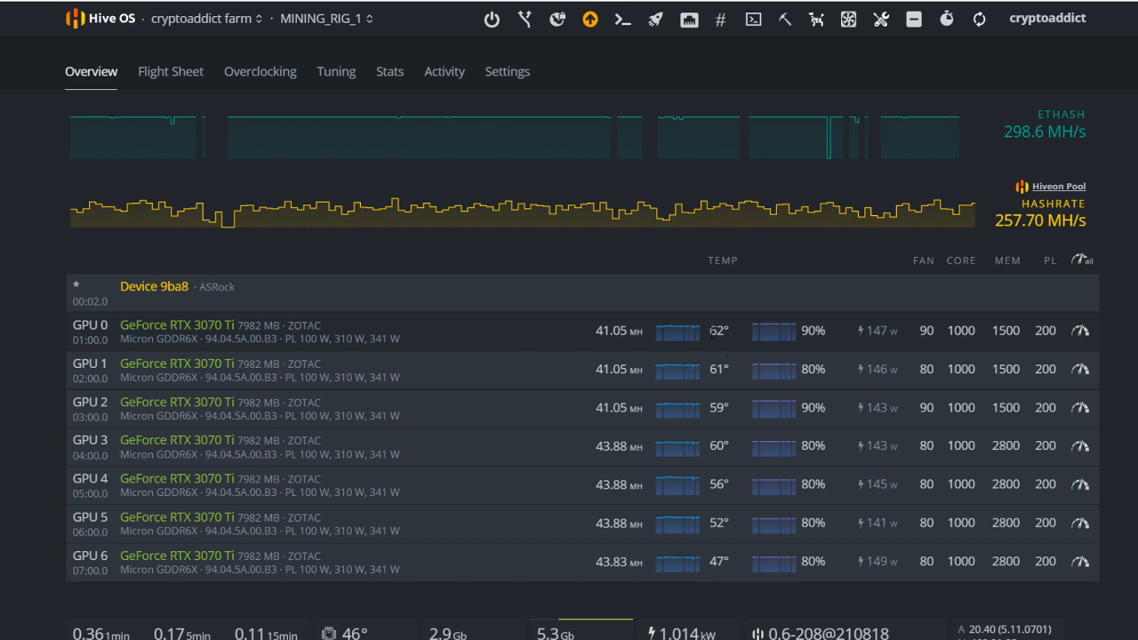
mouse_move(704, 338)
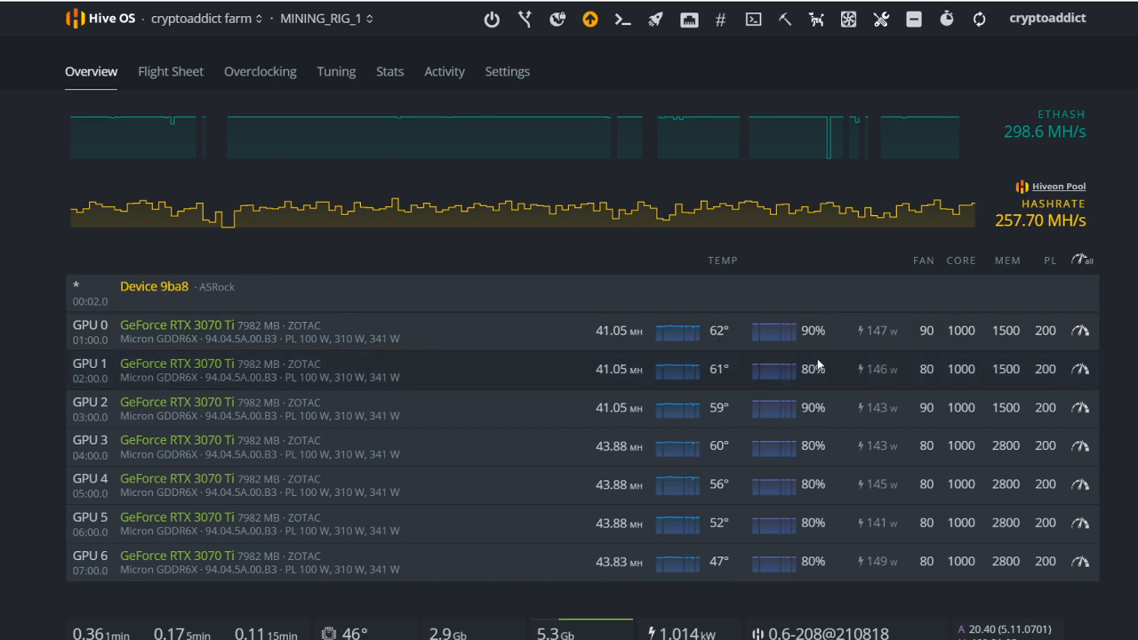
mouse_move(832, 313)
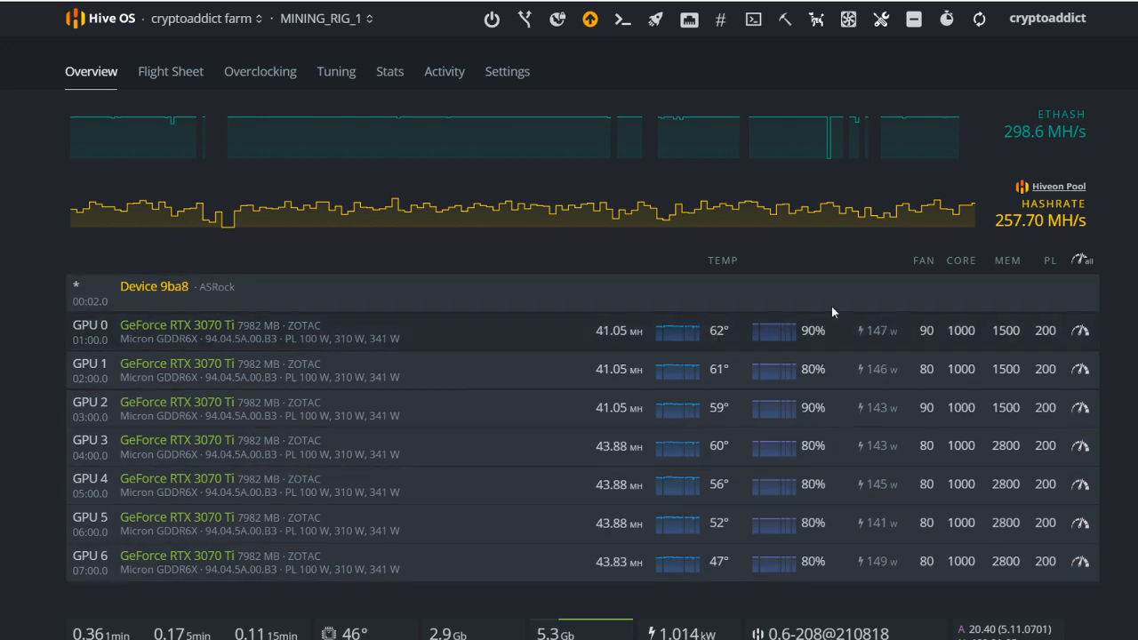
mouse_move(1017, 448)
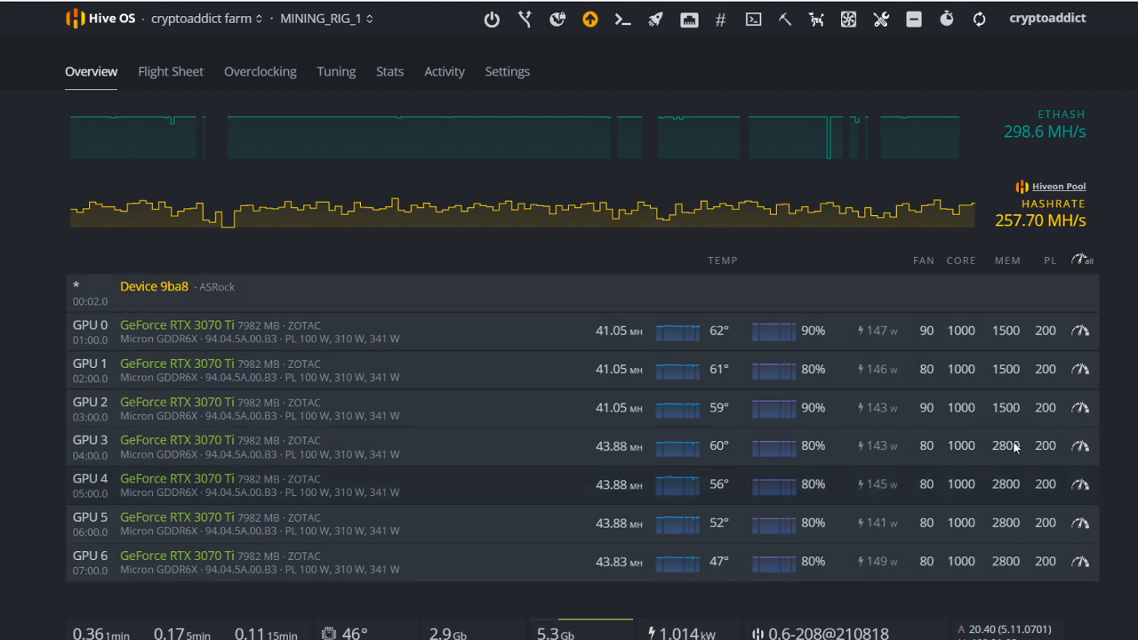
mouse_move(480, 501)
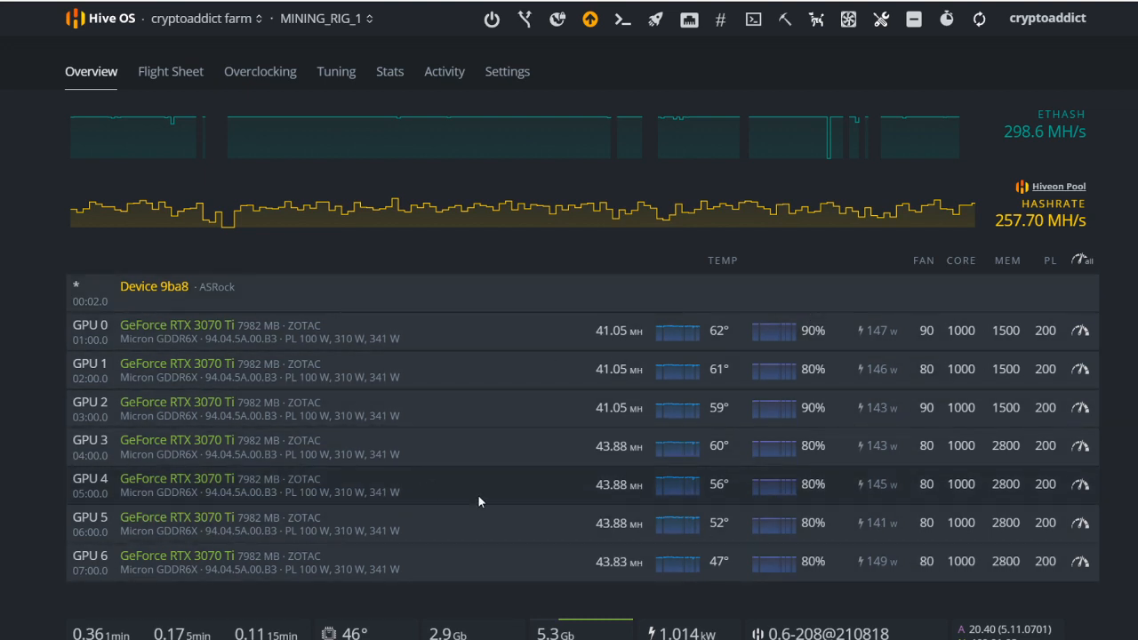
mouse_move(969, 389)
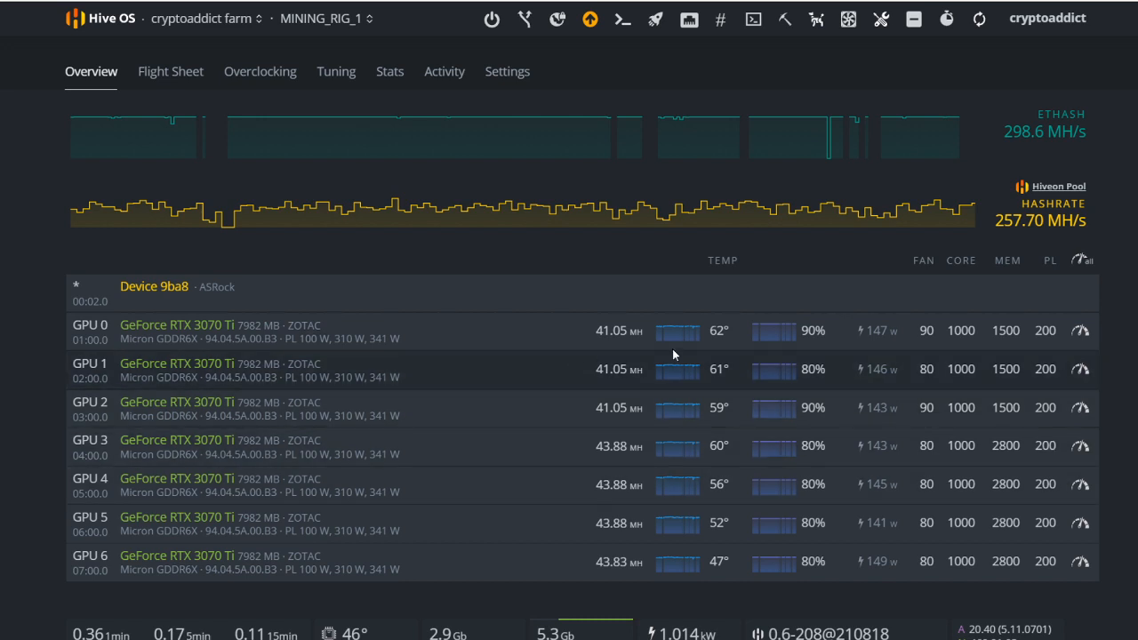
mouse_move(601, 345)
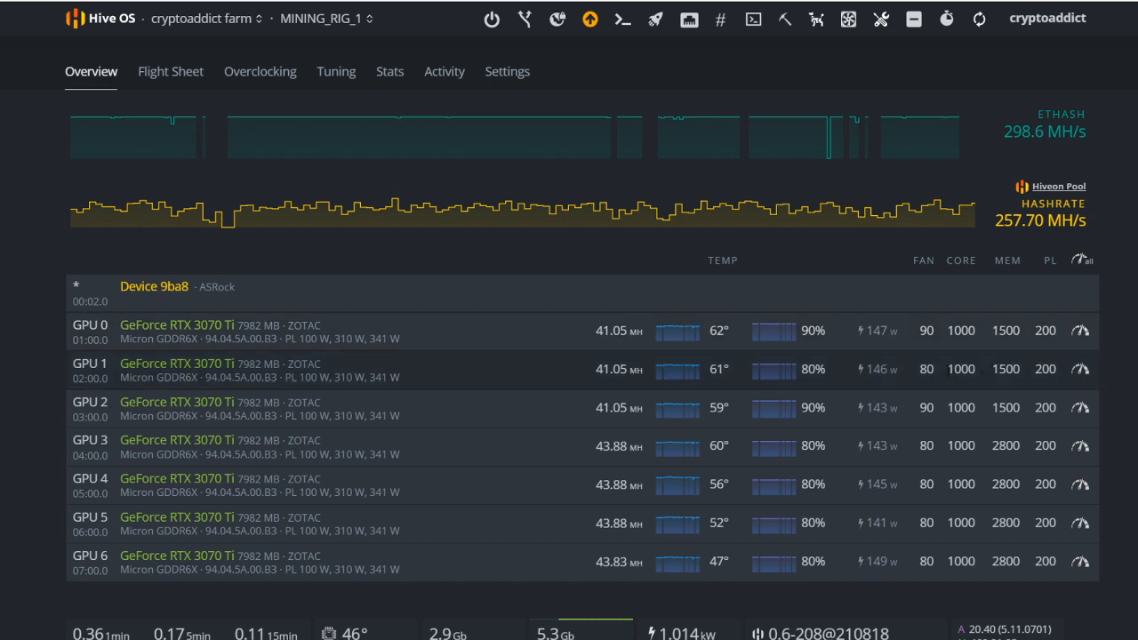
mouse_move(822, 366)
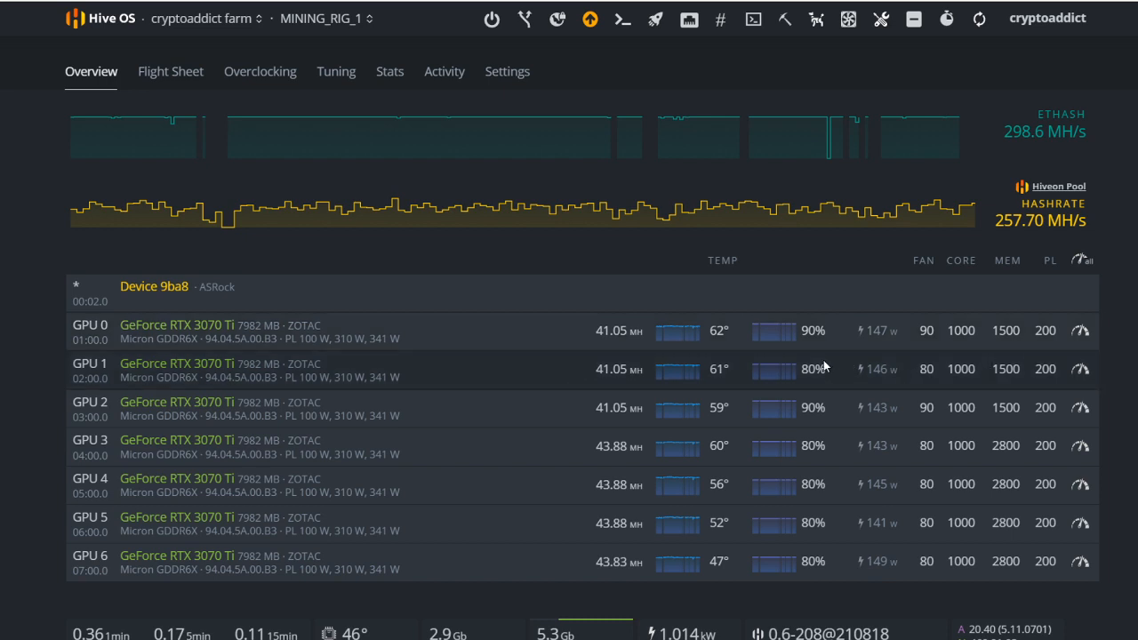
mouse_move(782, 366)
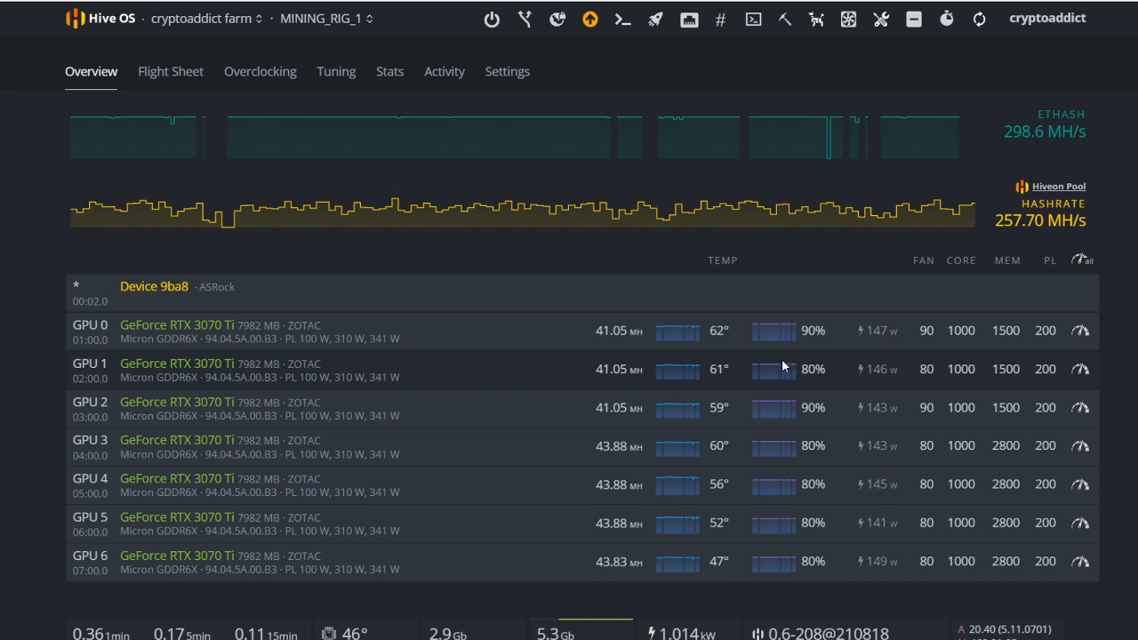
mouse_move(976, 377)
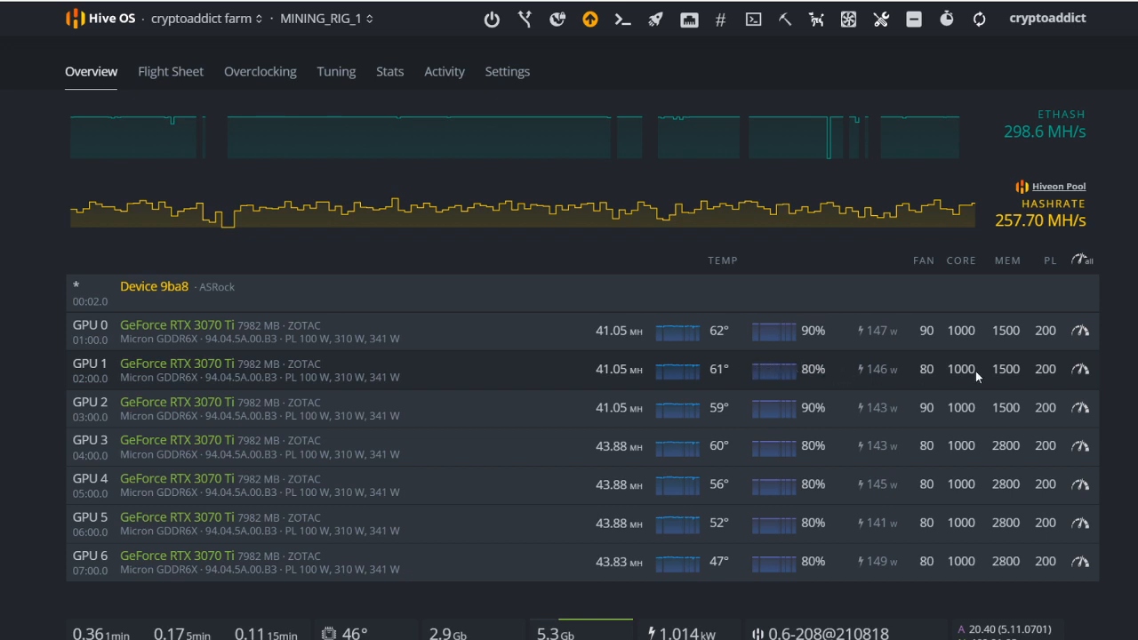
mouse_move(694, 368)
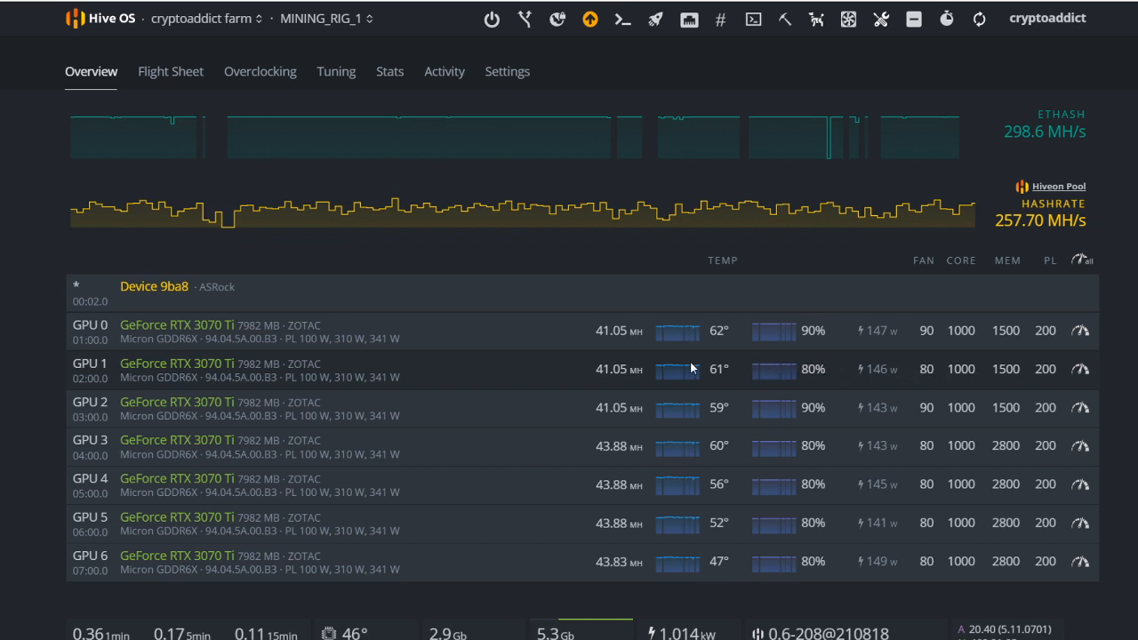
mouse_move(638, 329)
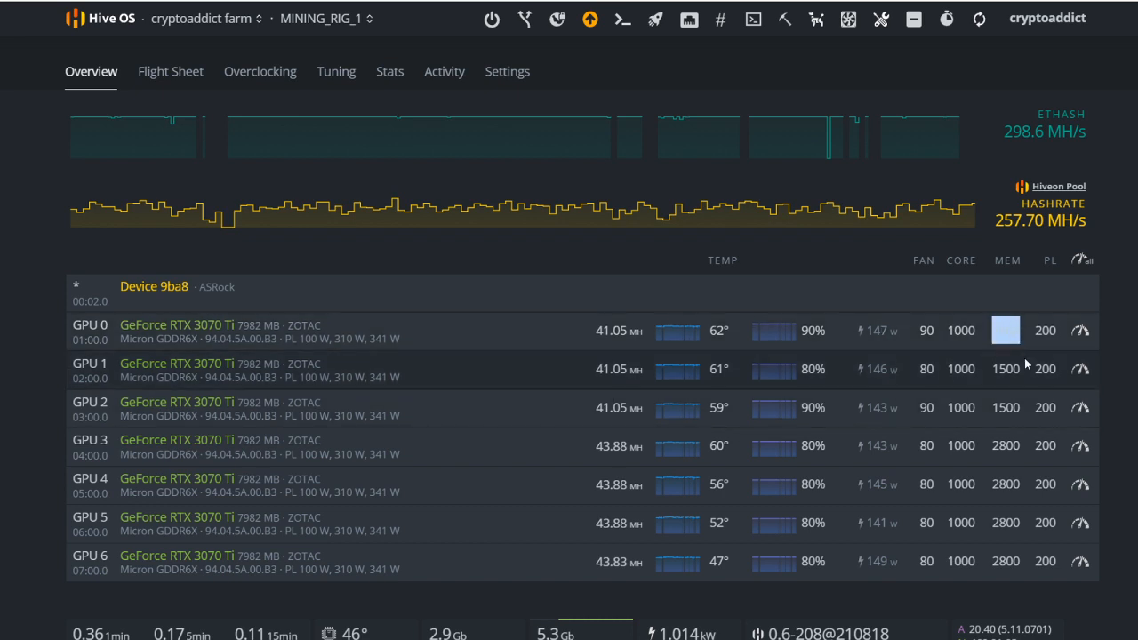
- Peek at GPU 0's overclock settings and fan speed, closing without applying changes
left_click(1006, 329)
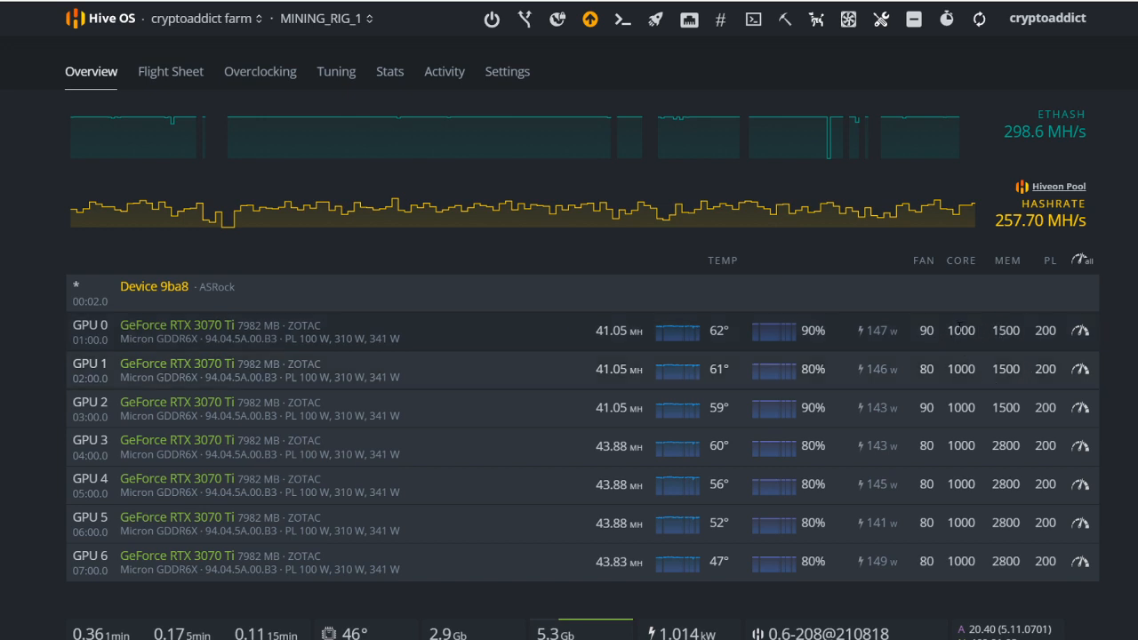
mouse_move(934, 338)
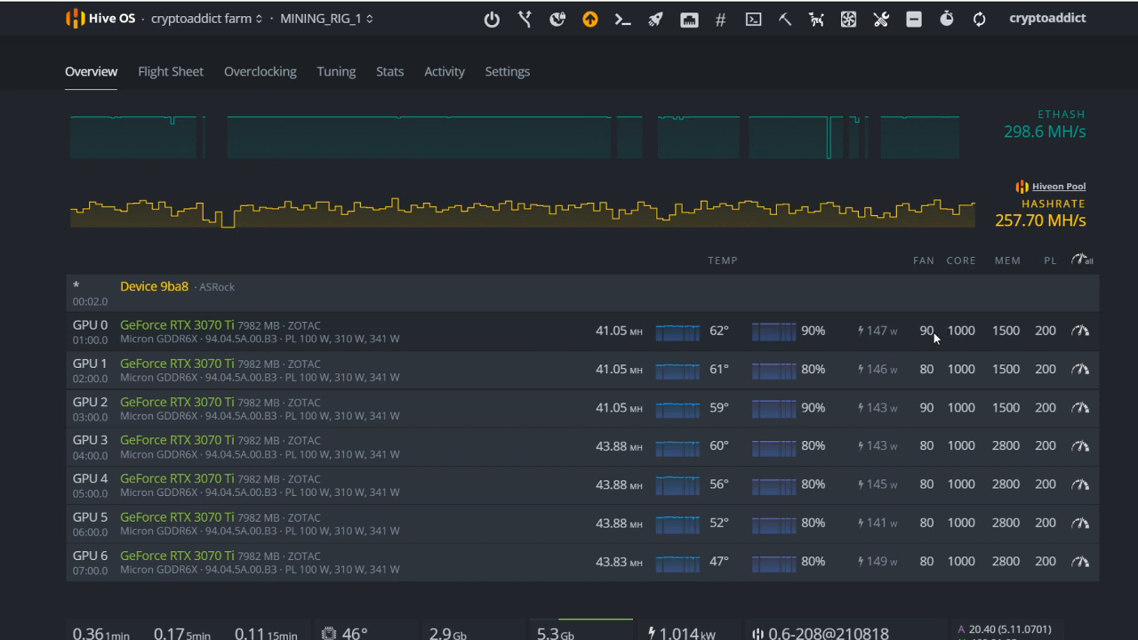
mouse_move(594, 446)
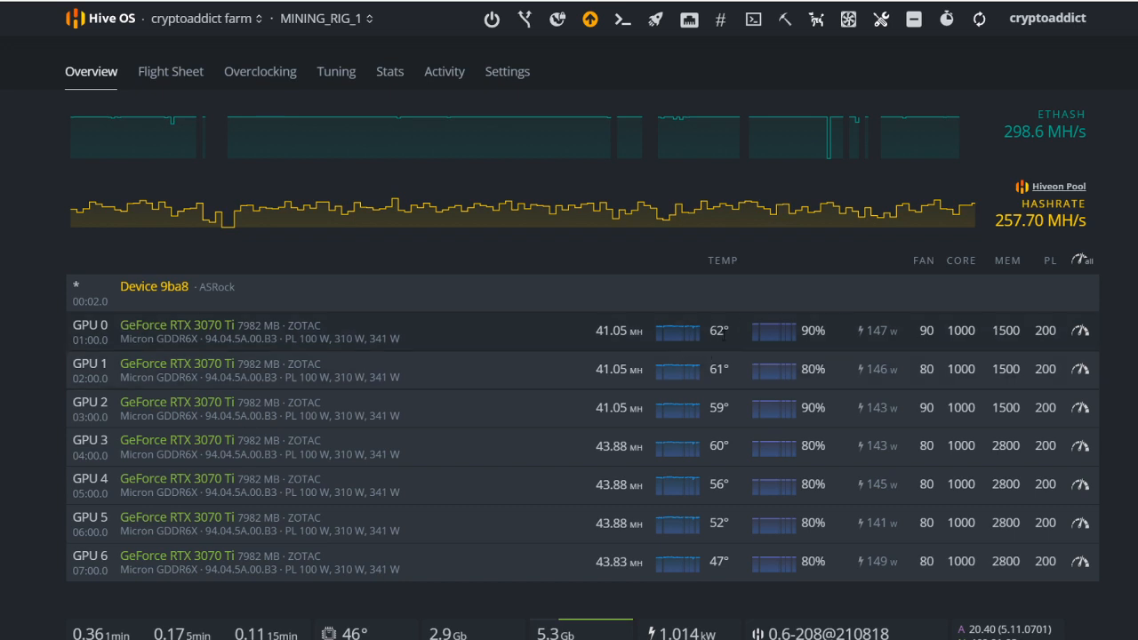
mouse_move(703, 341)
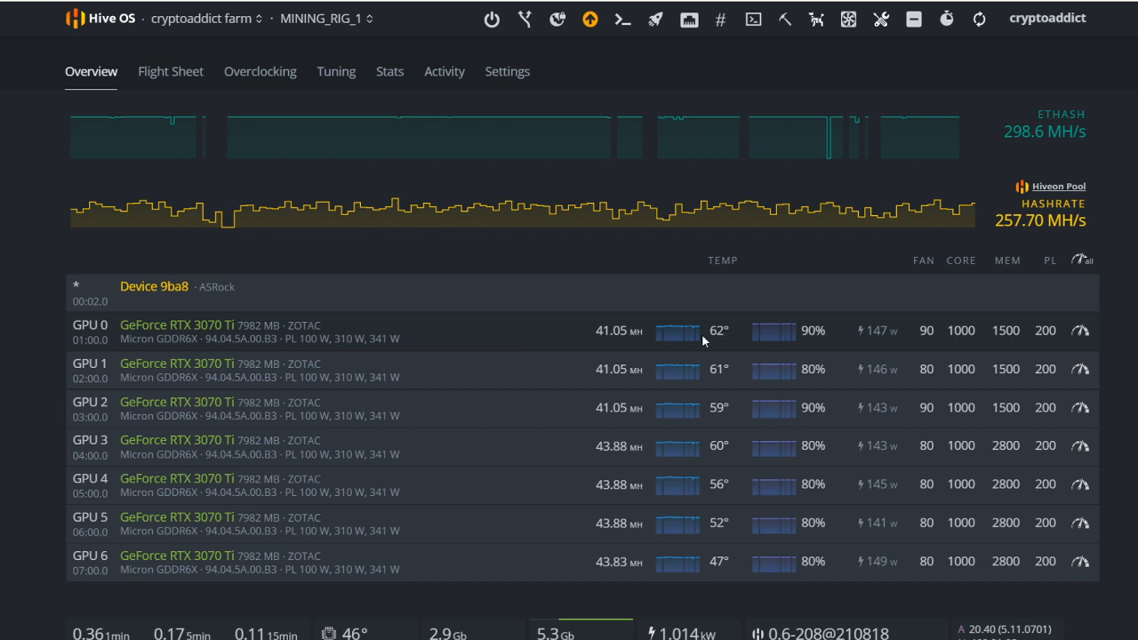
mouse_move(695, 344)
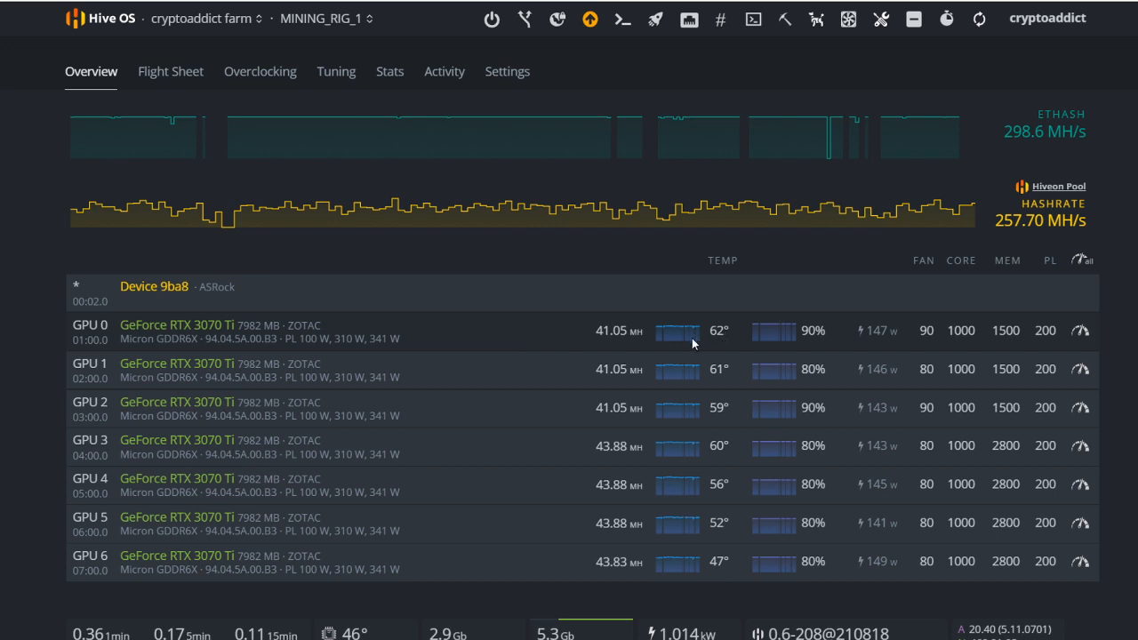
mouse_move(830, 557)
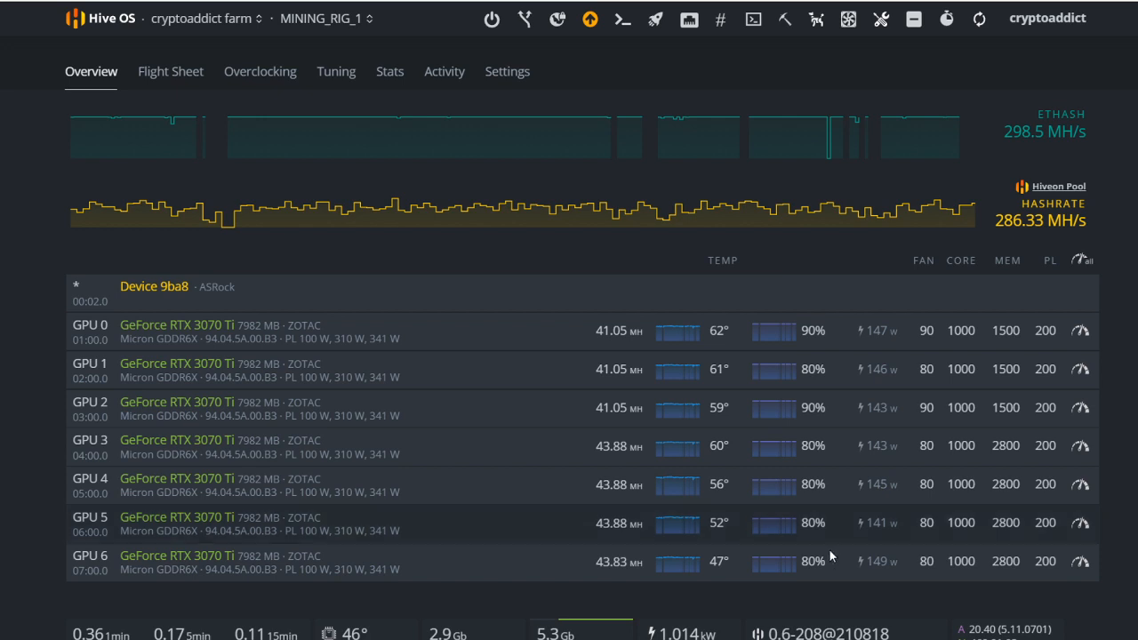
mouse_move(934, 387)
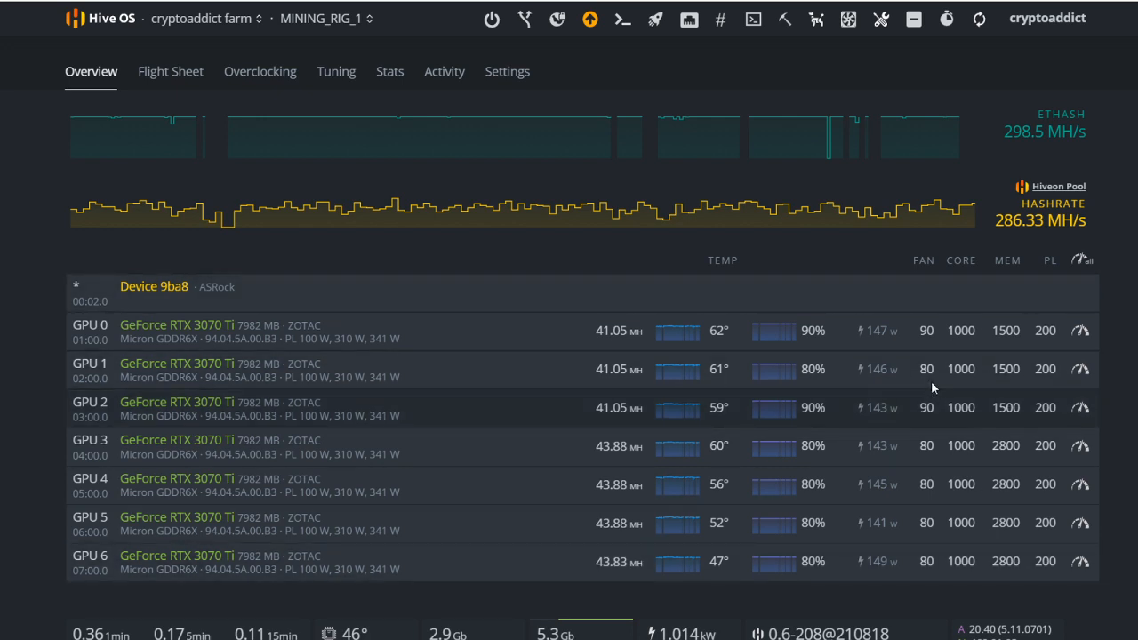
mouse_move(1081, 347)
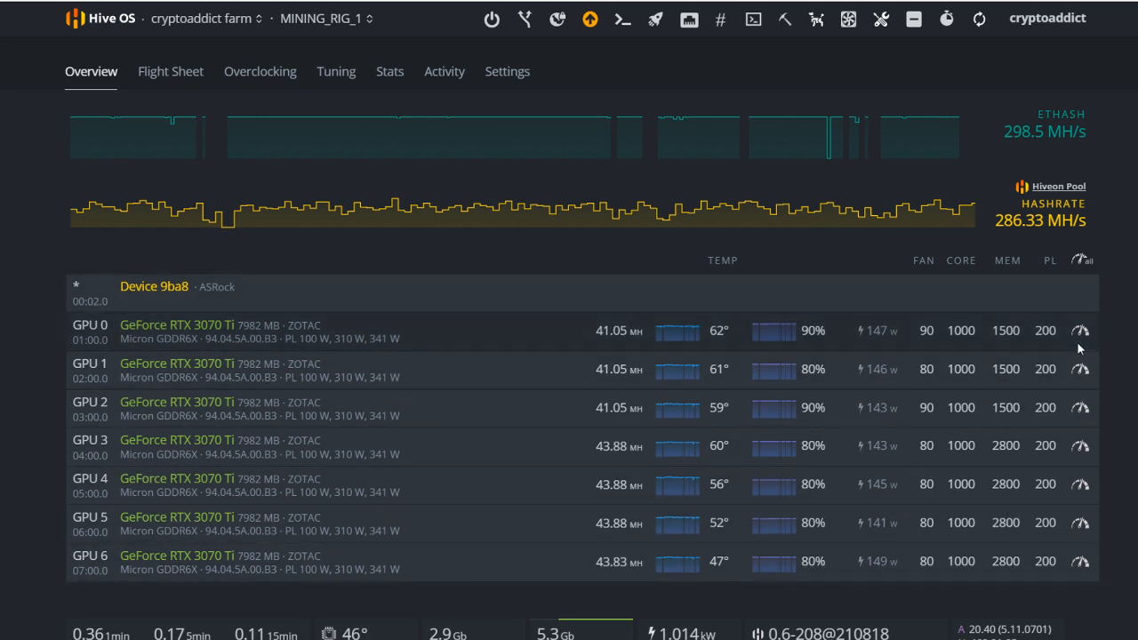
left_click(1081, 329)
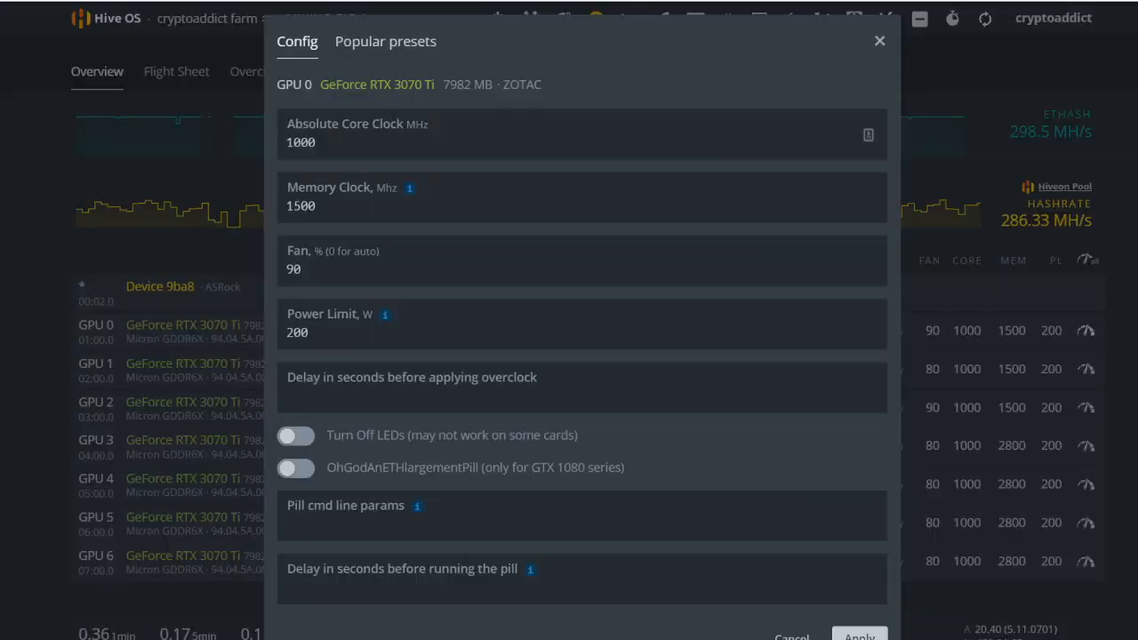
left_click(878, 41)
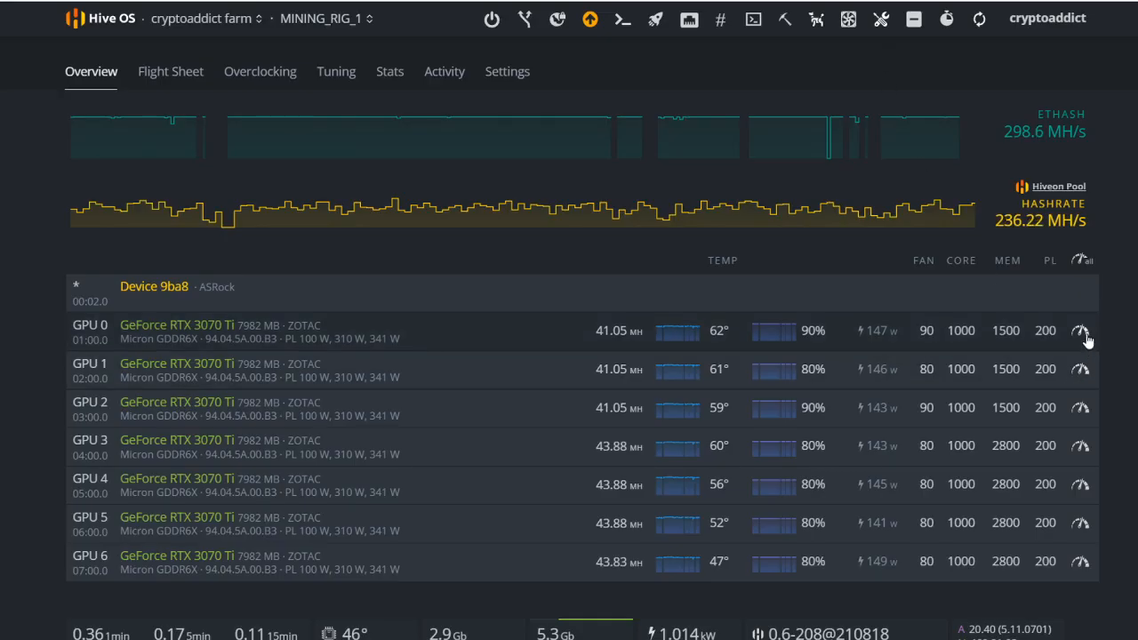
left_click(1081, 329)
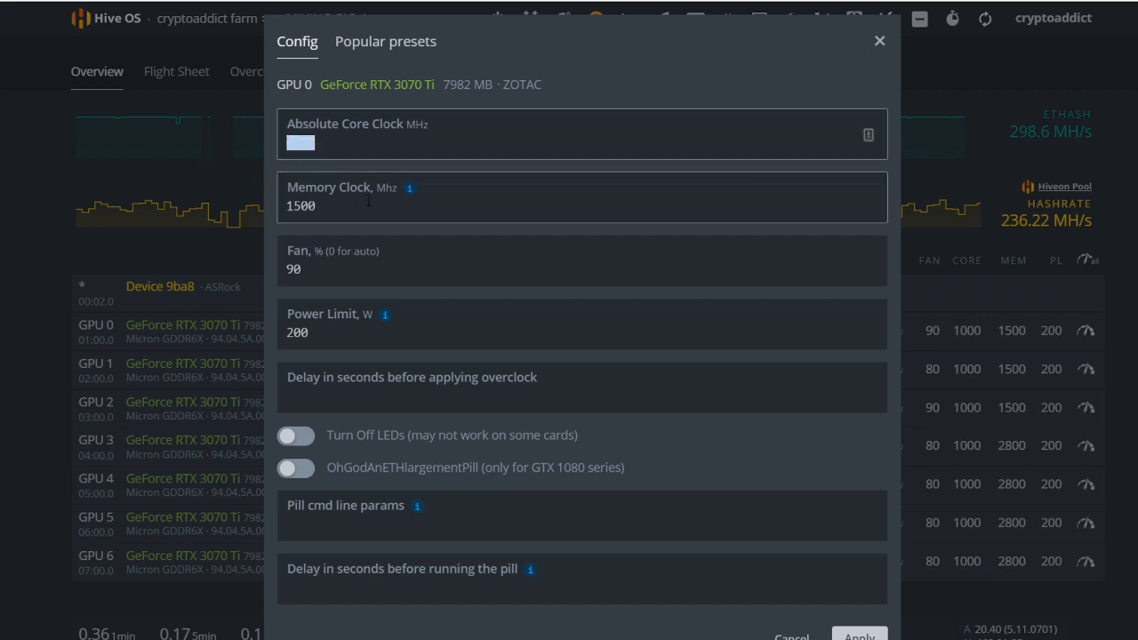
left_click(583, 268)
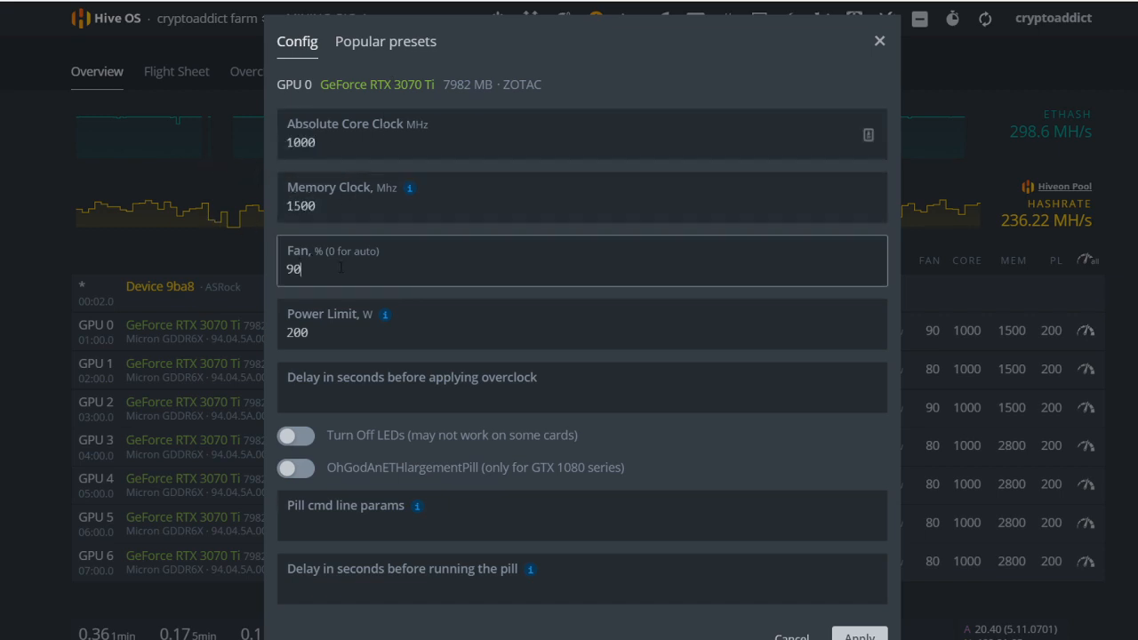
left_click(583, 332)
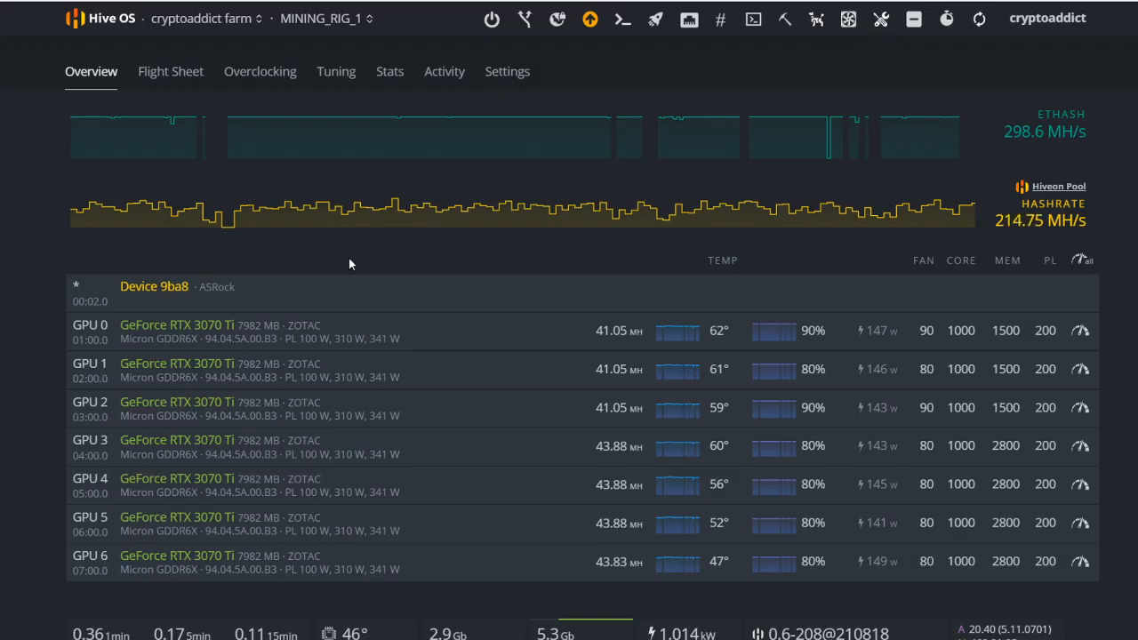
mouse_move(459, 358)
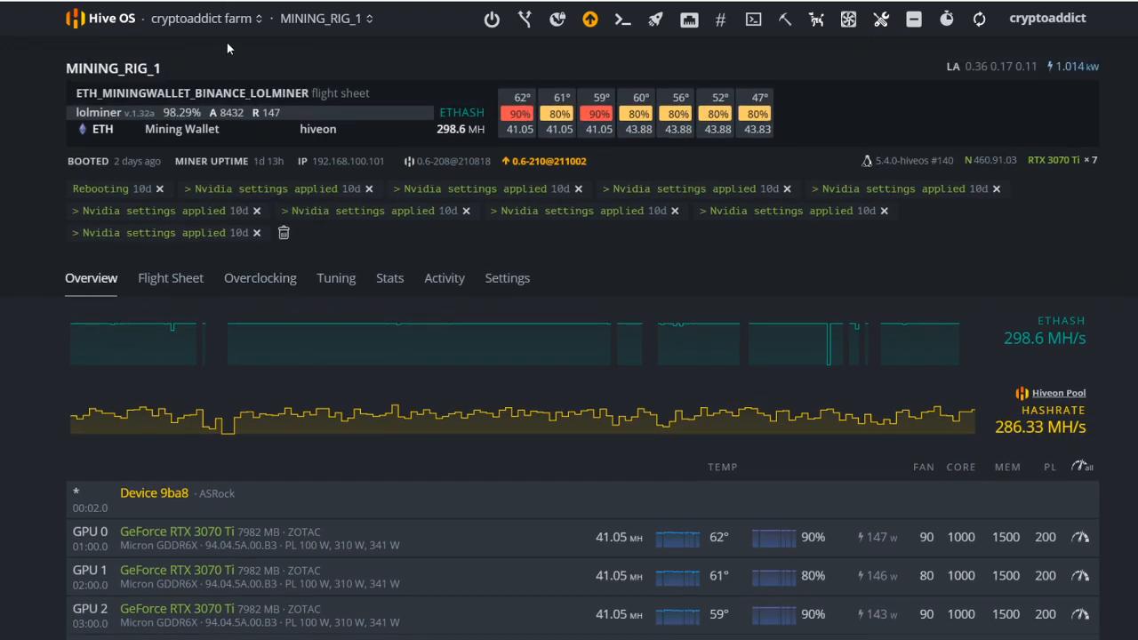
mouse_move(124, 181)
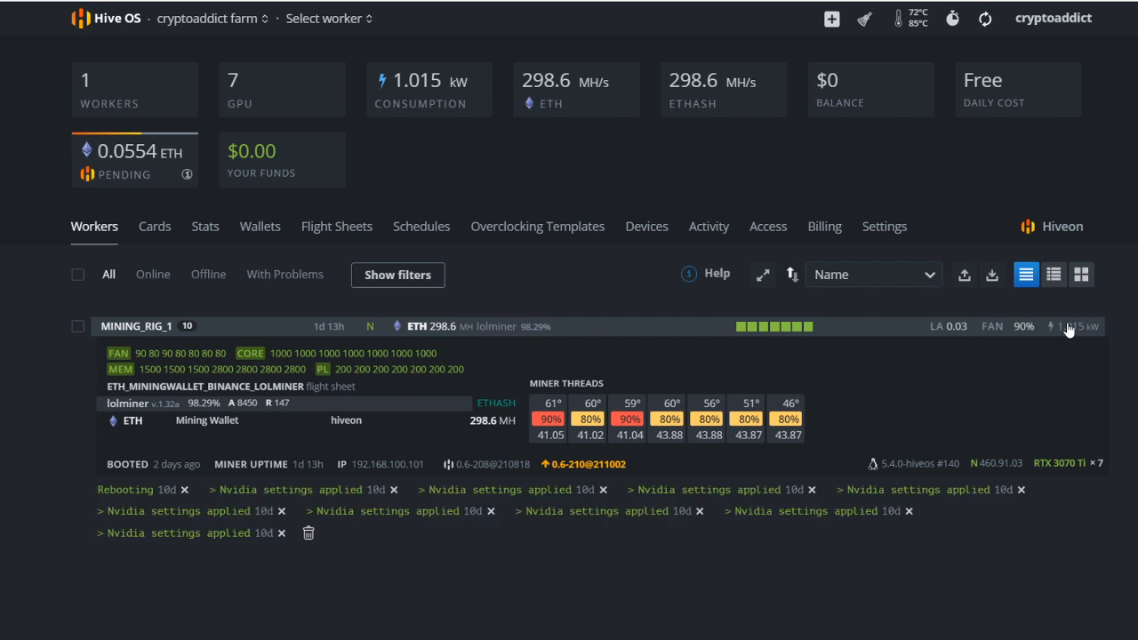
mouse_move(143, 344)
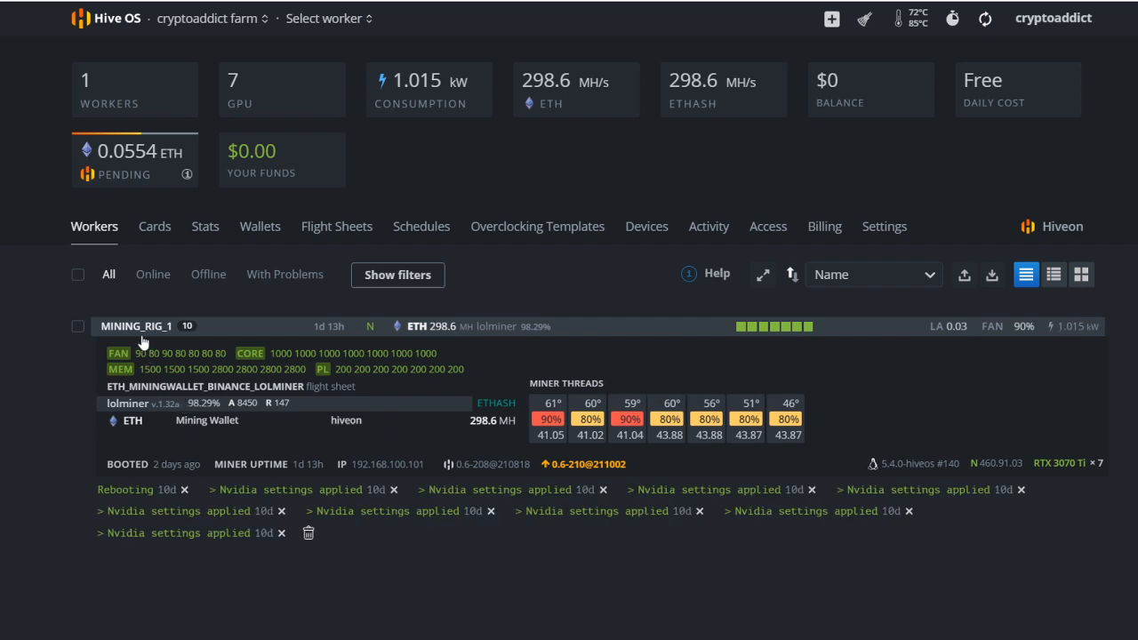
- From the Workers list, view MINING_RIG_1's Activity, Settings and Flight Sheet, then its Overview
left_click(135, 326)
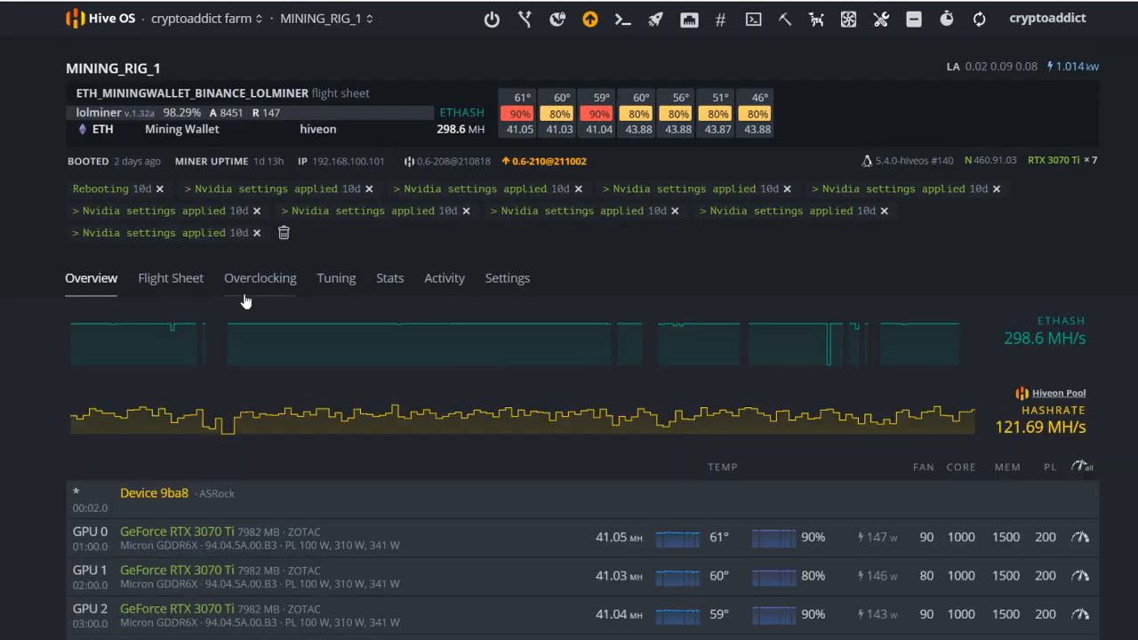
left_click(445, 277)
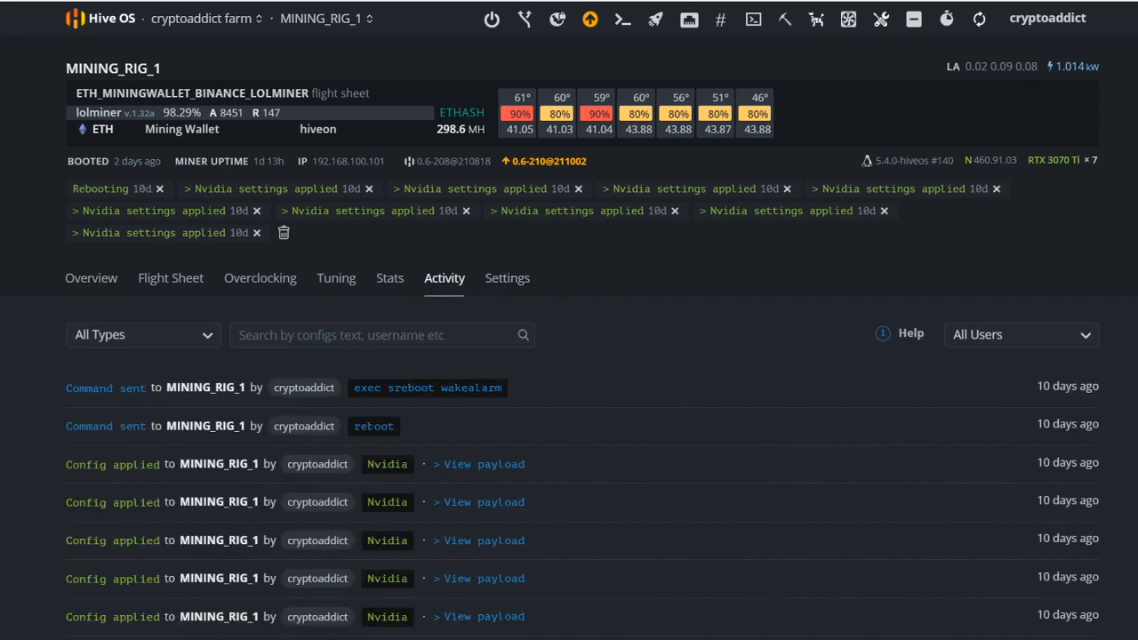
left_click(507, 278)
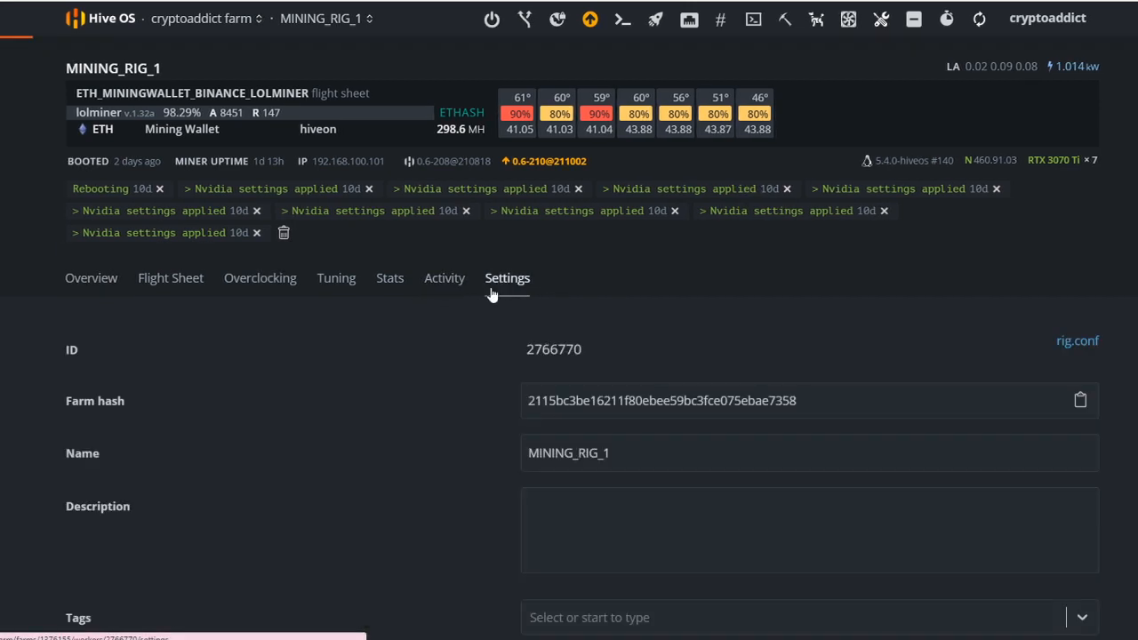
left_click(170, 278)
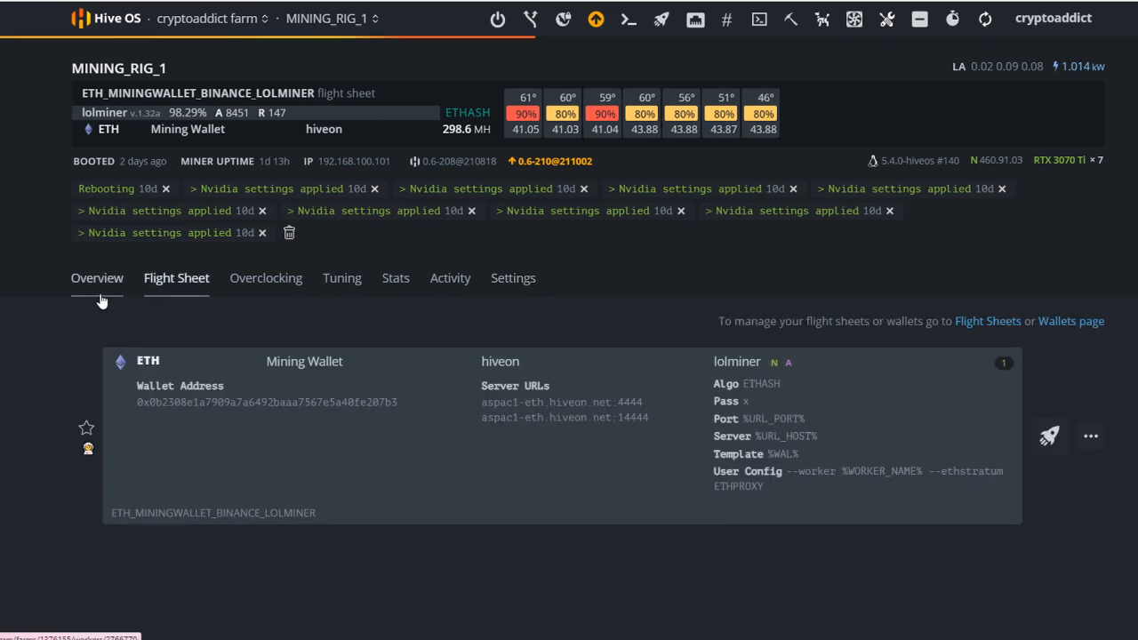
left_click(96, 278)
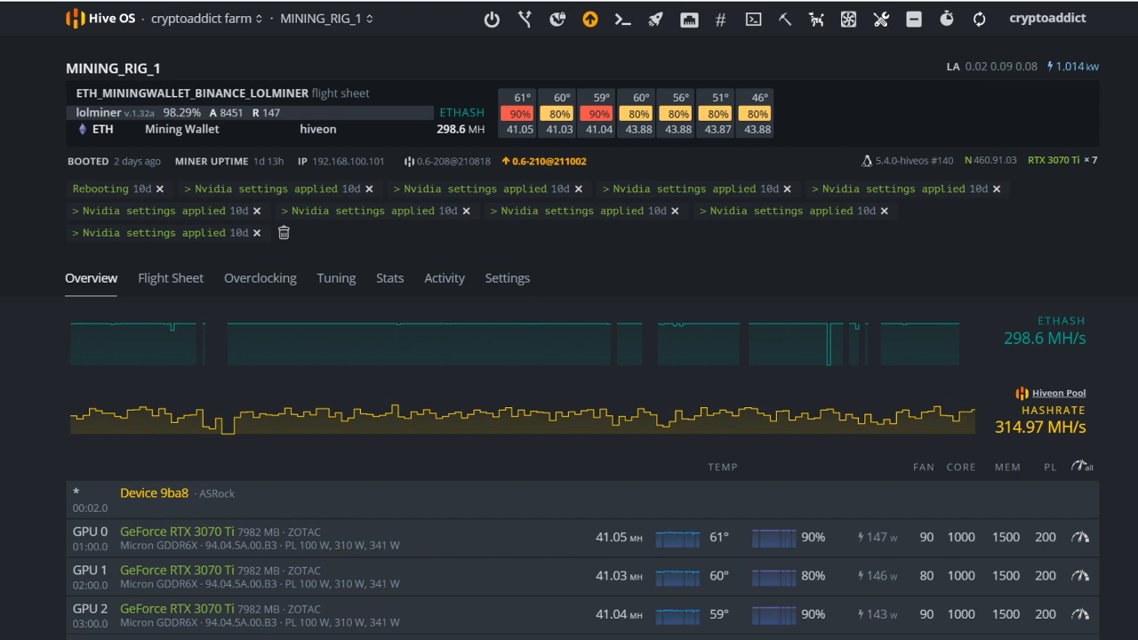
mouse_move(260, 277)
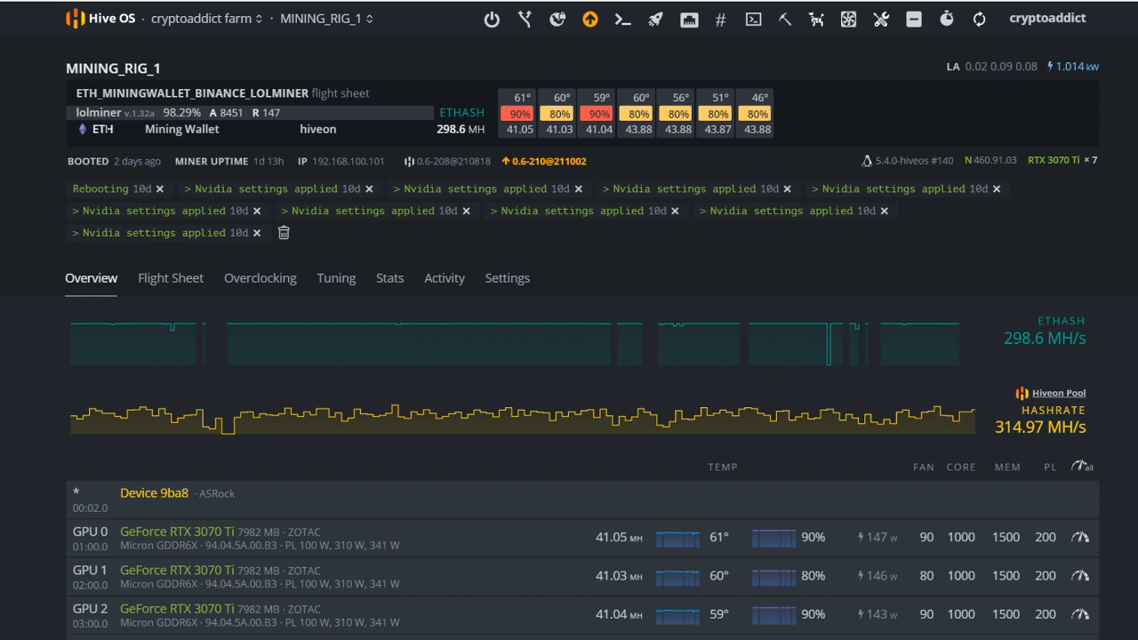
mouse_move(171, 278)
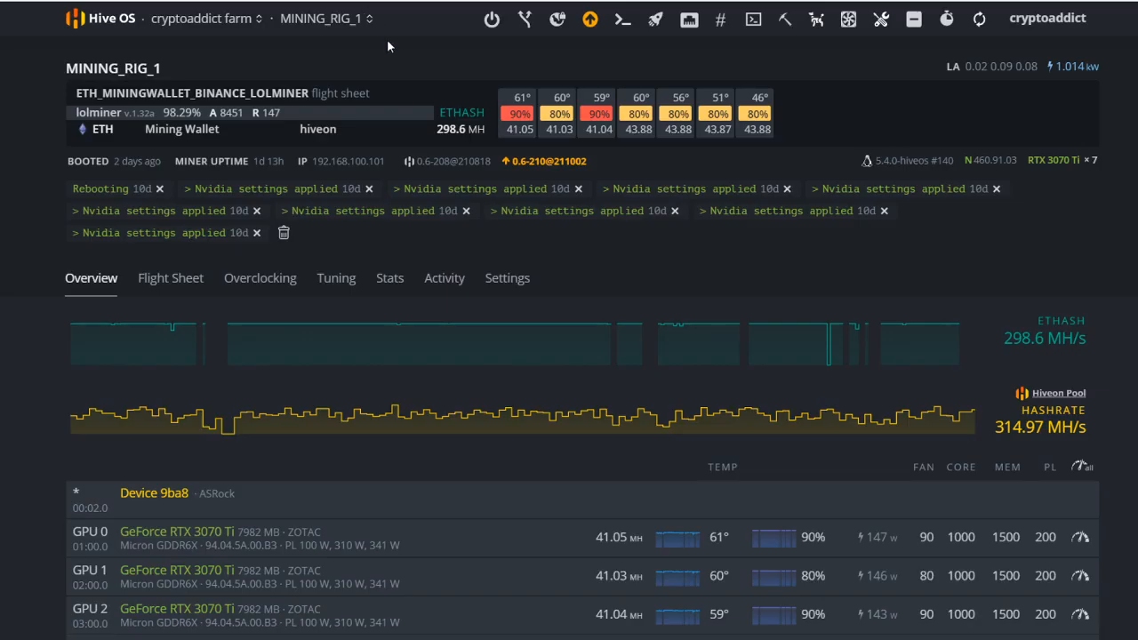
mouse_move(357, 299)
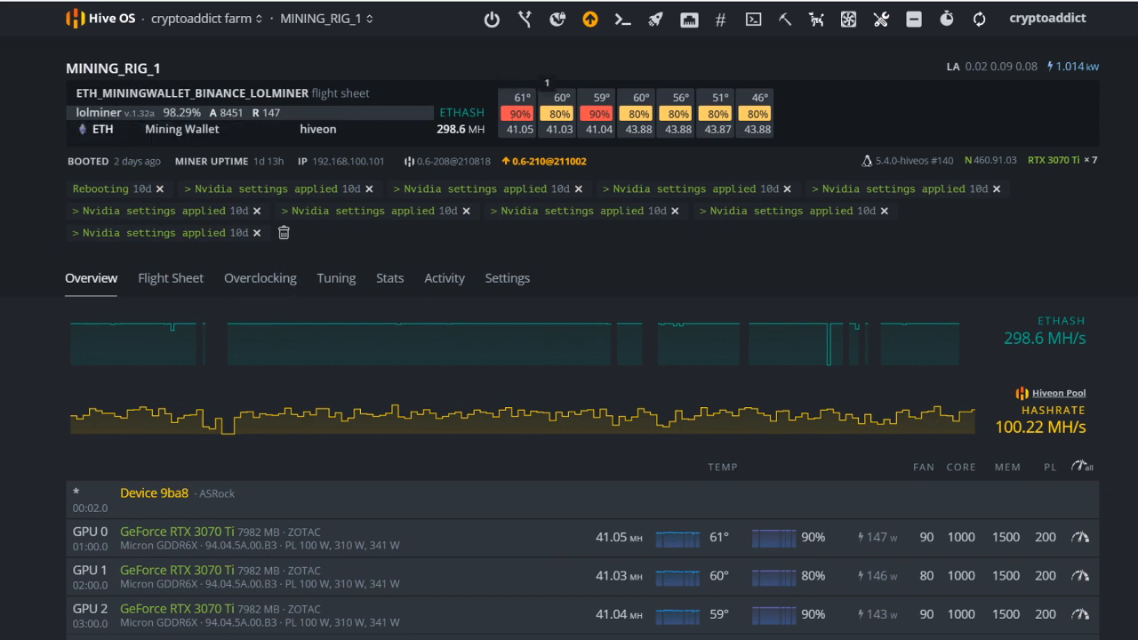
- Review MINING_RIG_1's settings, overclocking, overview hashrate graphs and flight sheet
left_click(506, 277)
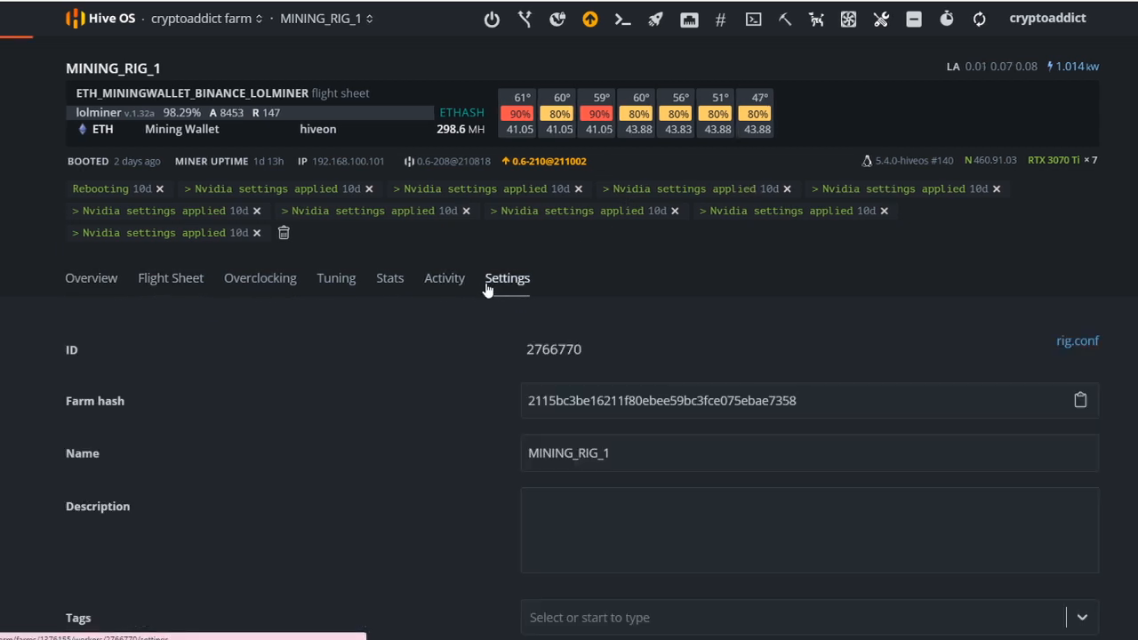
left_click(395, 278)
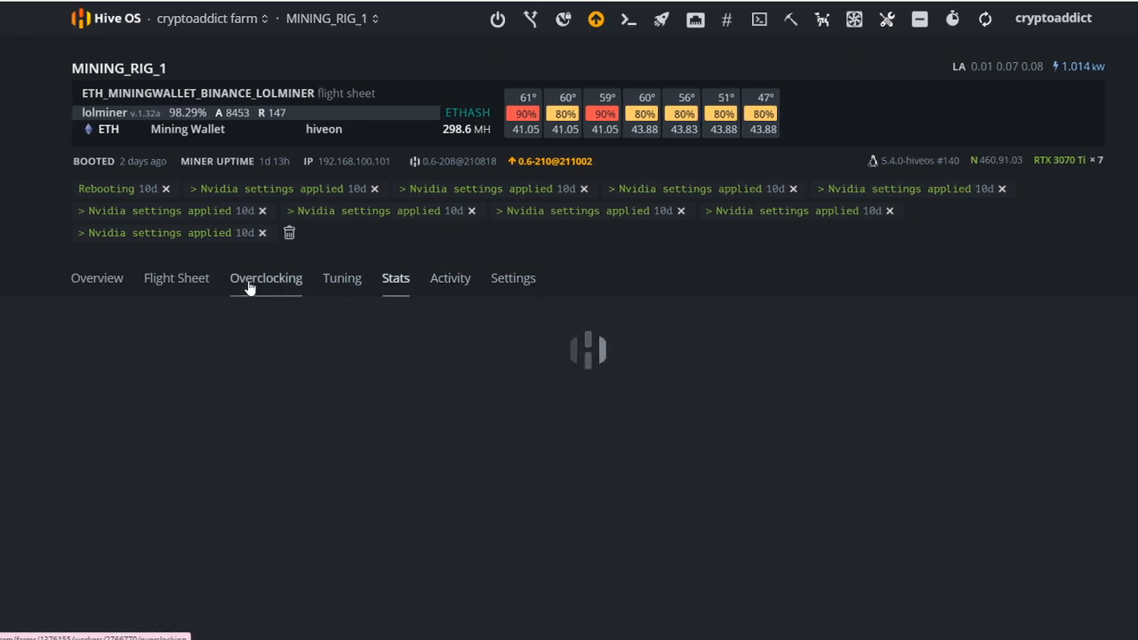
left_click(96, 278)
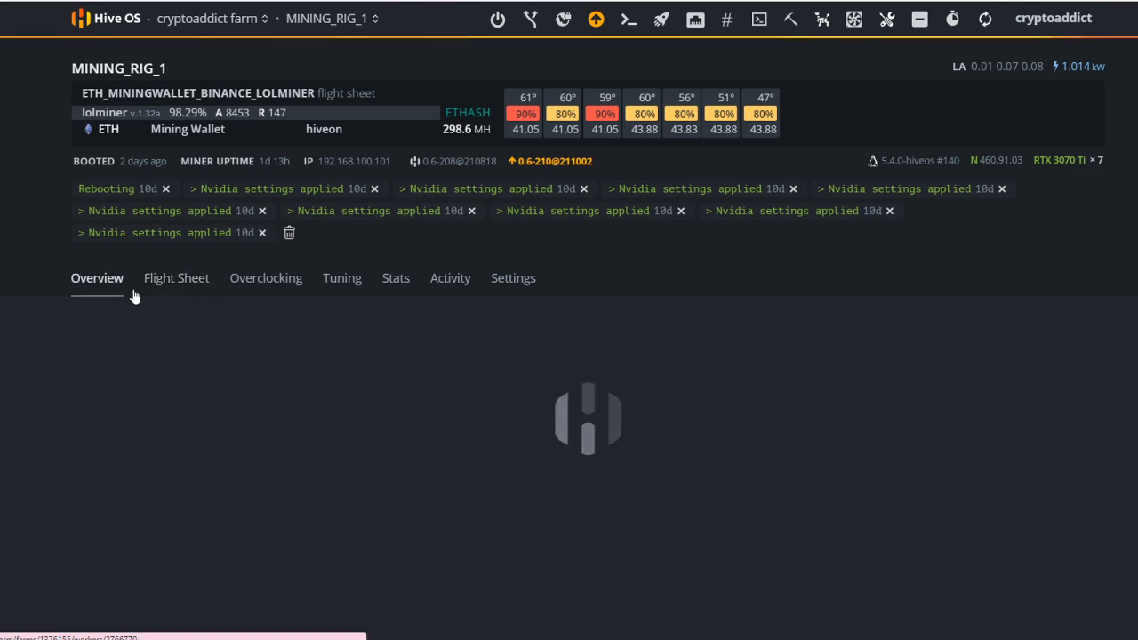
left_click(176, 278)
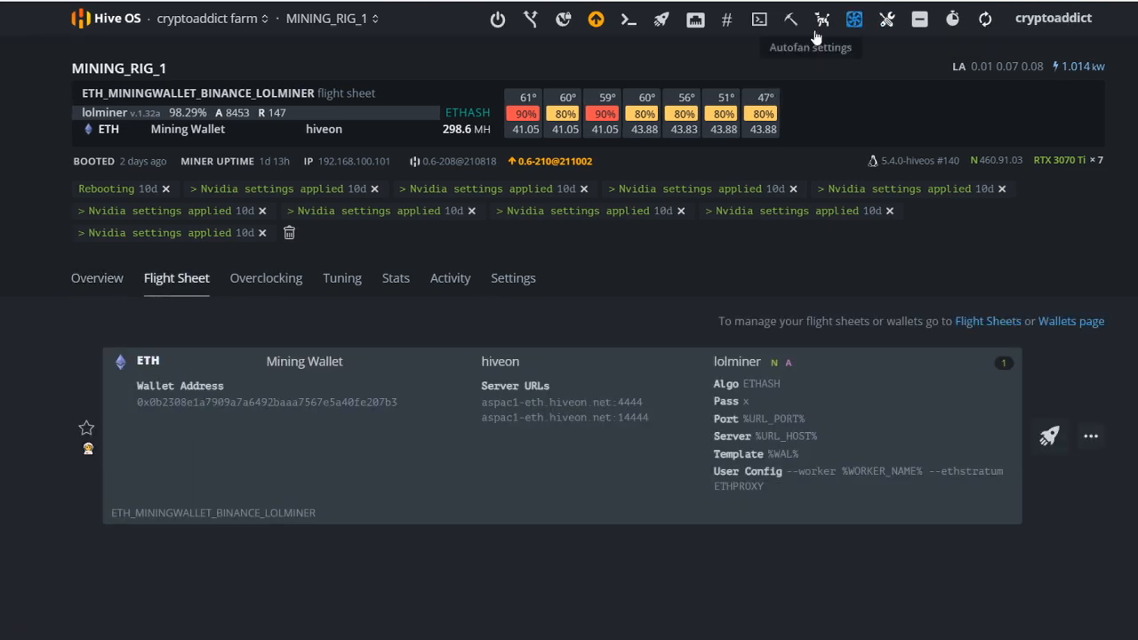
mouse_move(388, 46)
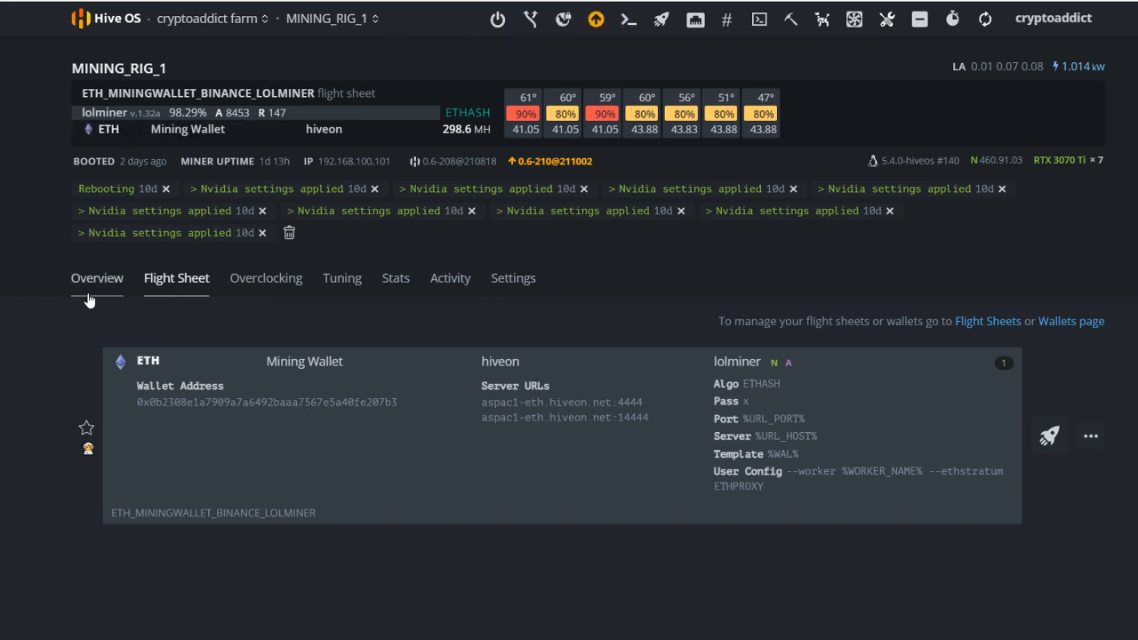
left_click(96, 278)
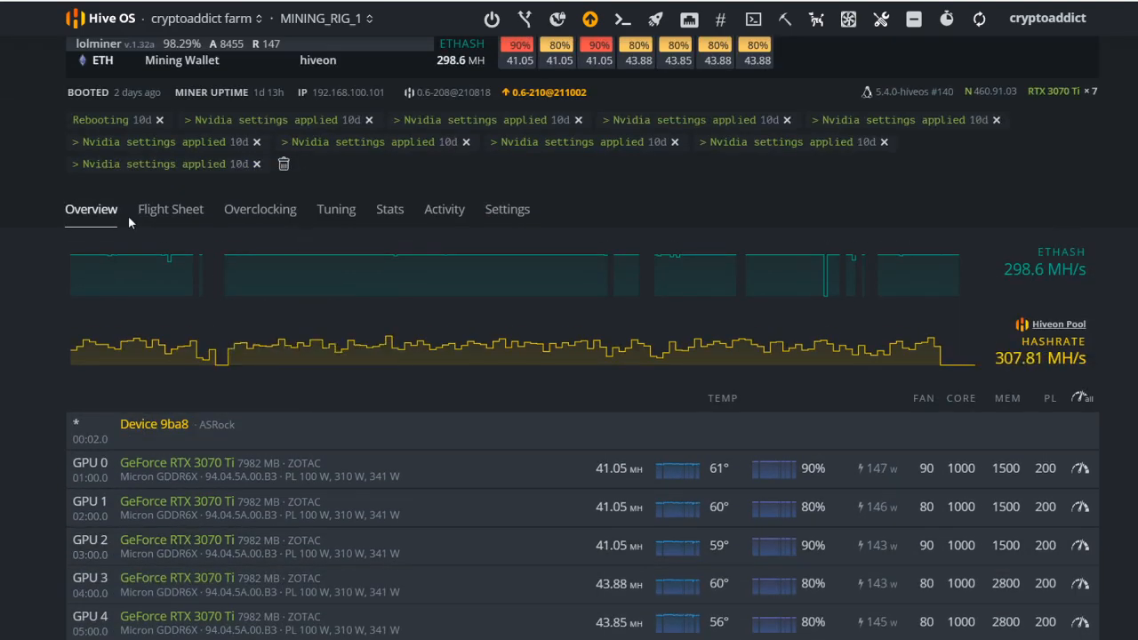
left_click(260, 210)
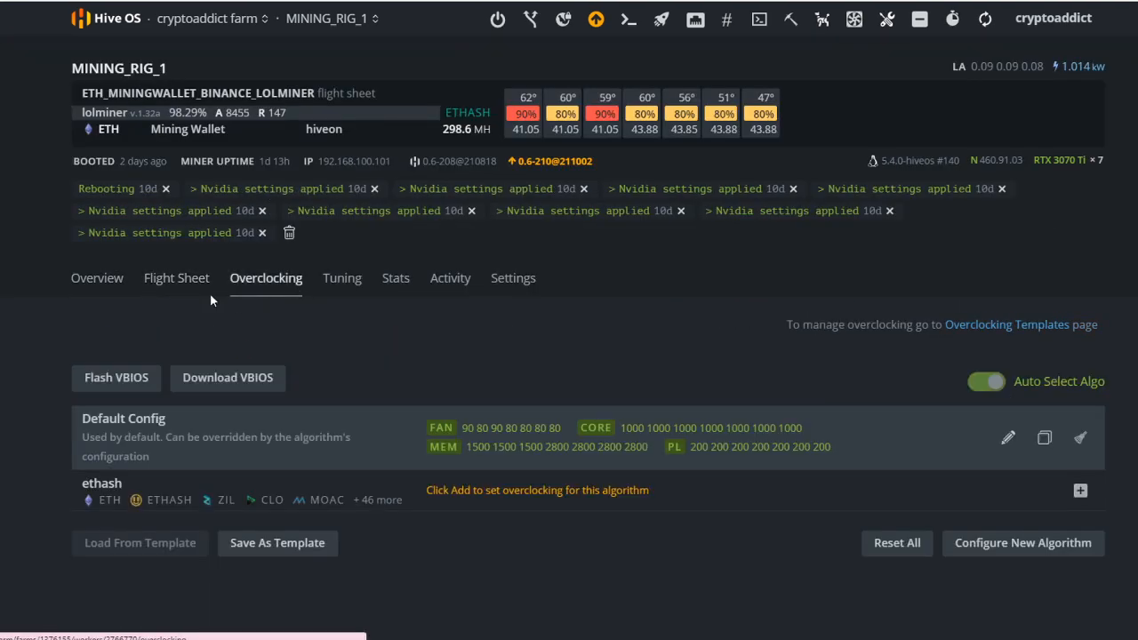
left_click(176, 278)
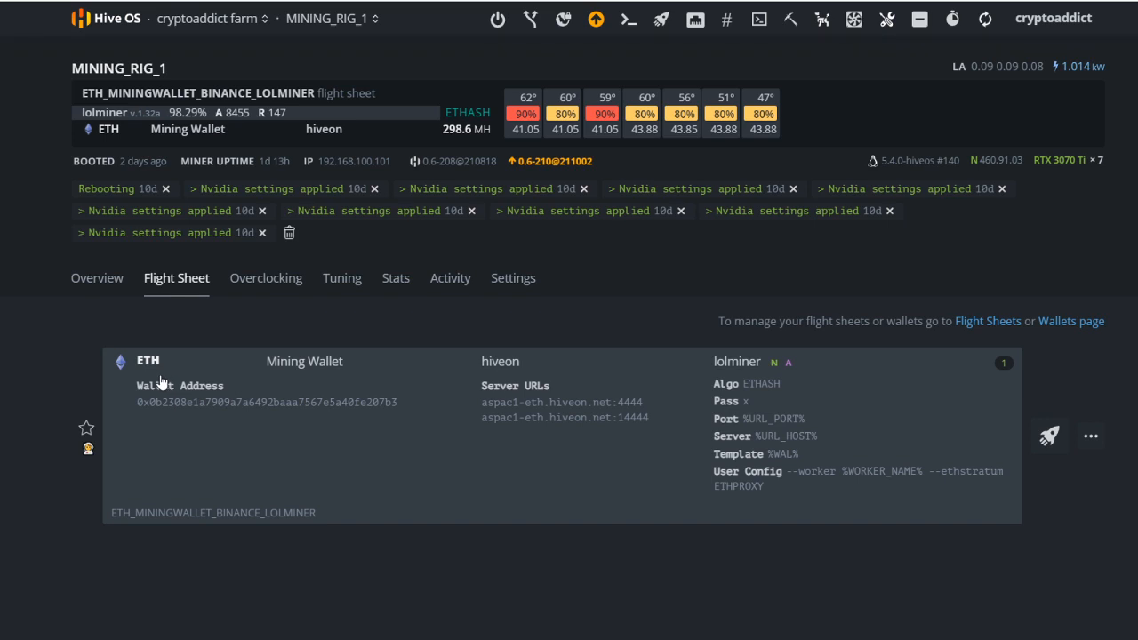
mouse_move(1017, 366)
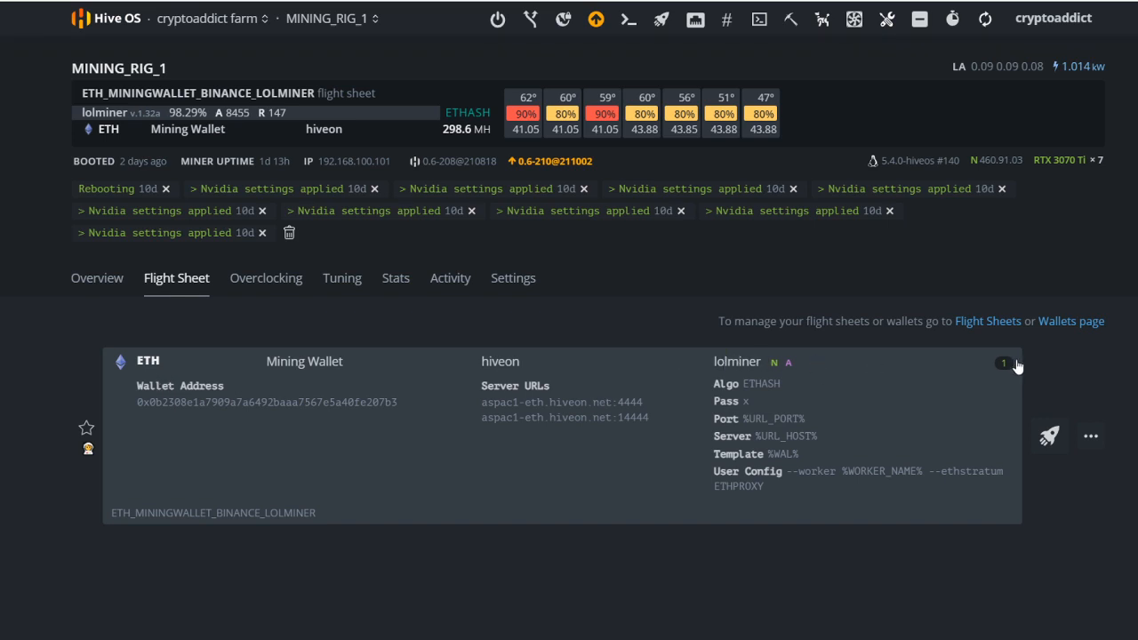
mouse_move(598, 199)
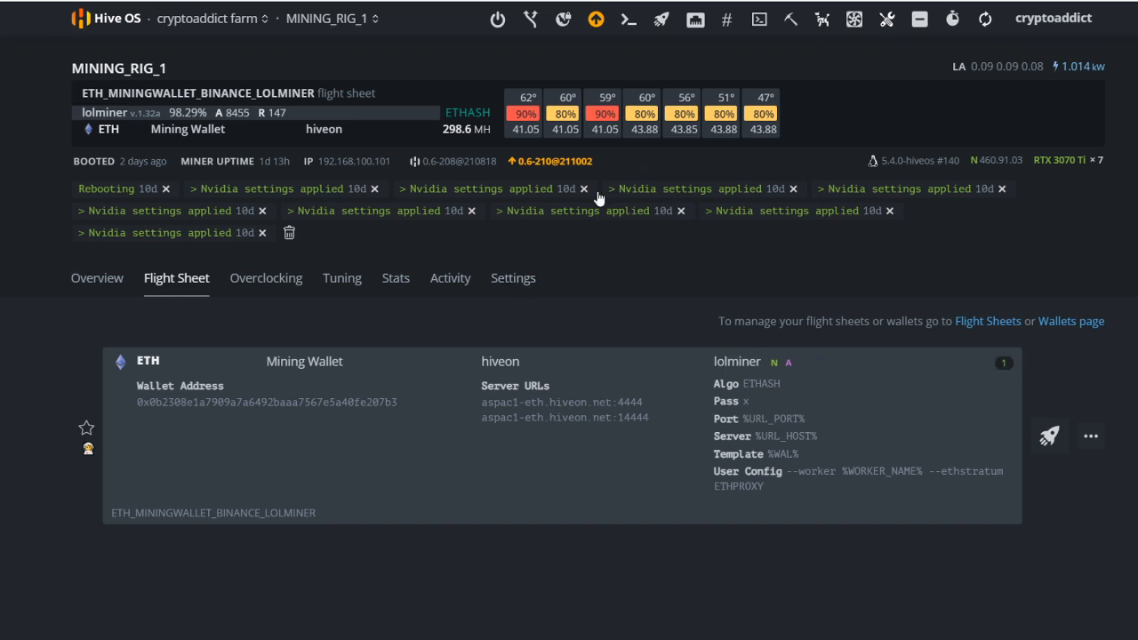
- Check the rig's activity log and stats charts, then go to Your Funds from the account menu
left_click(507, 277)
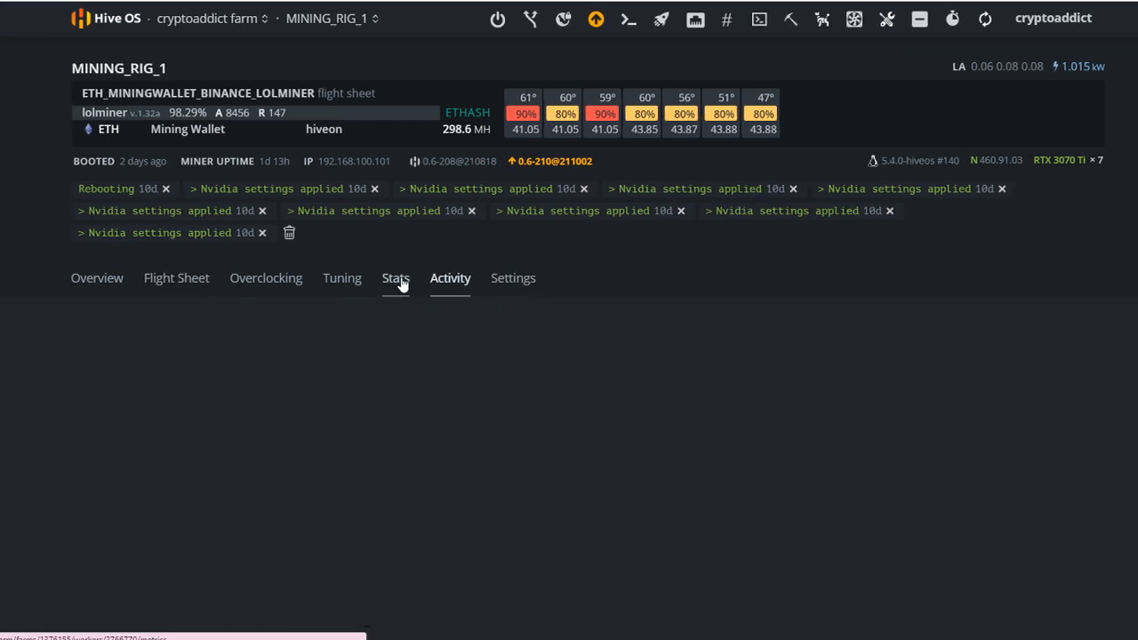
left_click(395, 278)
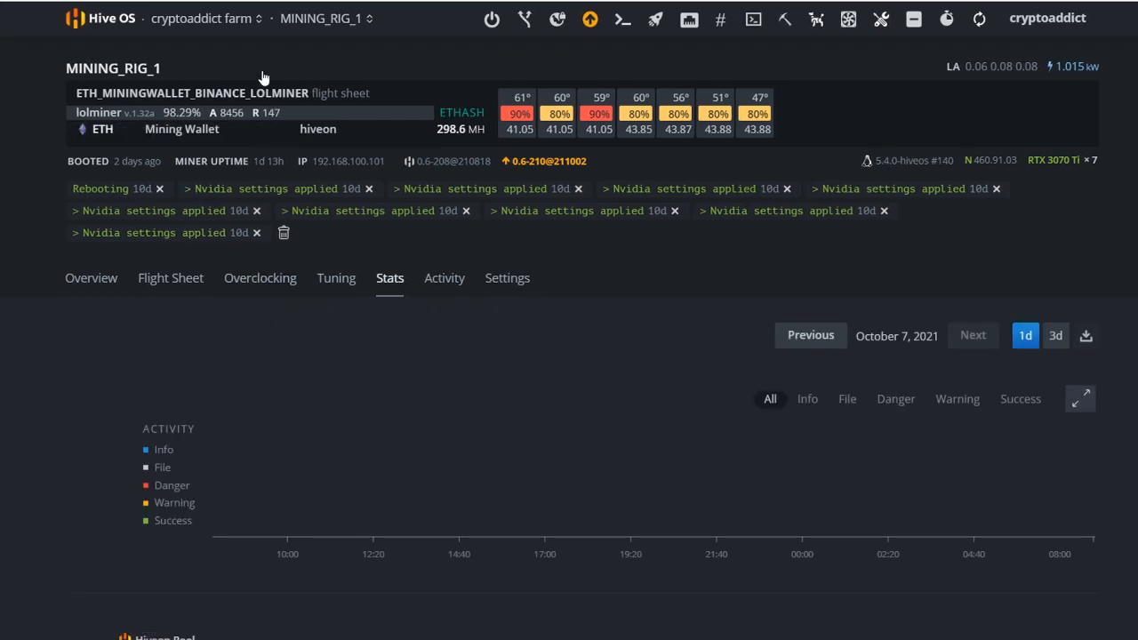
mouse_move(880, 128)
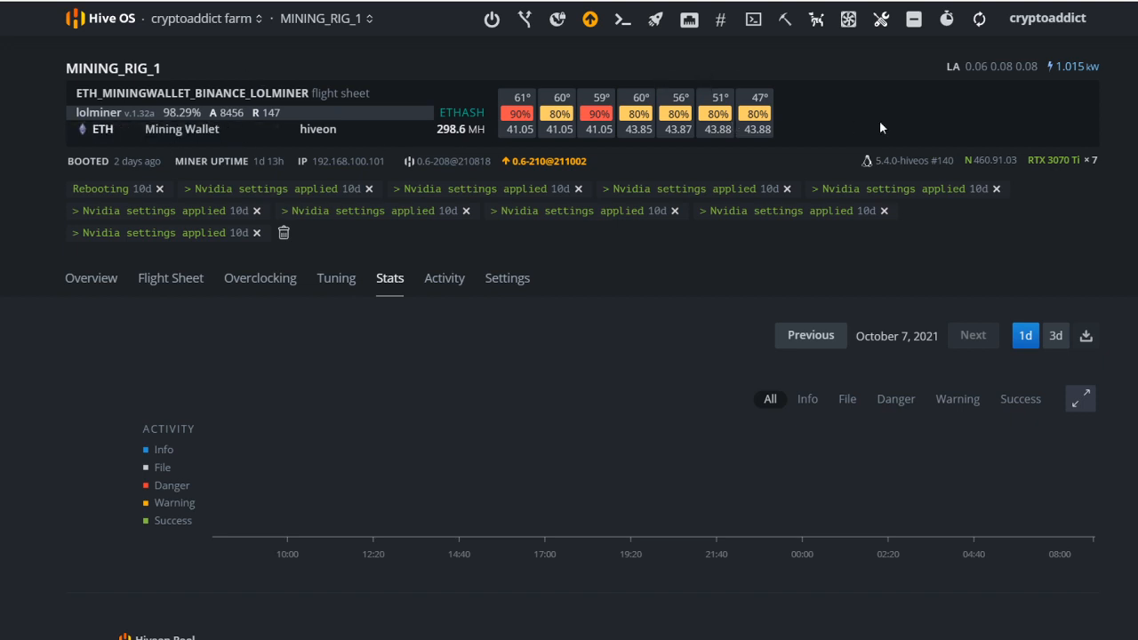
left_click(1047, 18)
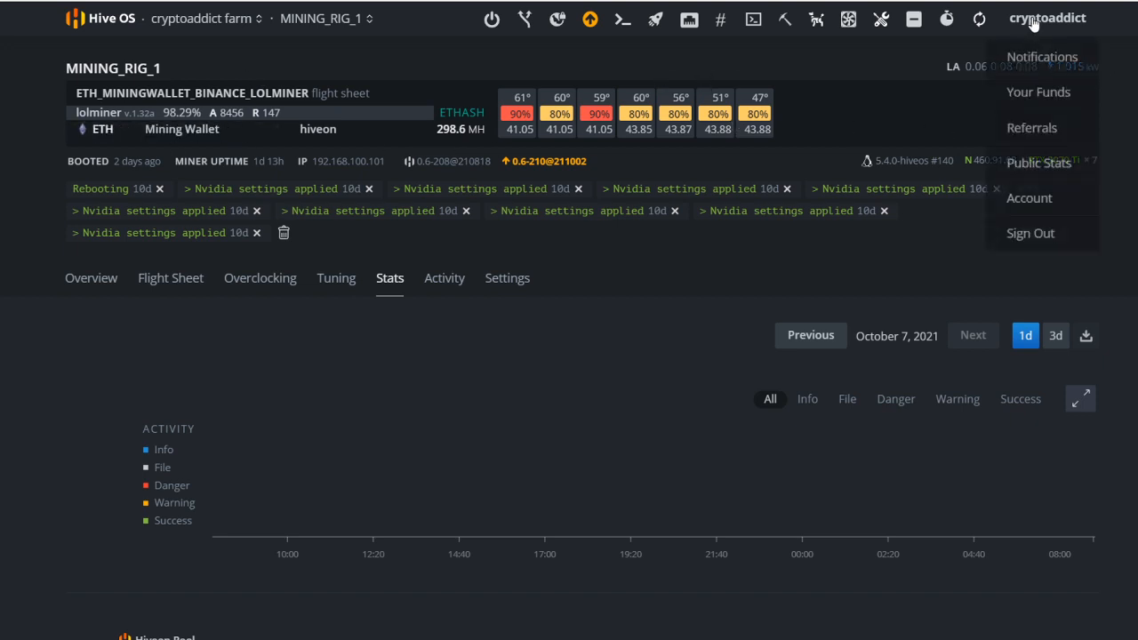
left_click(1038, 92)
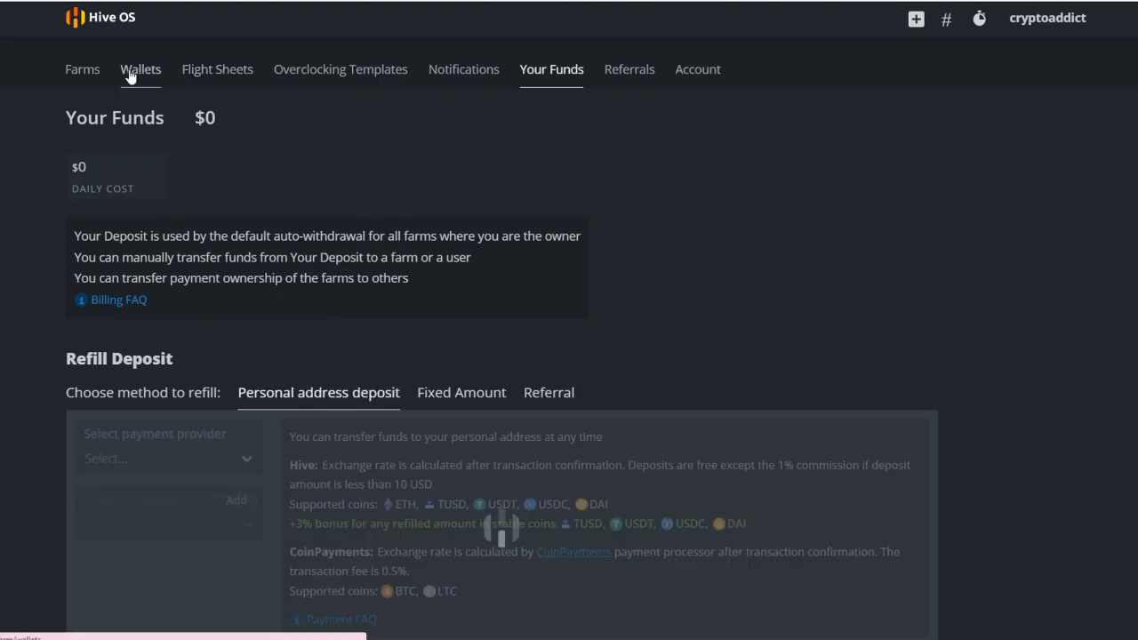
- View the owner's single ETH Binance wallet, then return to the cryptoaddict farm dashboard
left_click(141, 67)
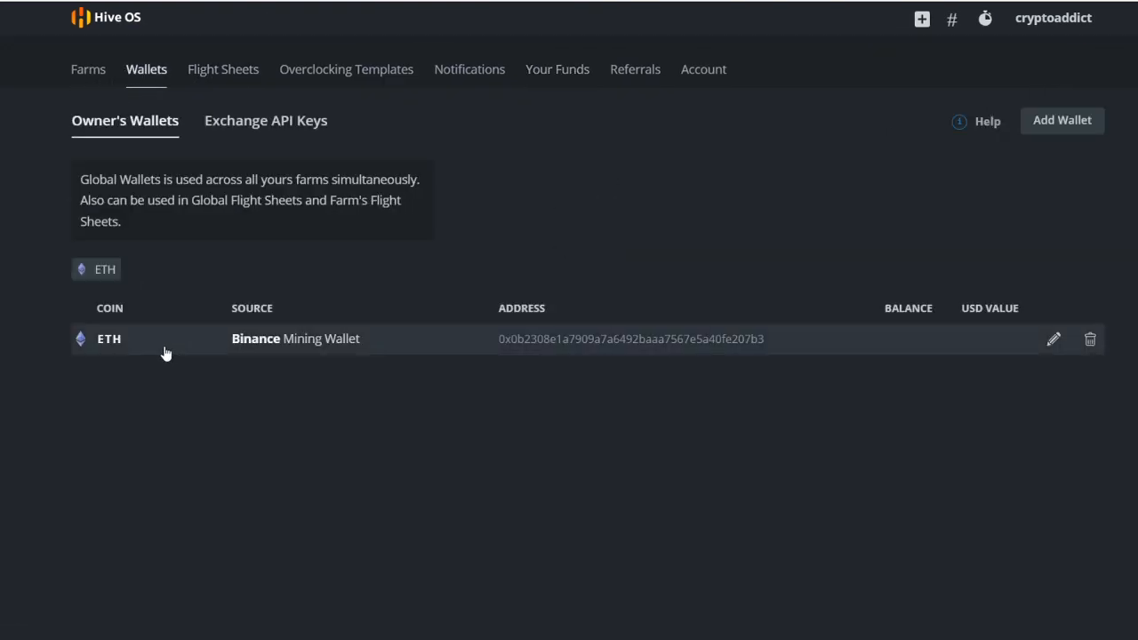
mouse_move(527, 355)
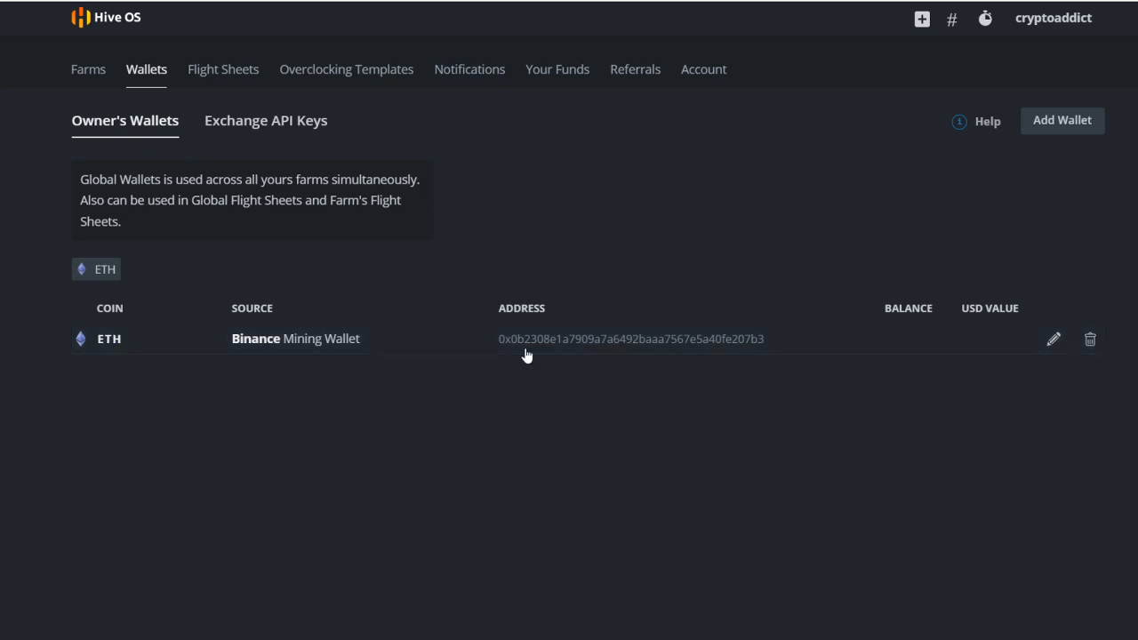
left_click(88, 68)
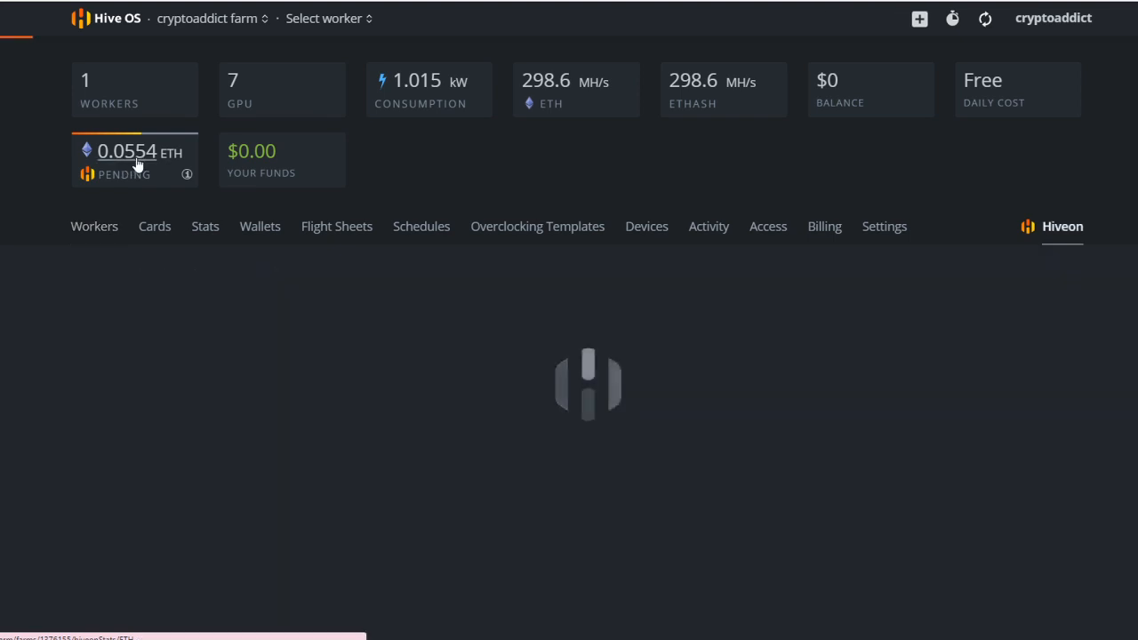
- Show the Hiveon pool stats for the ETH wallet: 0.0554 ETH unpaid, 0.00488 ETH daily
left_click(133, 160)
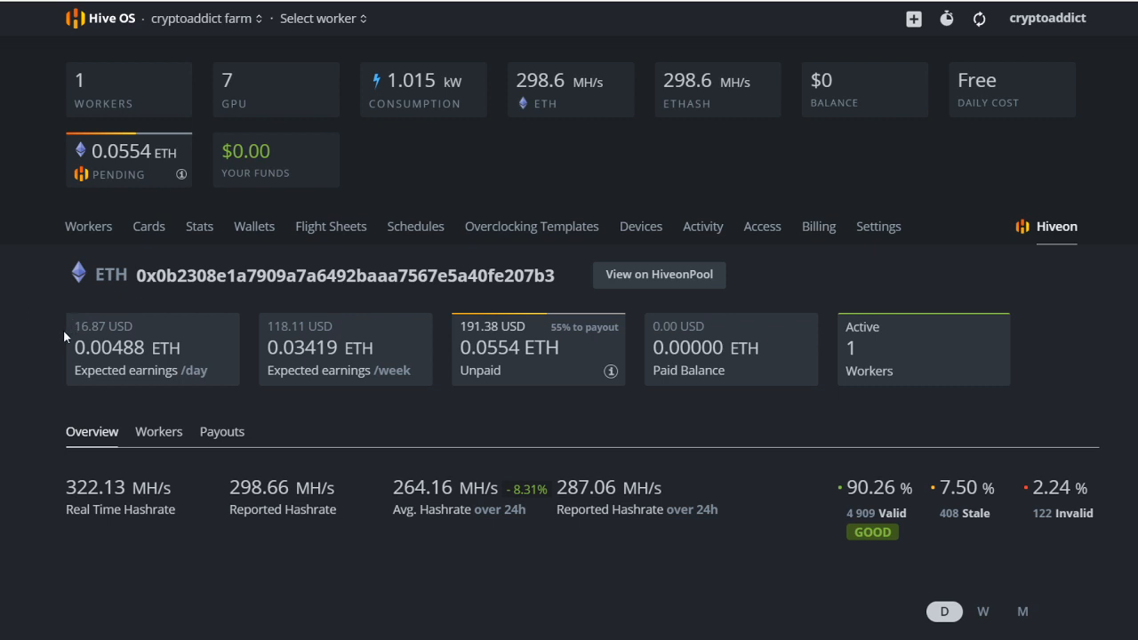
mouse_move(203, 388)
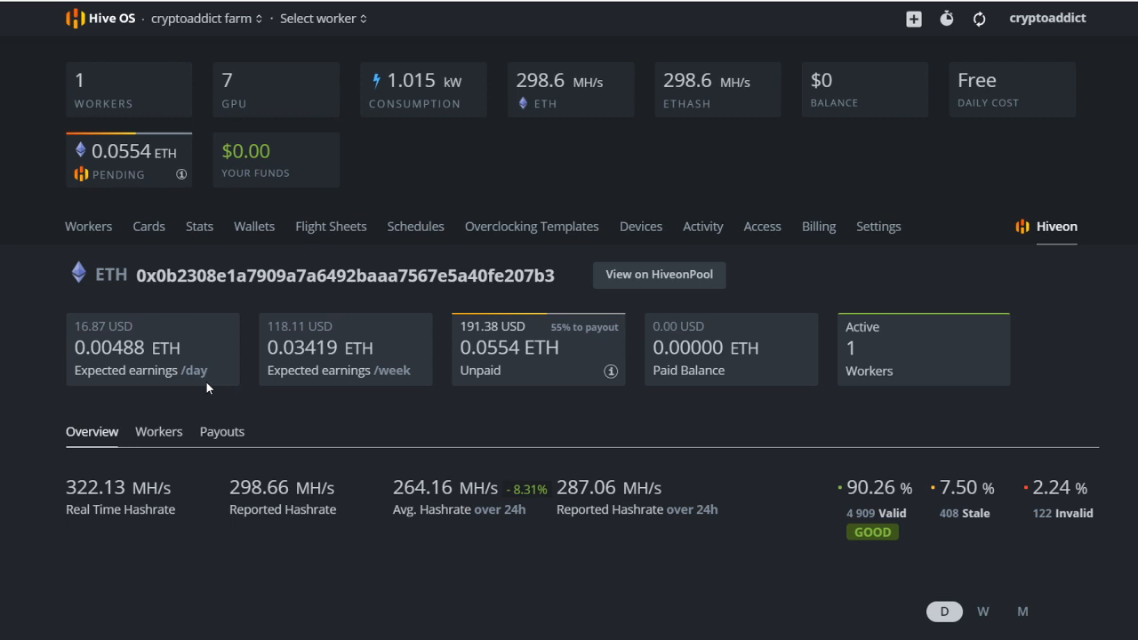
double_click(306, 346)
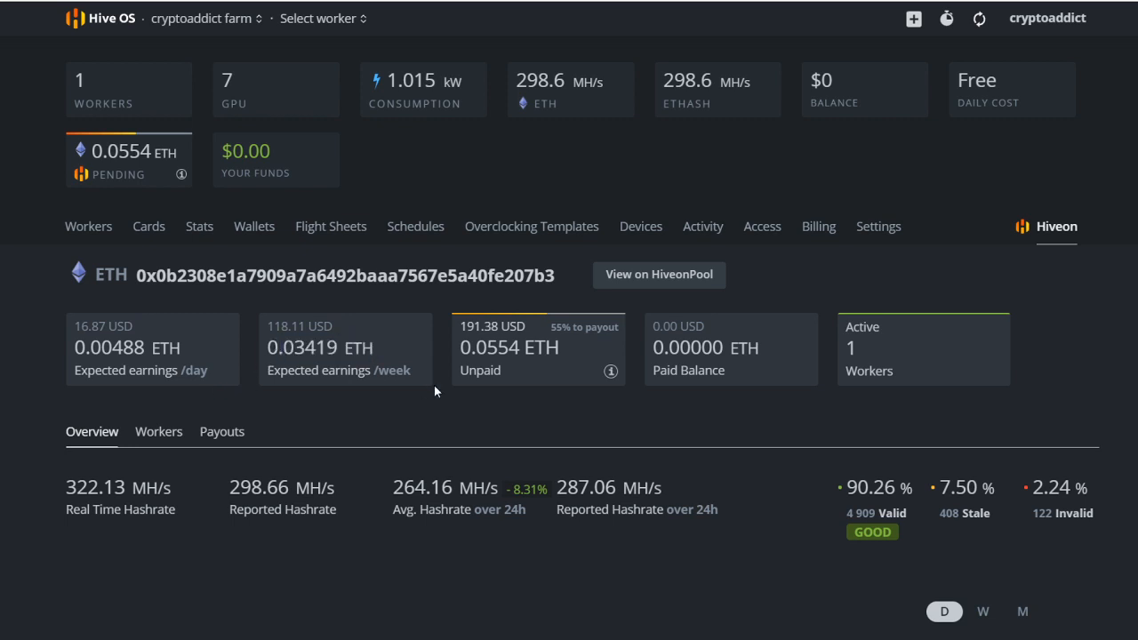
mouse_move(713, 394)
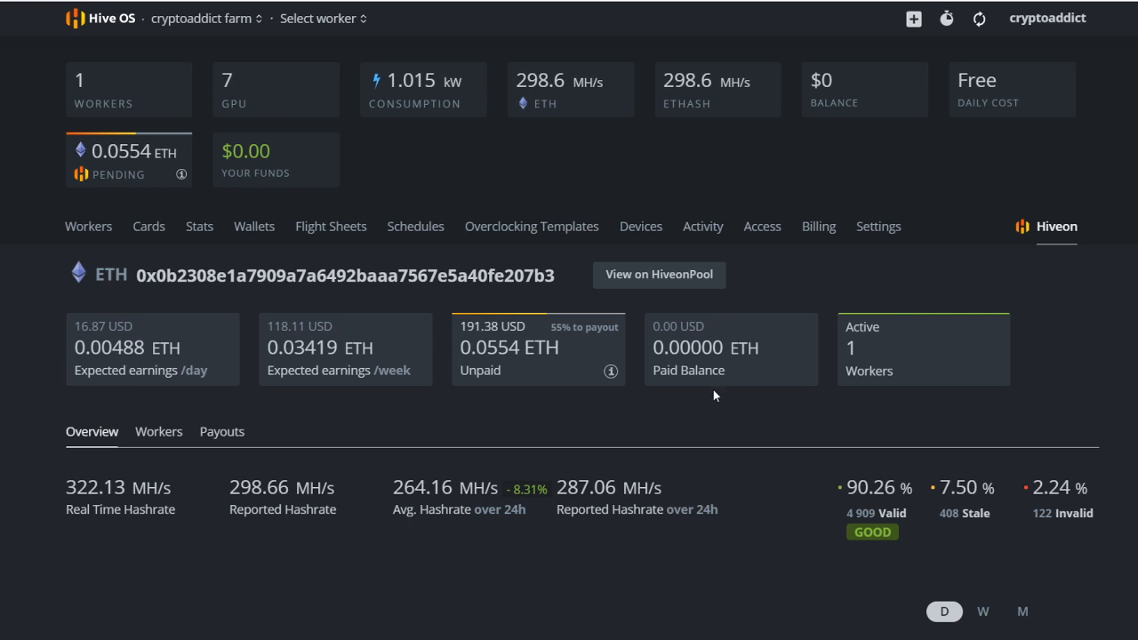
mouse_move(658, 411)
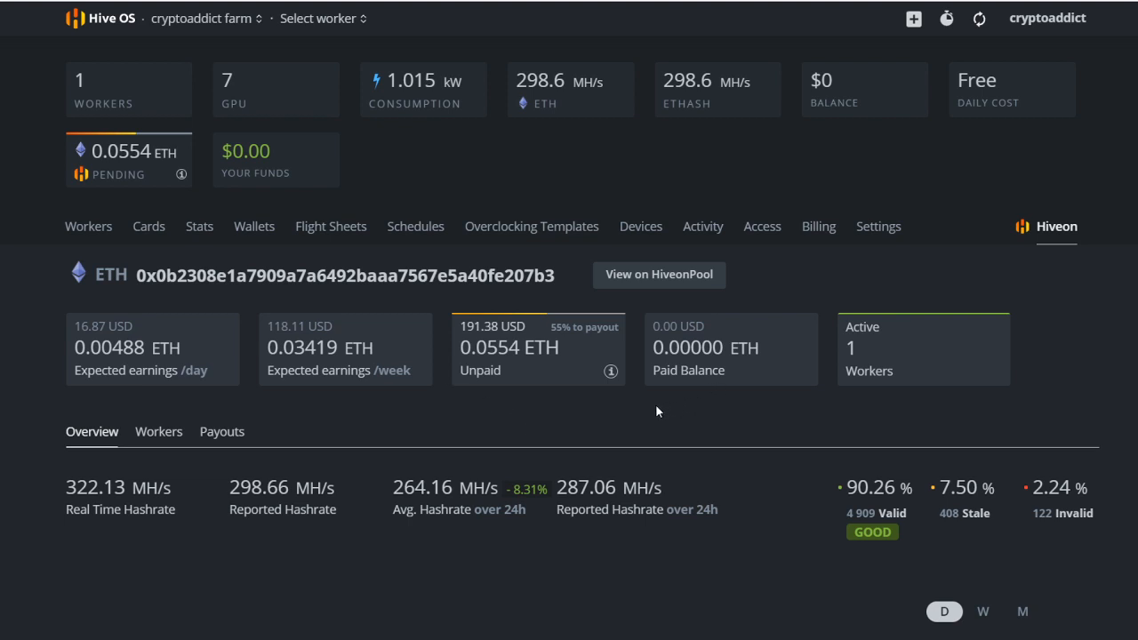
mouse_move(553, 438)
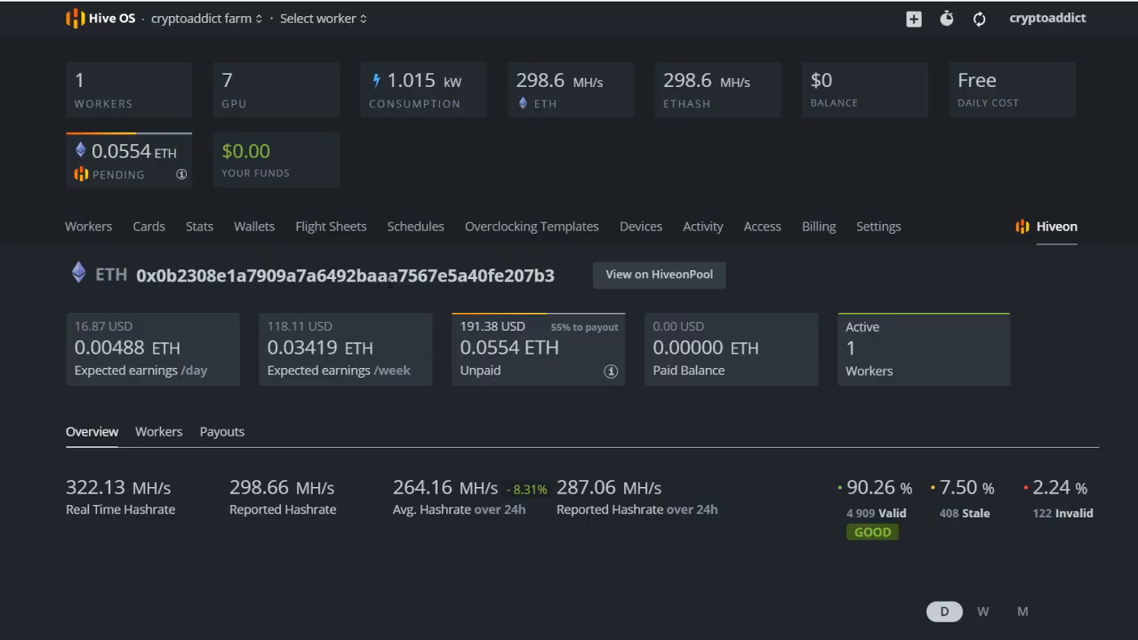
mouse_move(541, 452)
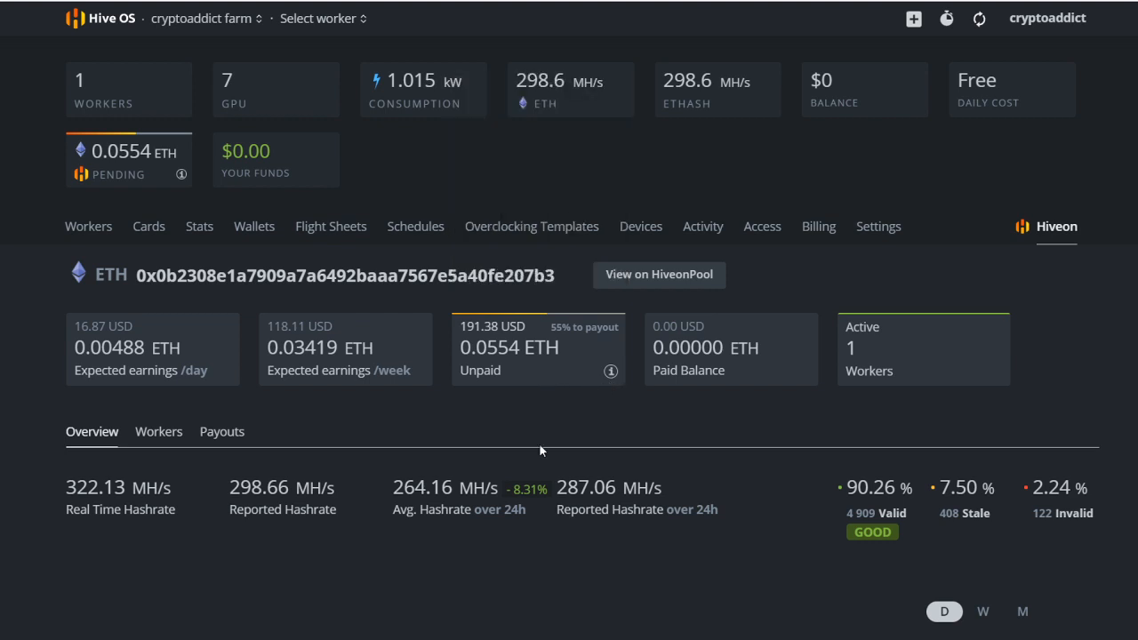
mouse_move(541, 450)
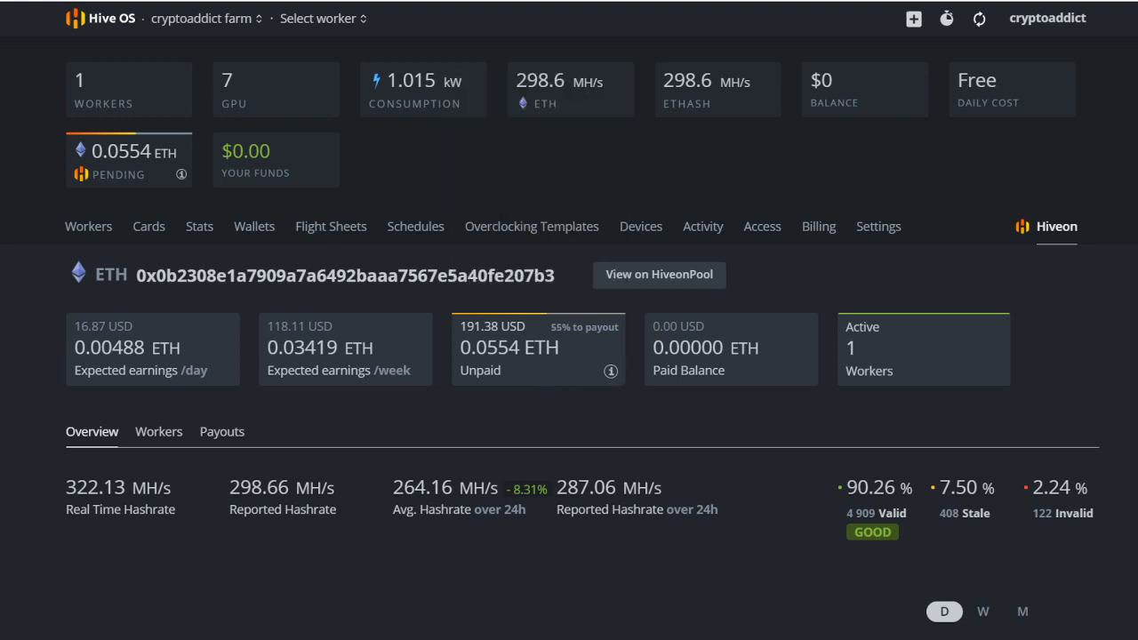
mouse_move(1106, 236)
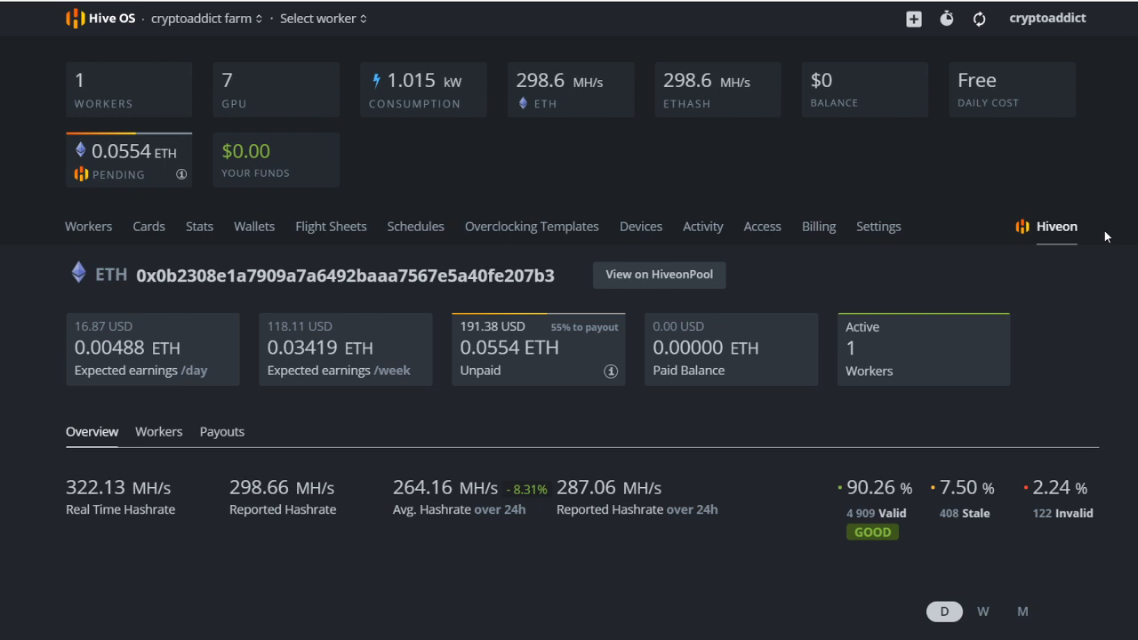
mouse_move(793, 356)
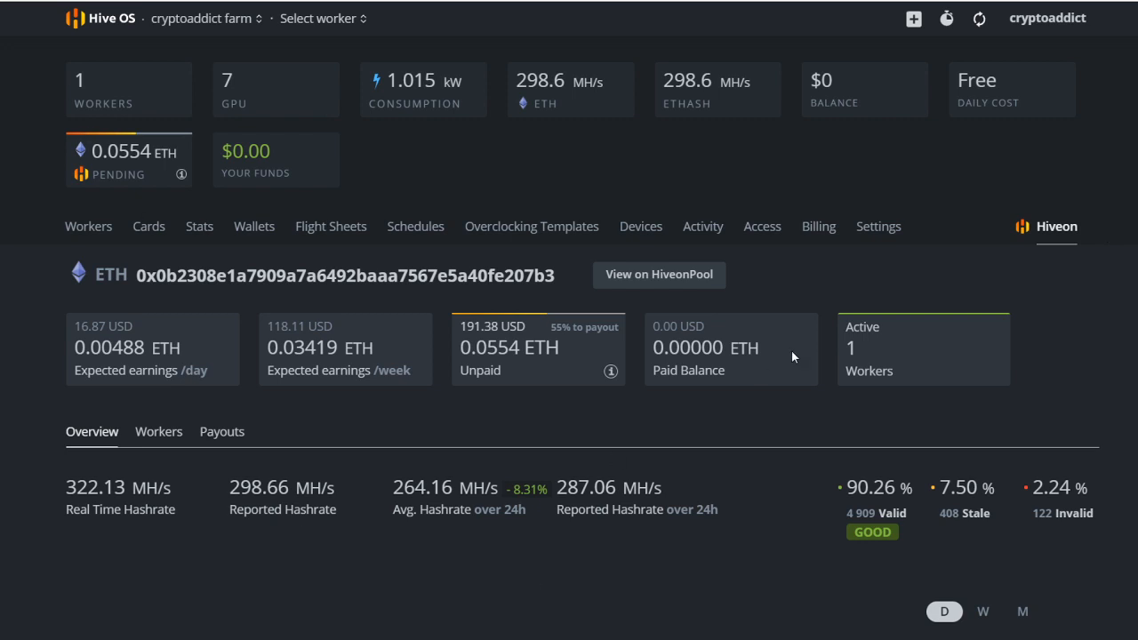
- Read the Hiveon pool hashrate chart, then the valid, stale and invalid shares chart below
scroll("down", 3)
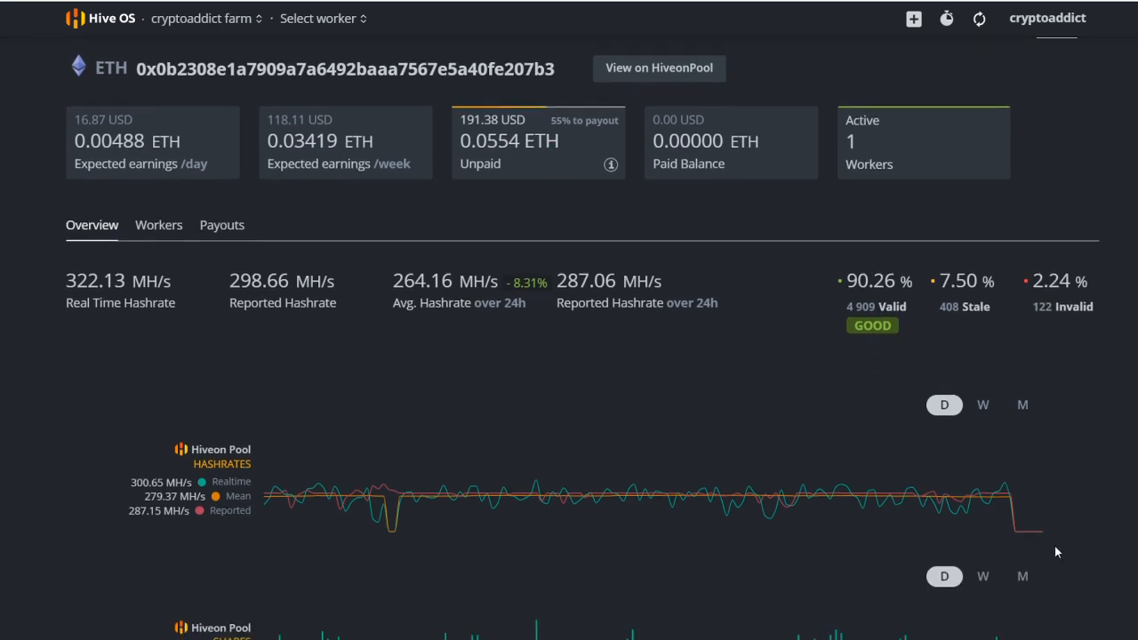
mouse_move(400, 496)
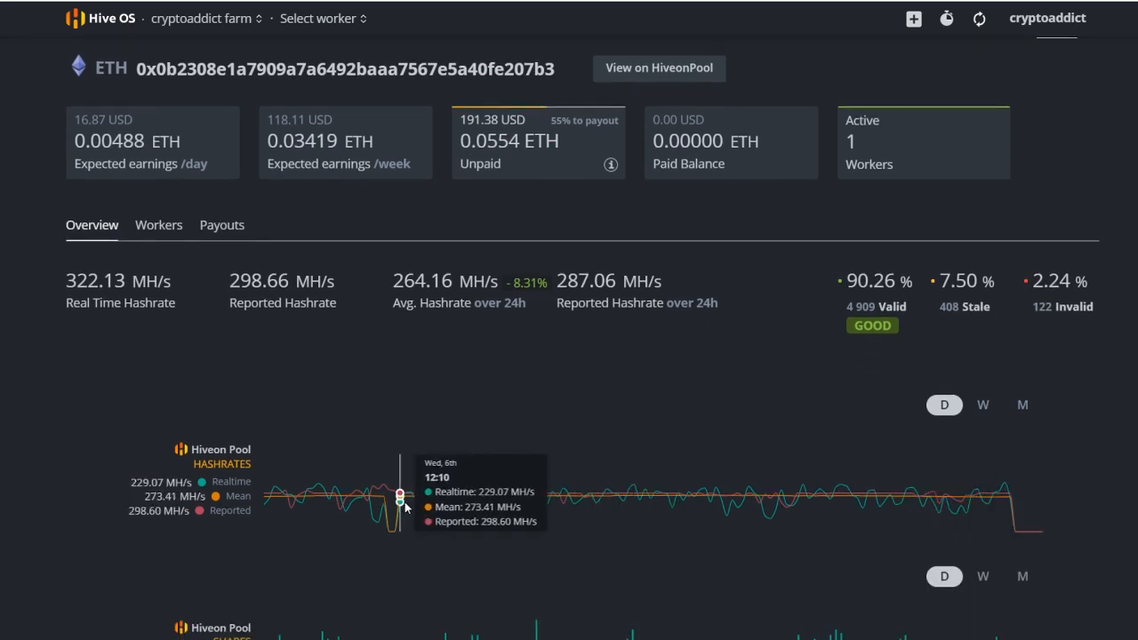
mouse_move(519, 494)
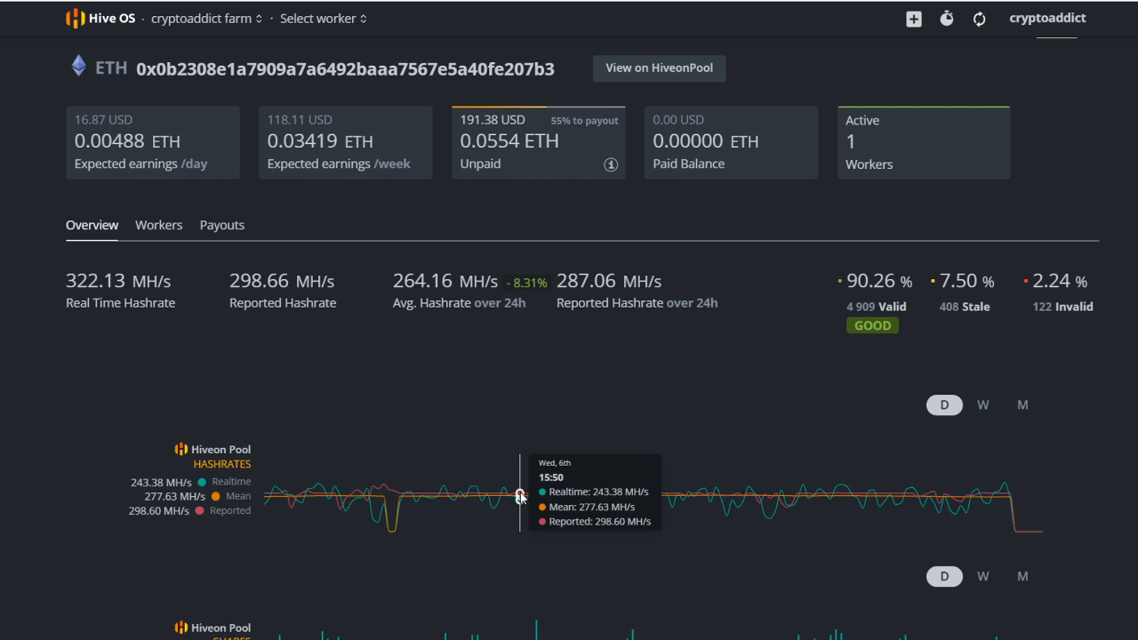
mouse_move(999, 494)
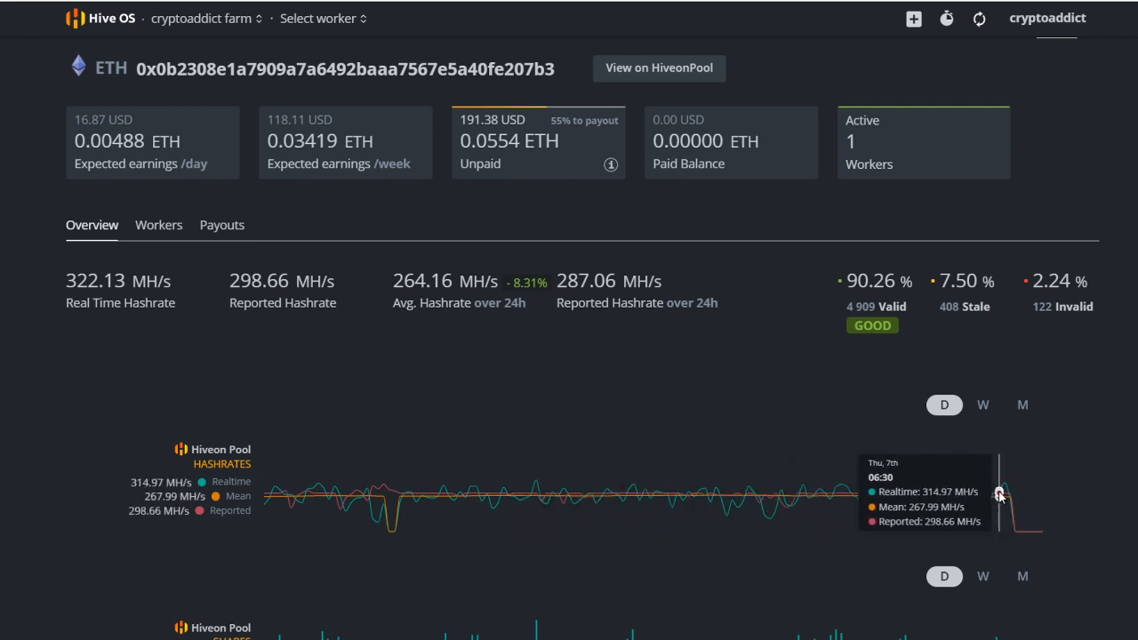
mouse_move(665, 342)
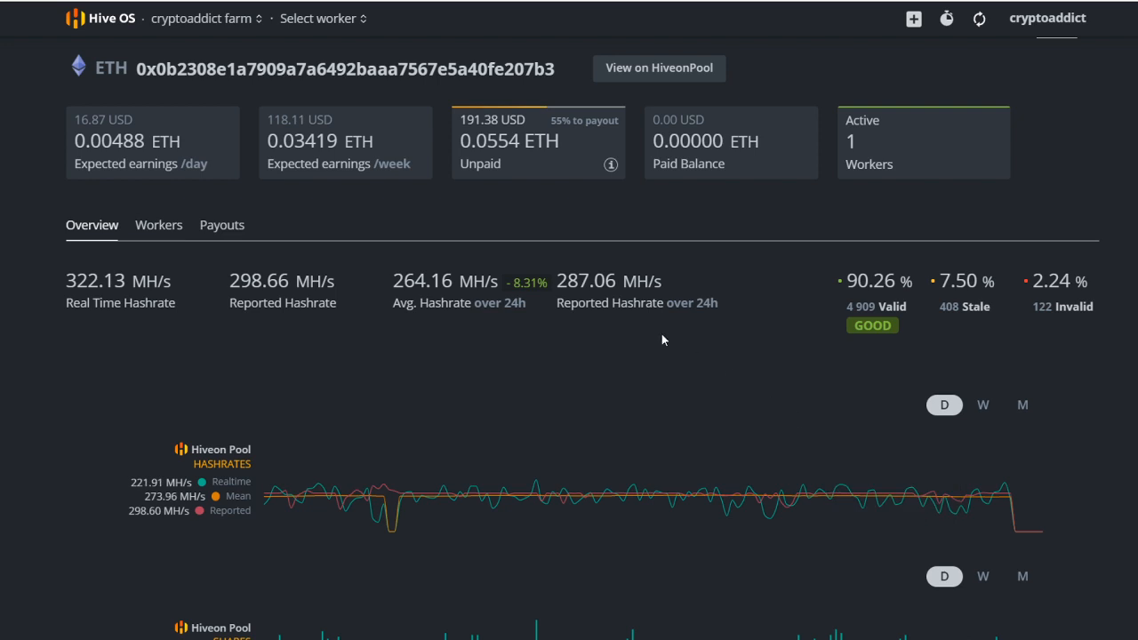
mouse_move(551, 320)
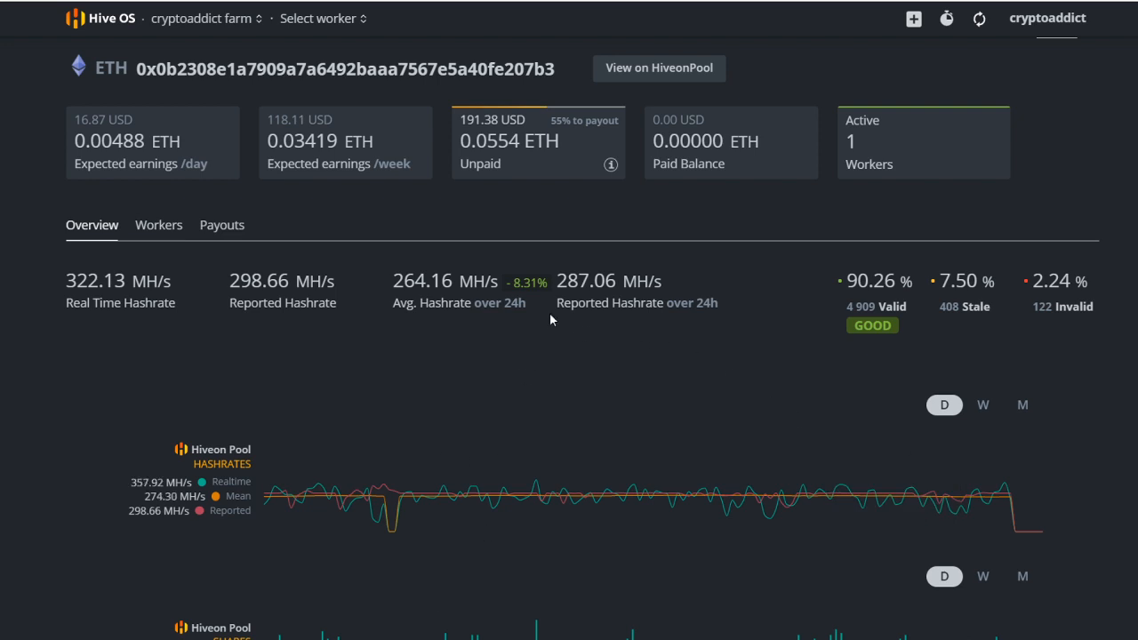
mouse_move(551, 320)
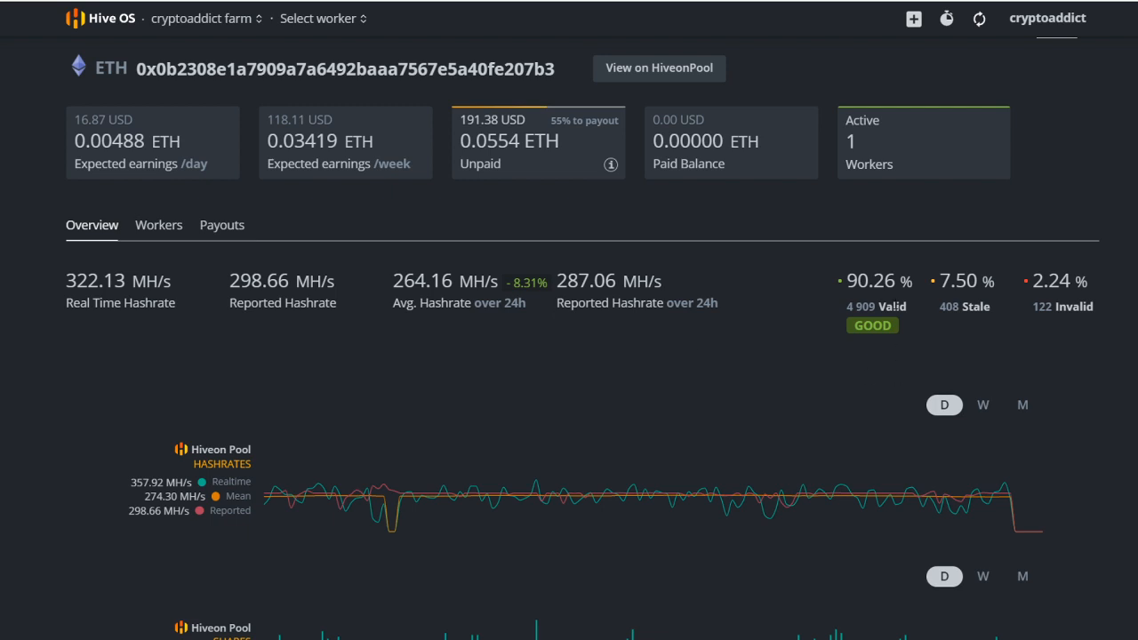
double_click(1052, 281)
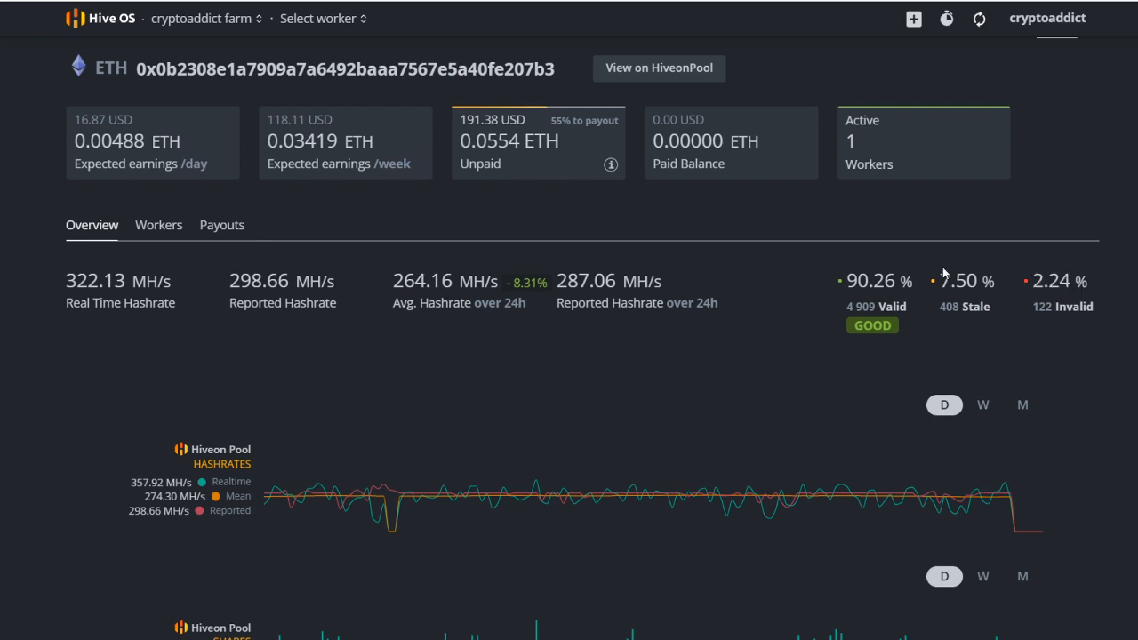
scroll("down", 3)
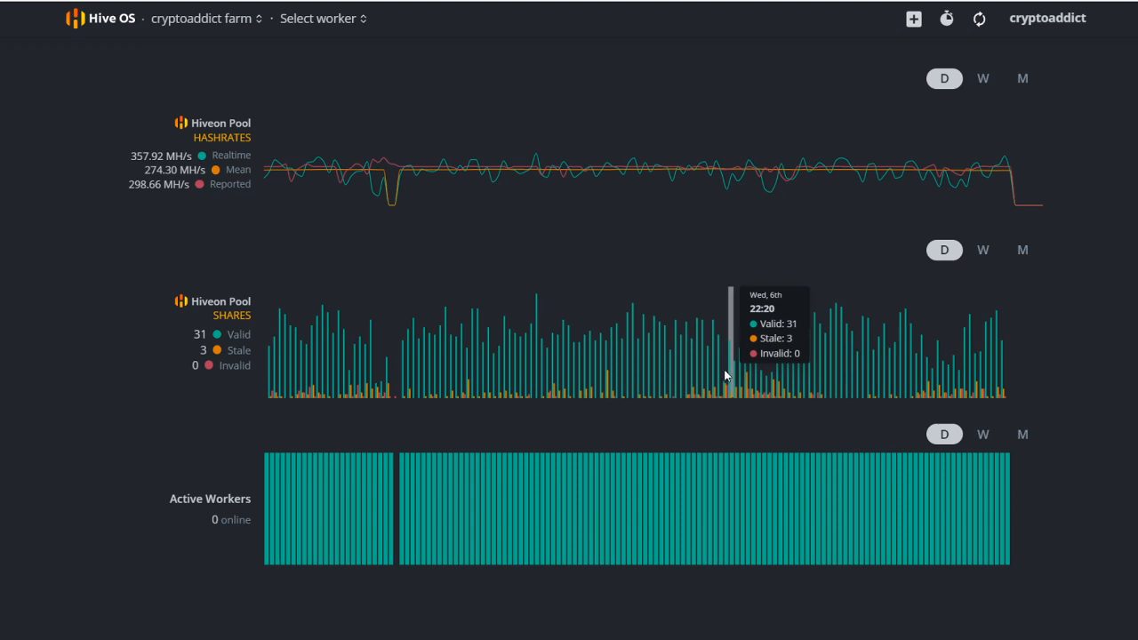
mouse_move(483, 352)
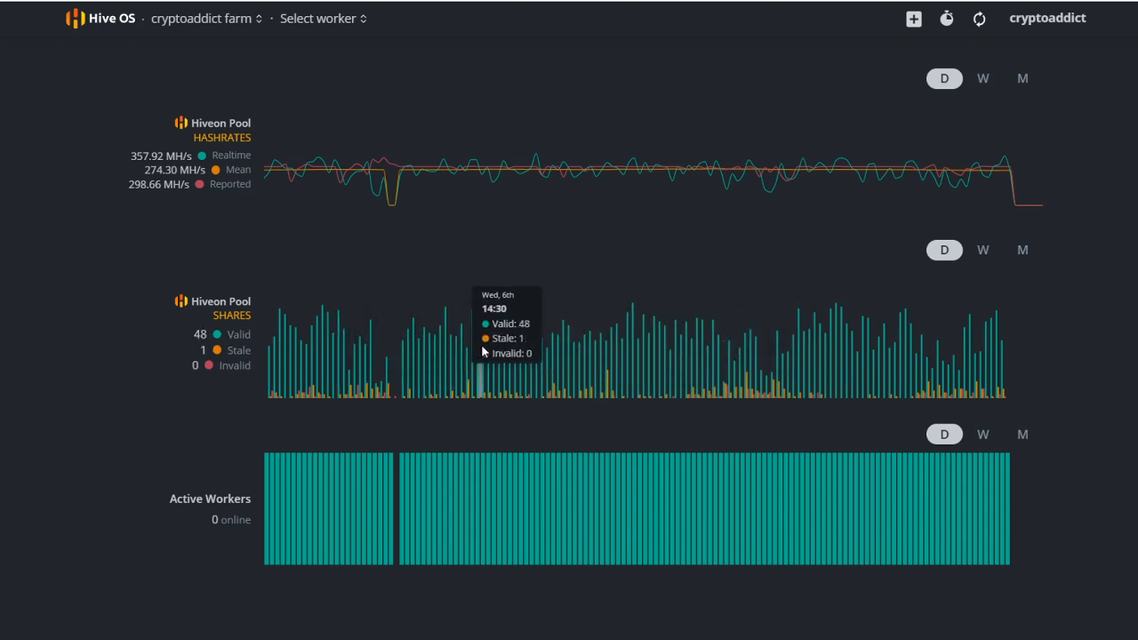
mouse_move(555, 329)
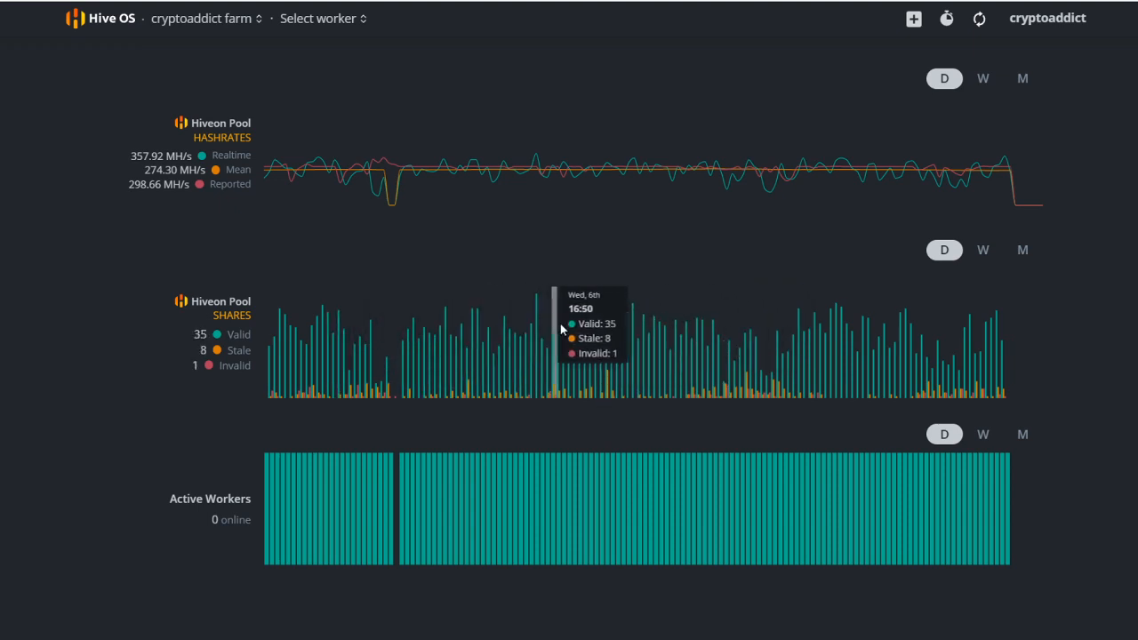
mouse_move(864, 317)
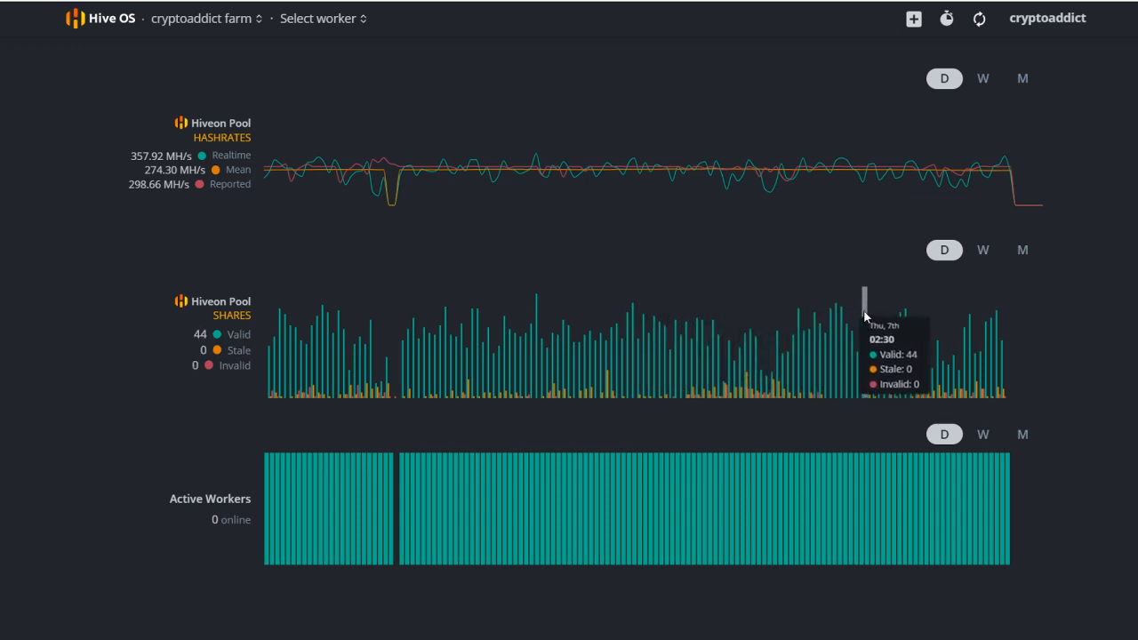
mouse_move(678, 327)
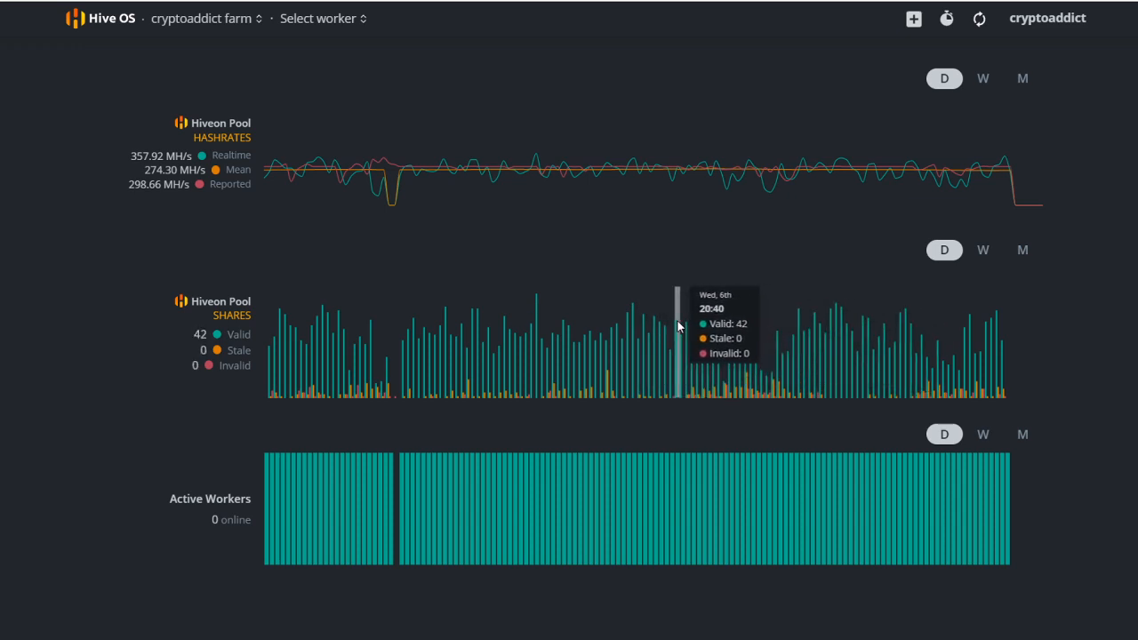
mouse_move(768, 325)
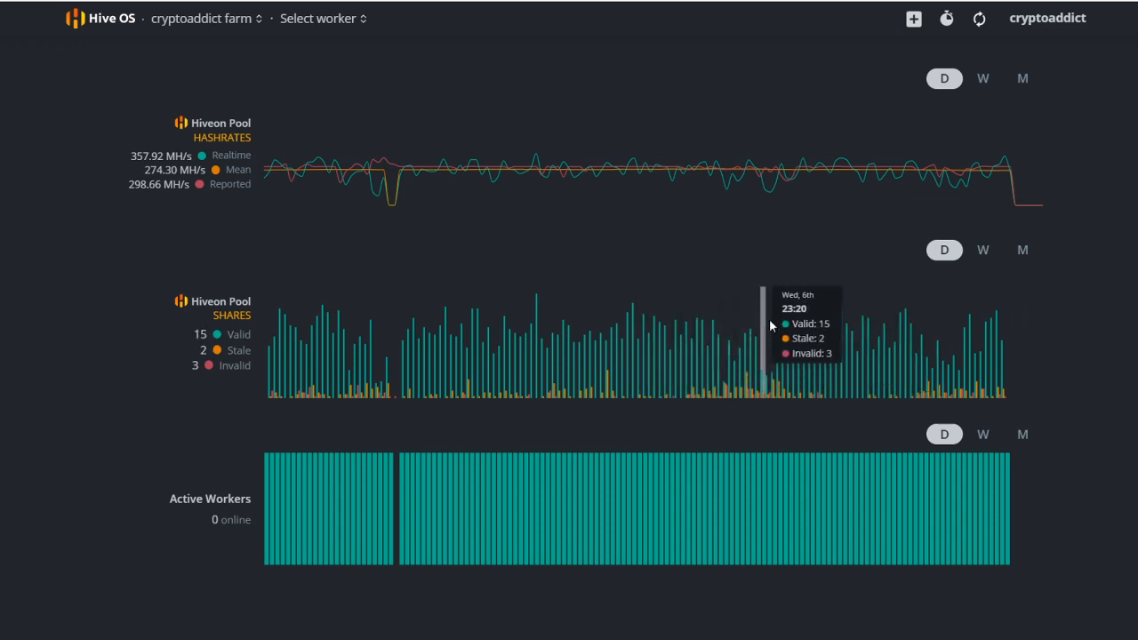
mouse_move(558, 330)
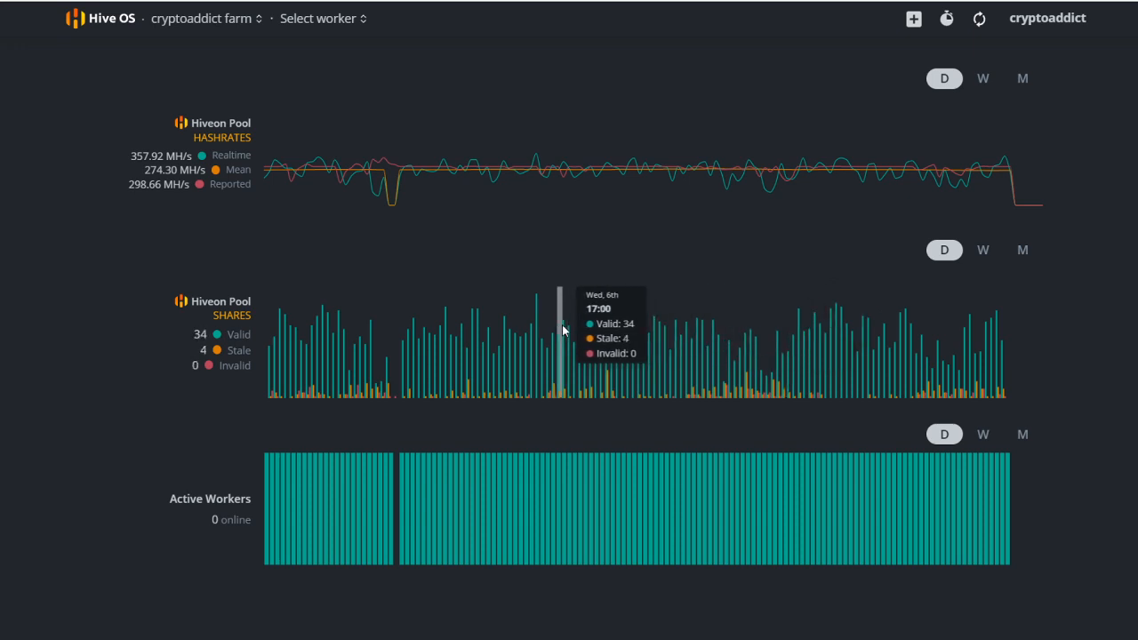
mouse_move(523, 334)
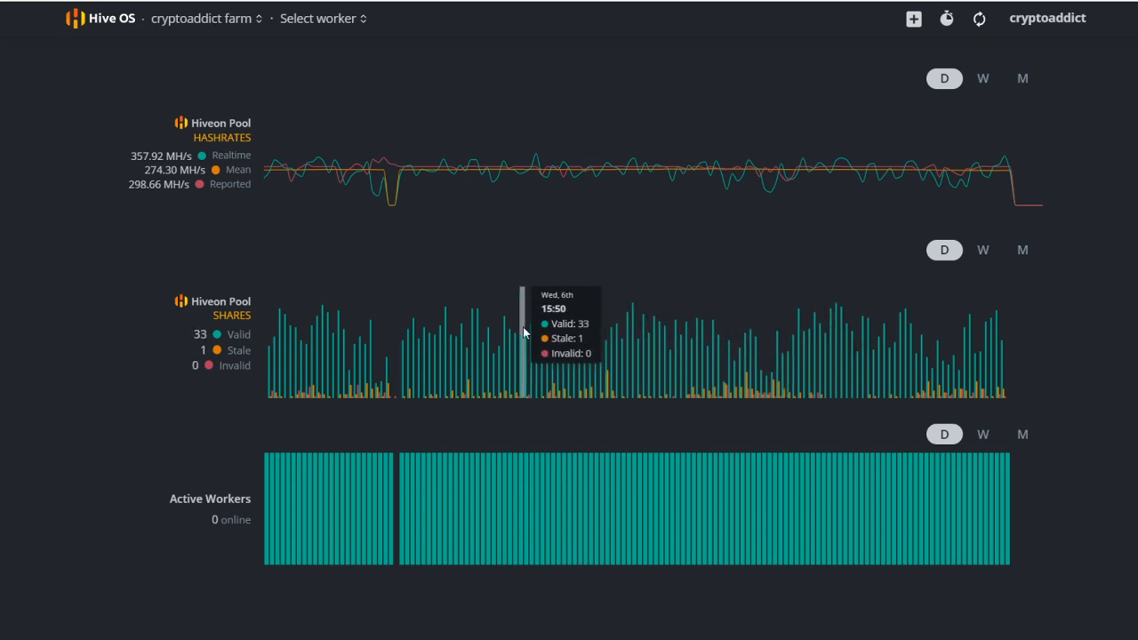
- Scroll to the top of the farm page and show the Workers list with MINING_RIG_1 at 298.6 MH/s
scroll("up", 3)
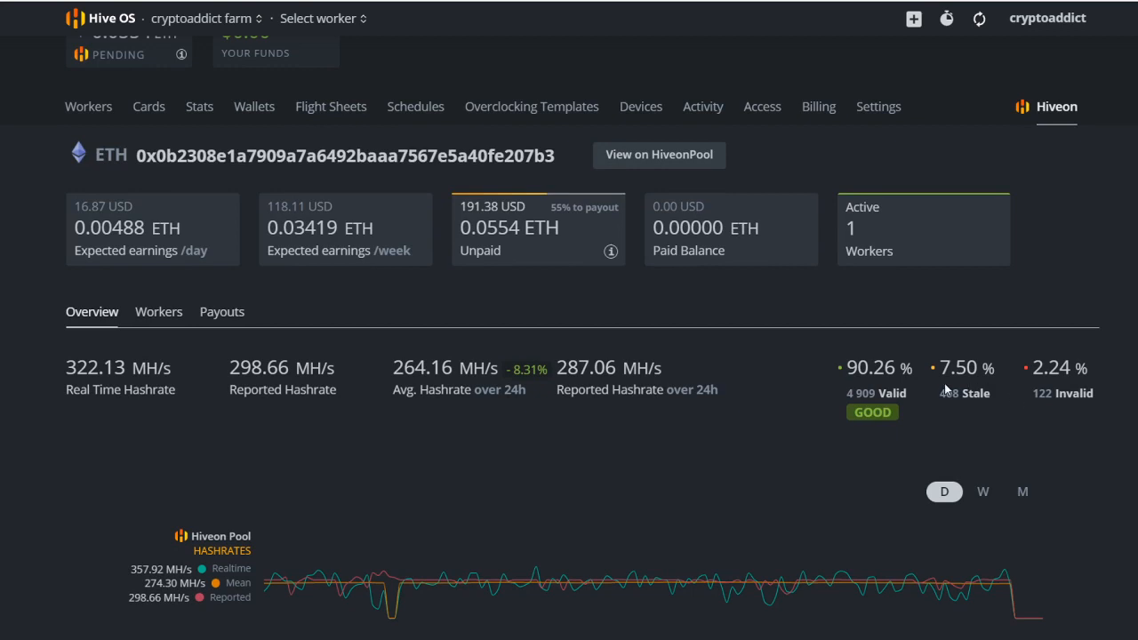
mouse_move(1088, 374)
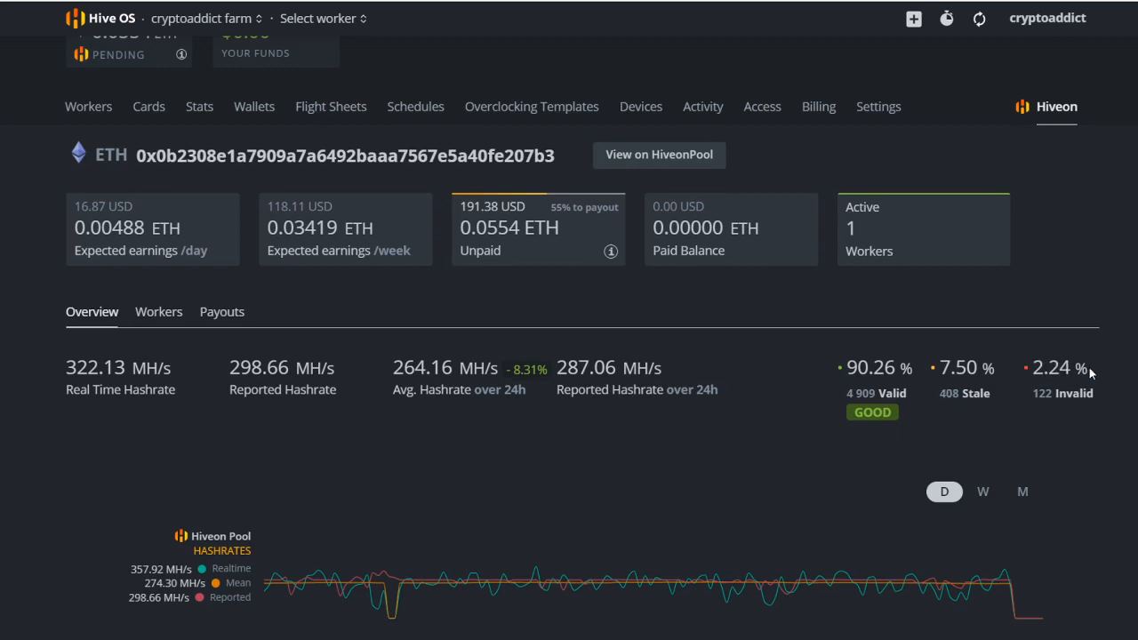
mouse_move(576, 419)
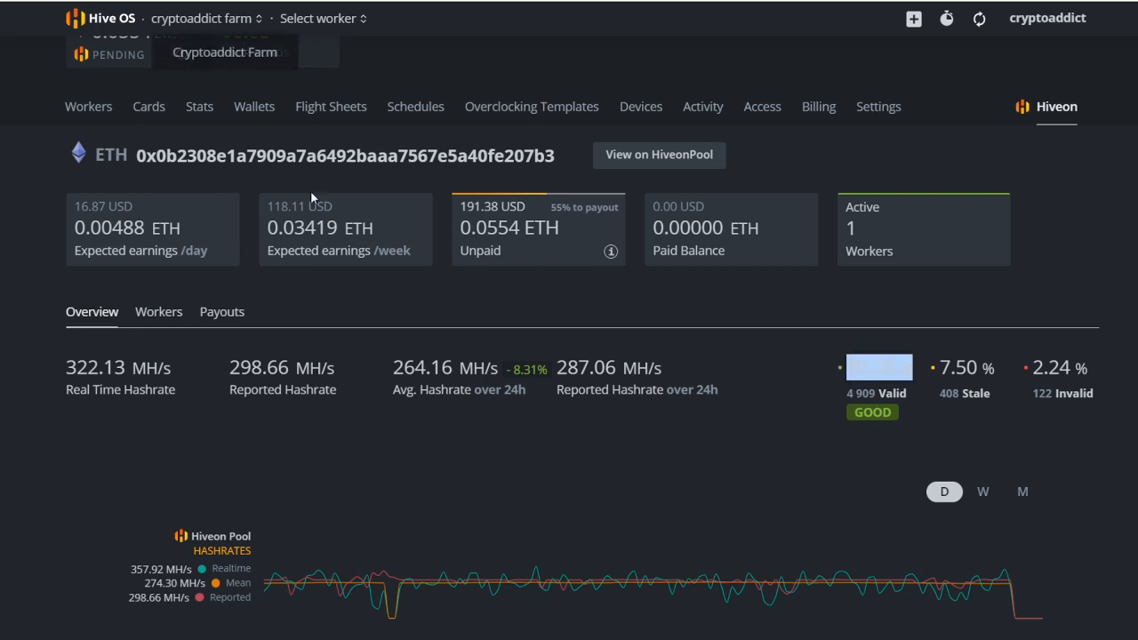
scroll("up", 3)
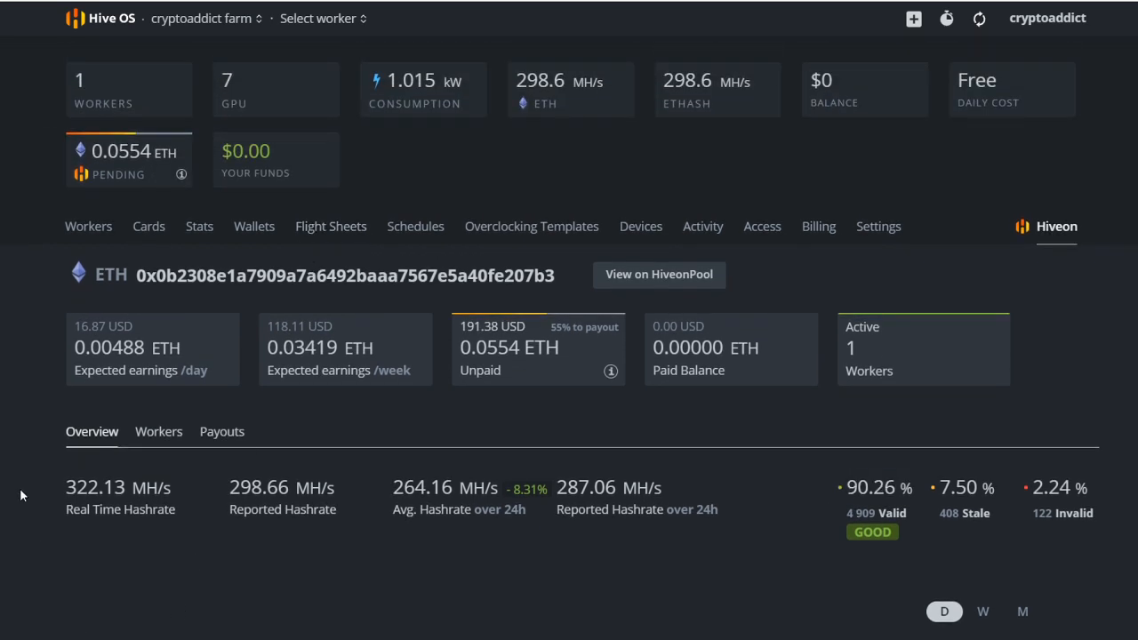
left_click(89, 226)
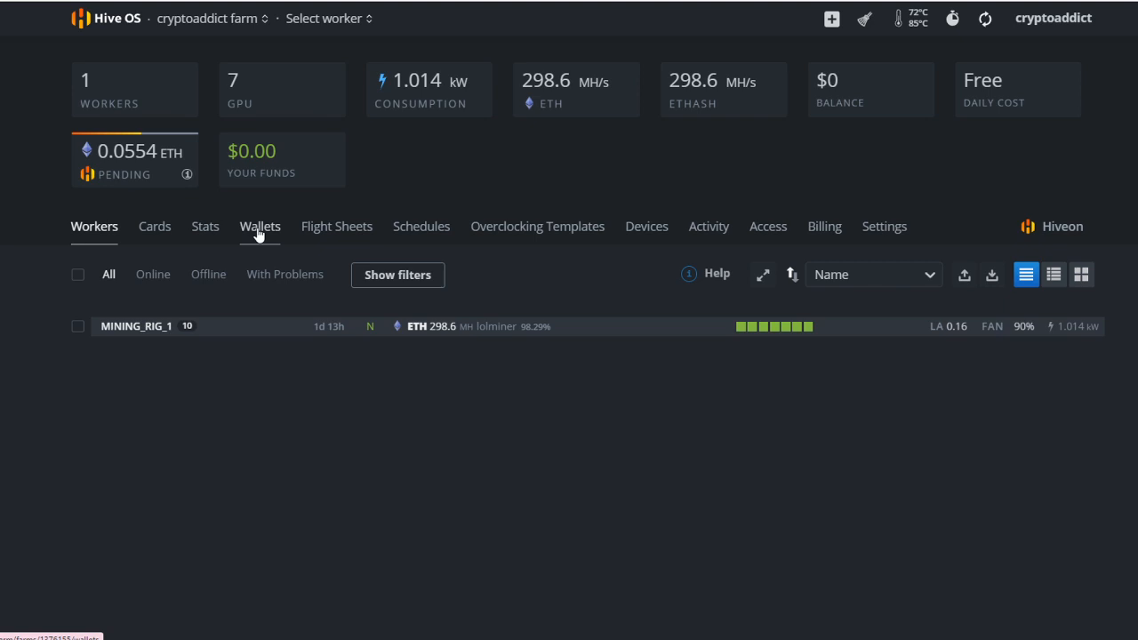
mouse_move(138, 233)
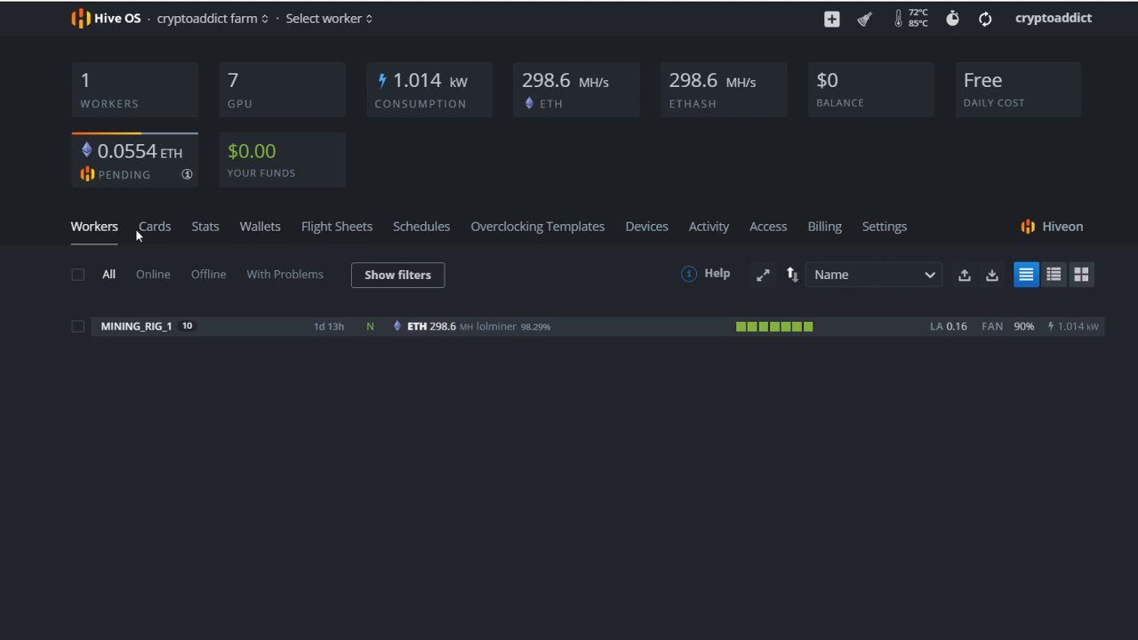
left_click(94, 226)
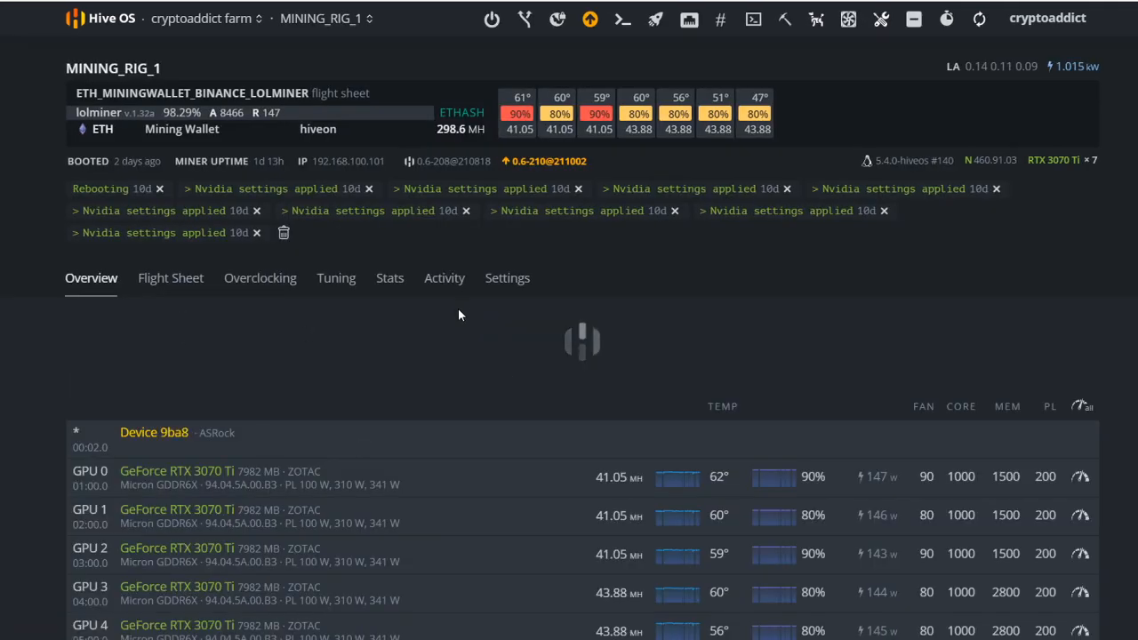
scroll("down", 3)
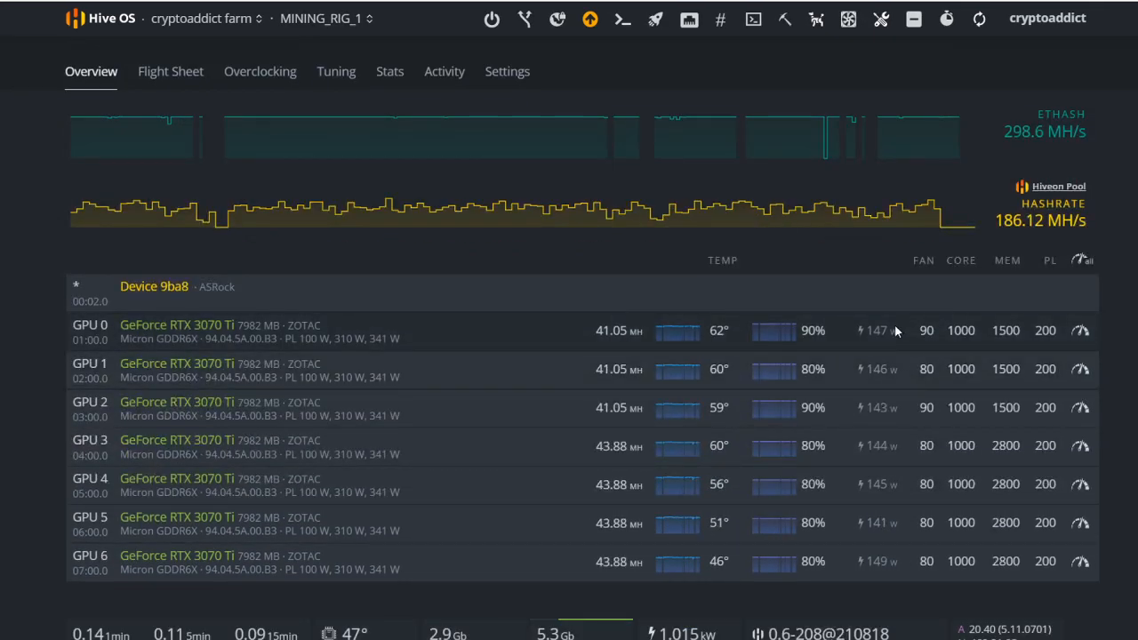
left_click(875, 330)
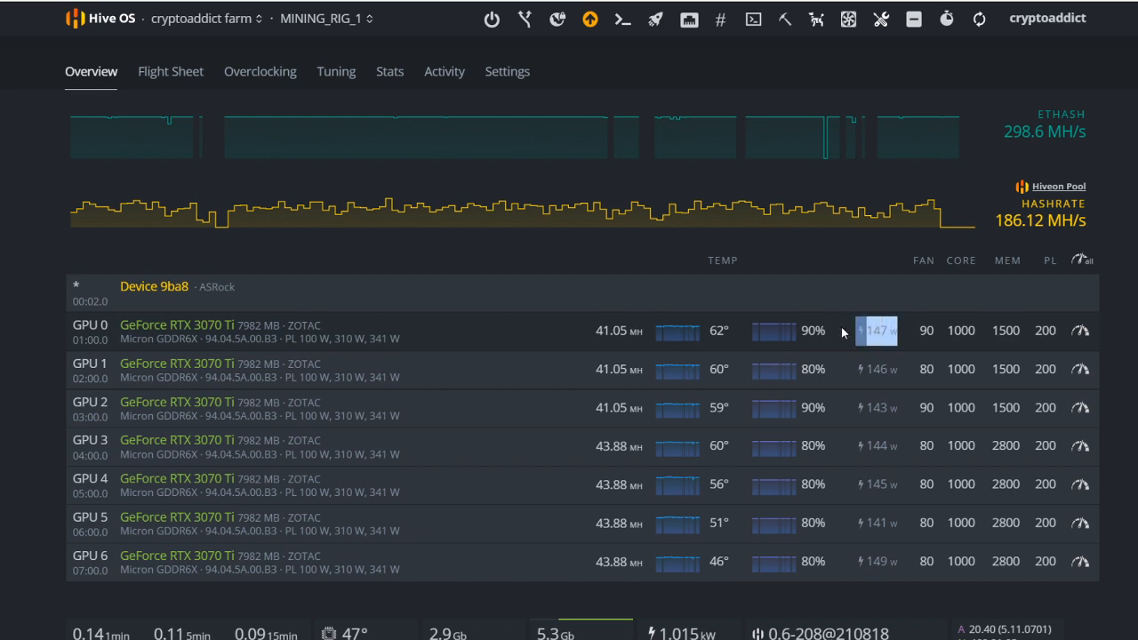
mouse_move(989, 316)
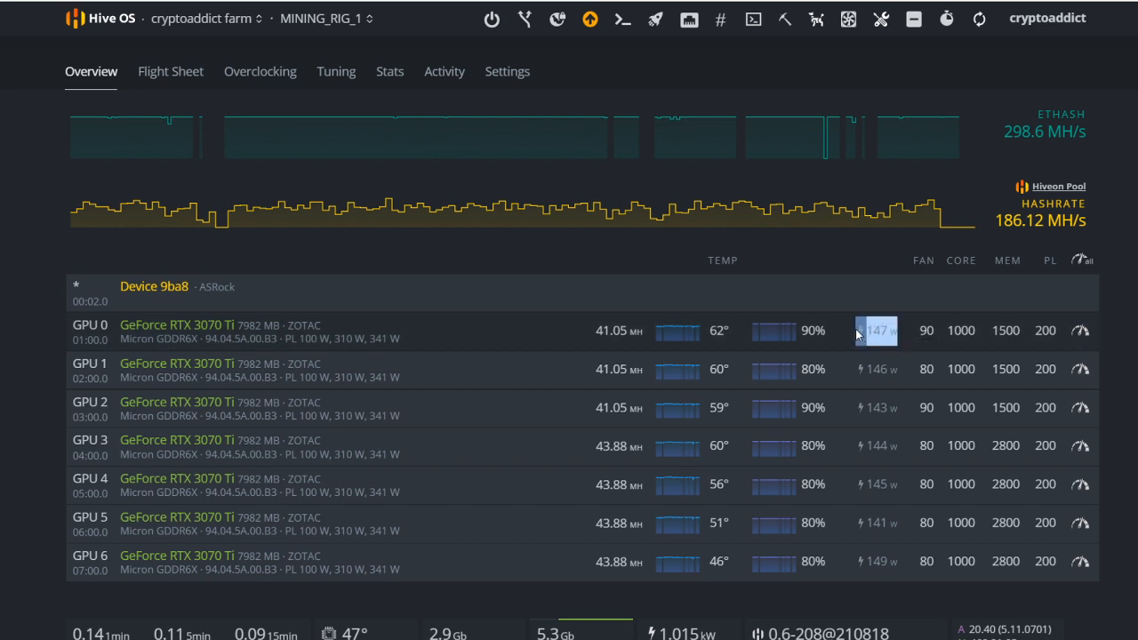
mouse_move(18, 502)
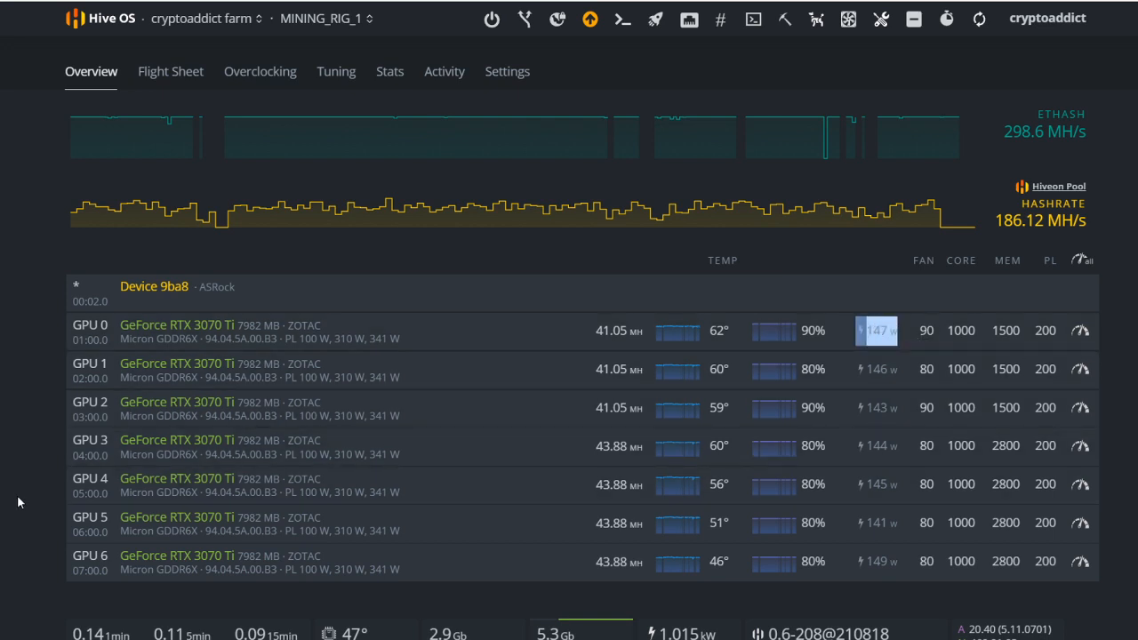
mouse_move(188, 619)
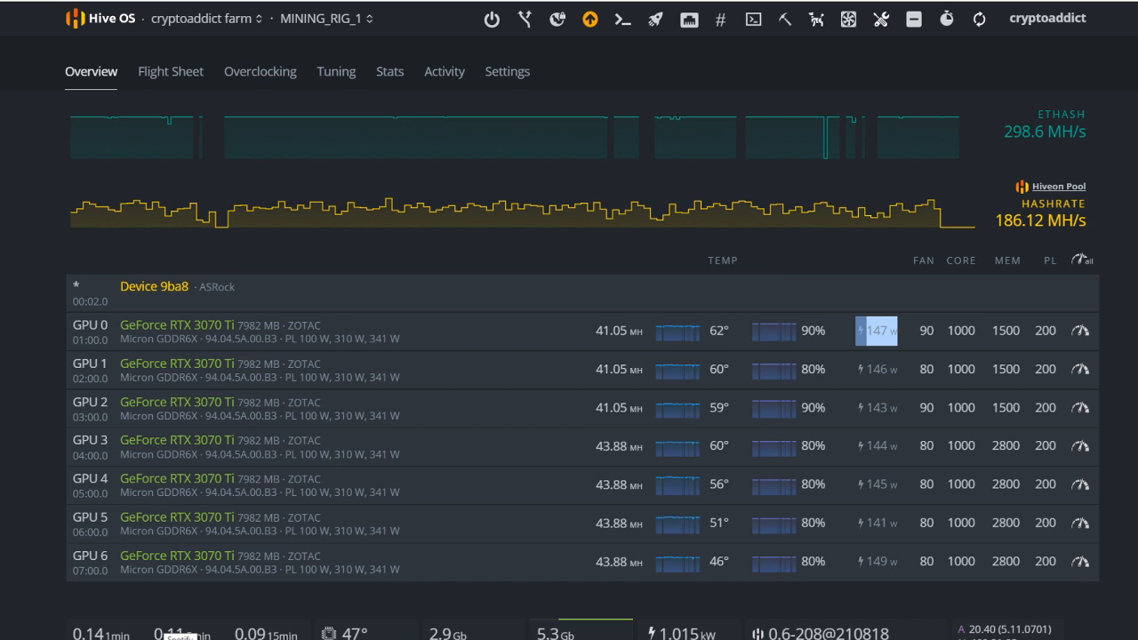
mouse_move(898, 534)
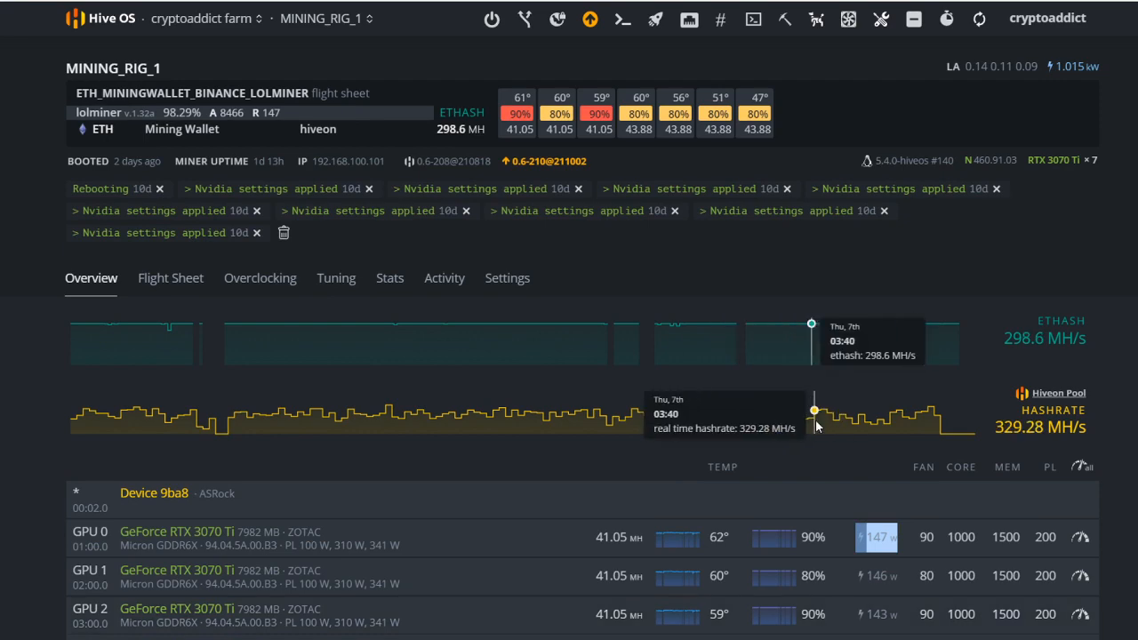
scroll("down", 3)
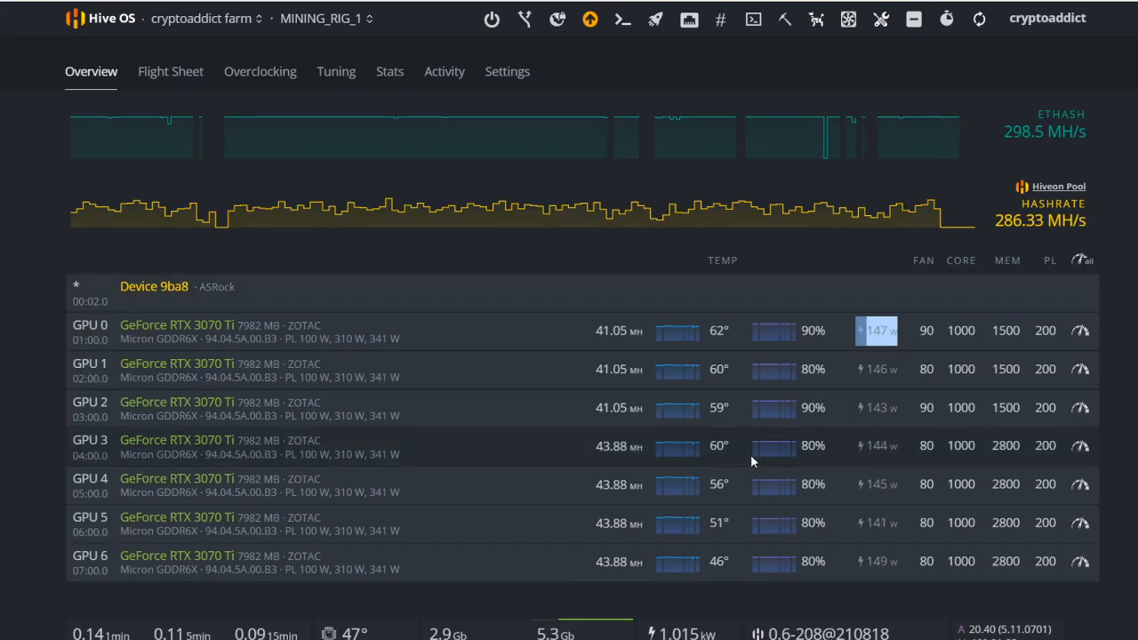
mouse_move(659, 548)
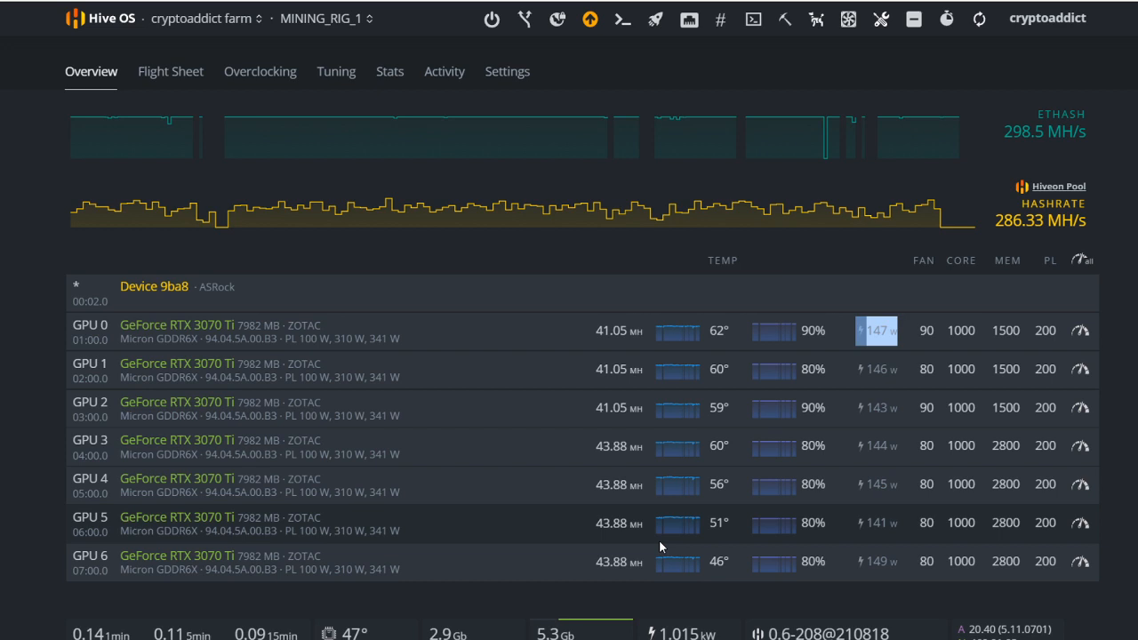
mouse_move(149, 304)
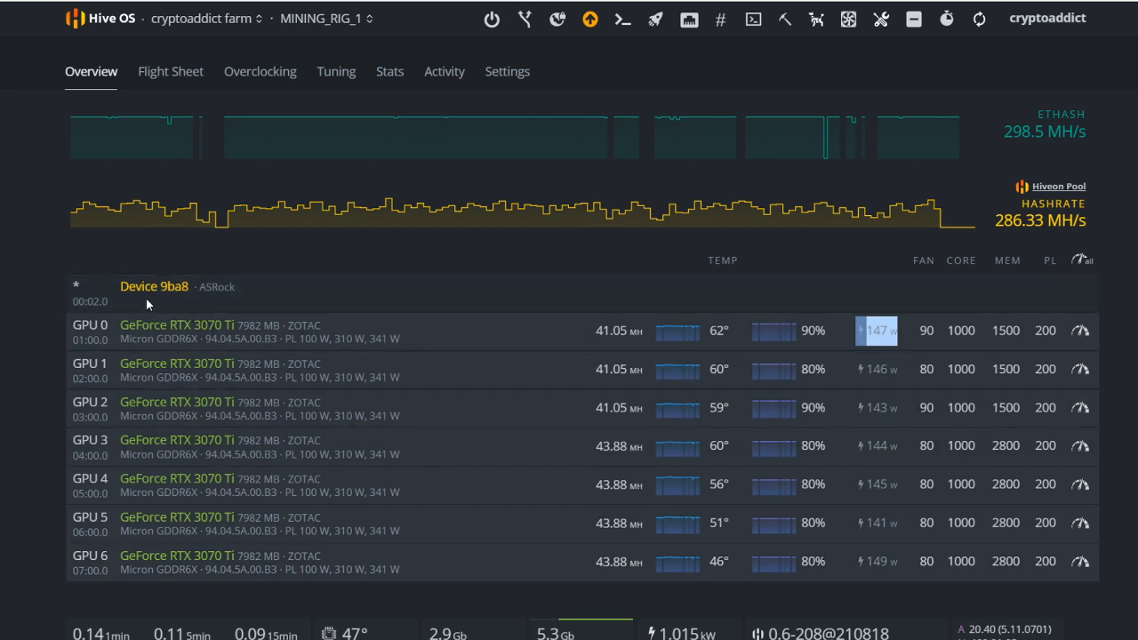
mouse_move(25, 270)
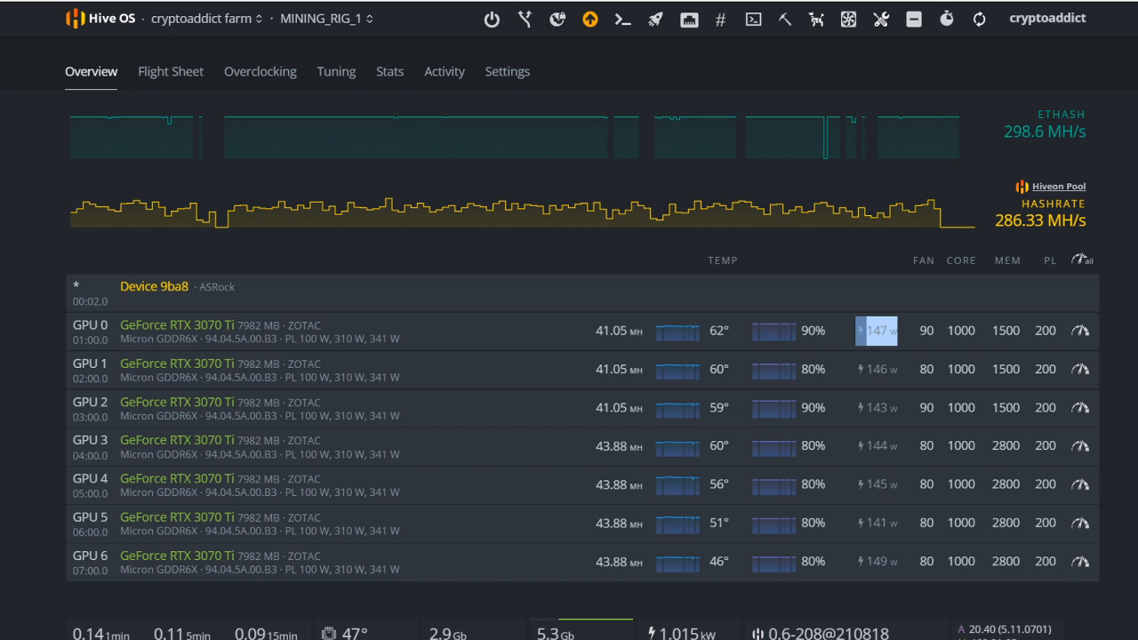
mouse_move(174, 7)
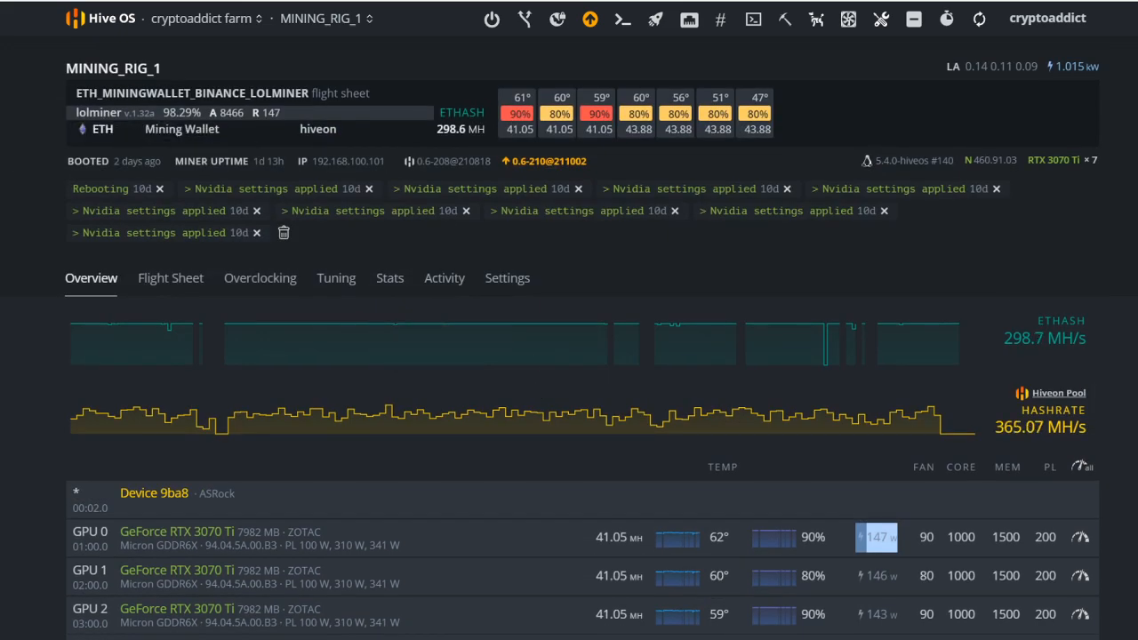
mouse_move(336, 278)
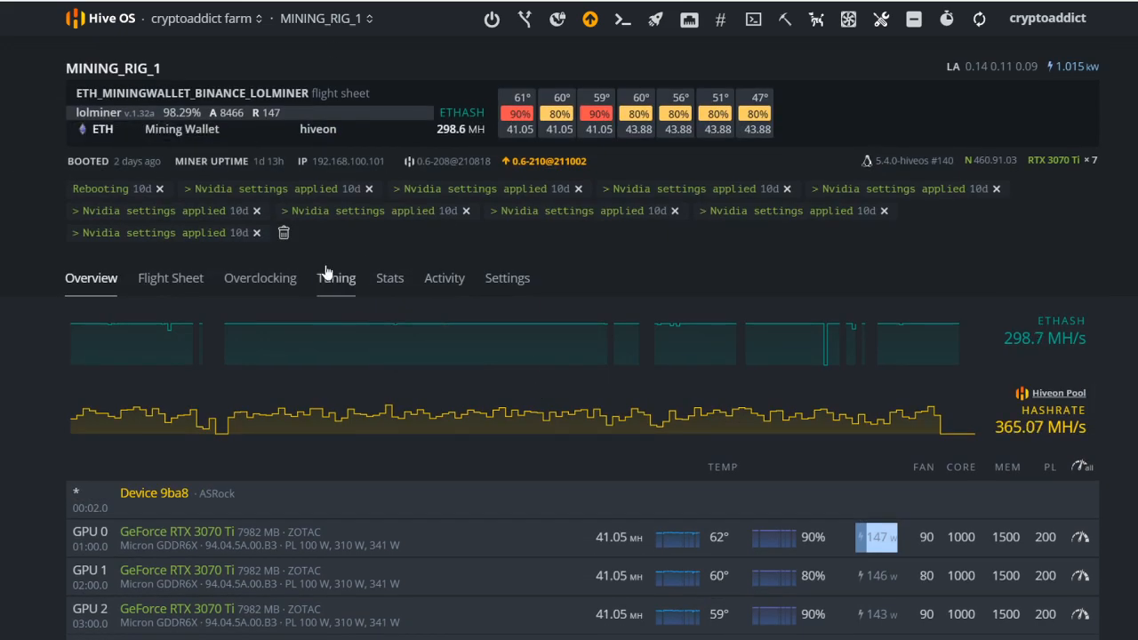
- From the farm view, show the pending ETH Hiveon stats: 0.0554 ETH unpaid, 55% of payout threshold
left_click(206, 18)
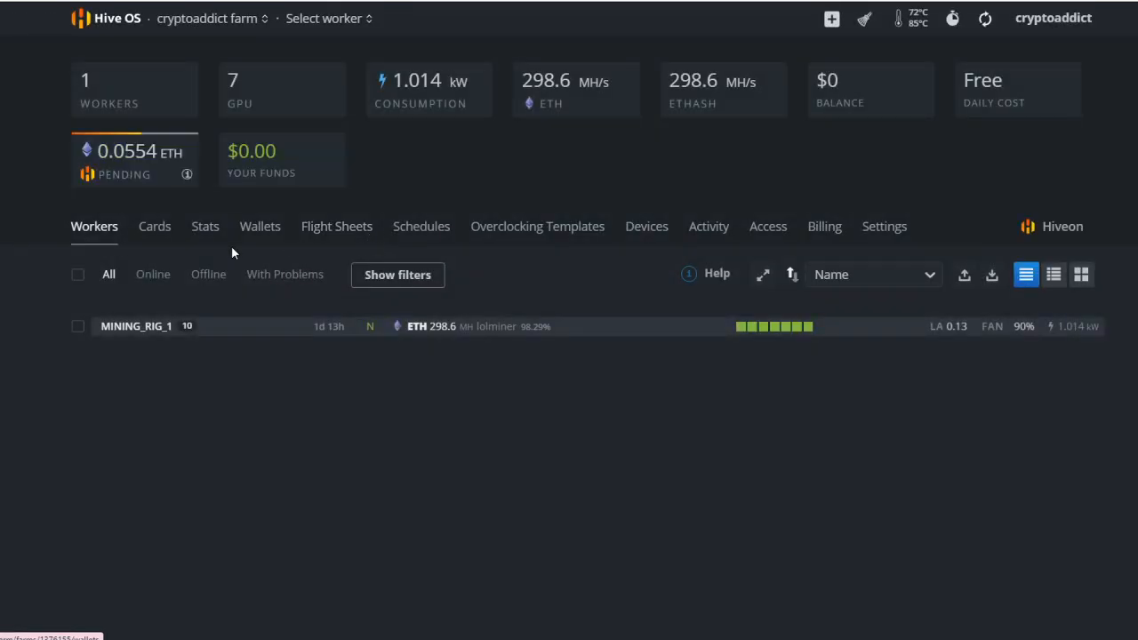
mouse_move(138, 170)
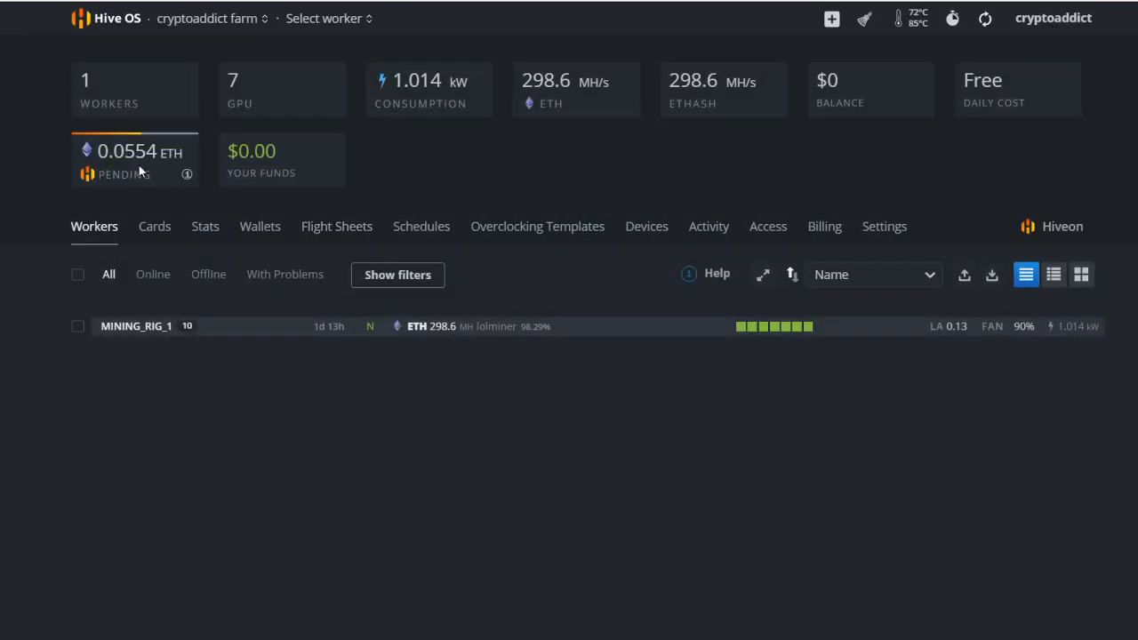
left_click(133, 160)
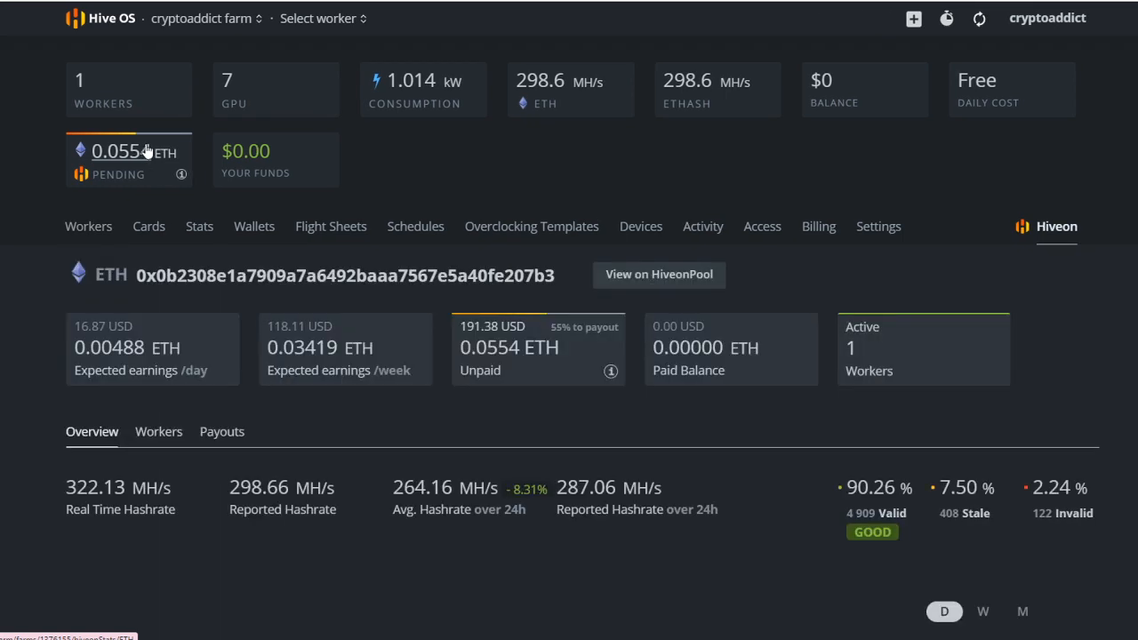
mouse_move(654, 448)
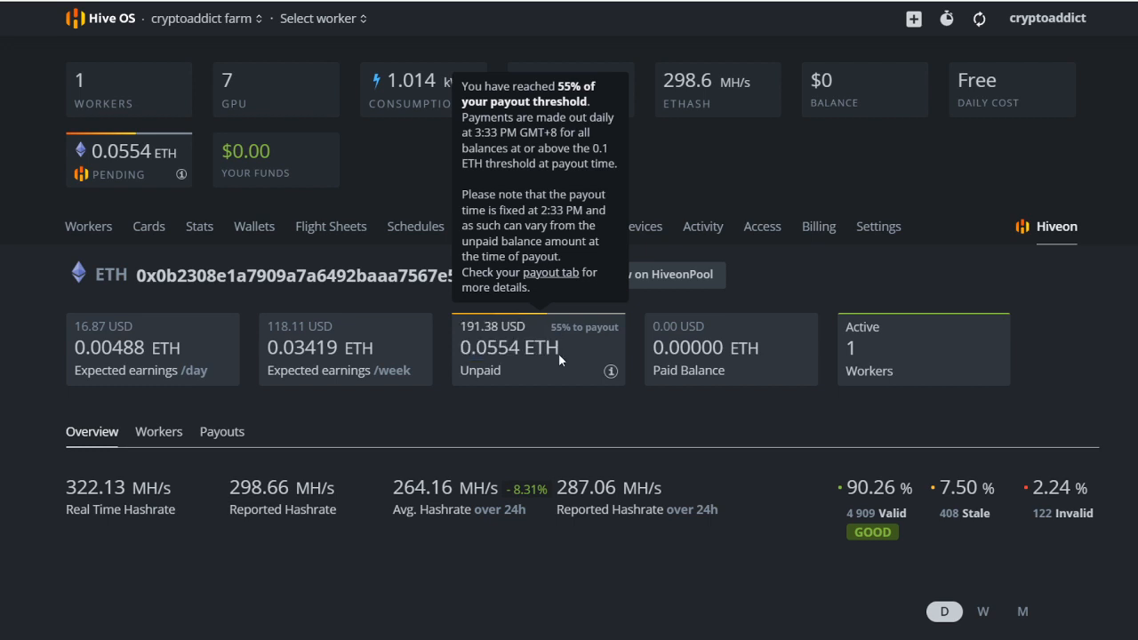
double_click(509, 347)
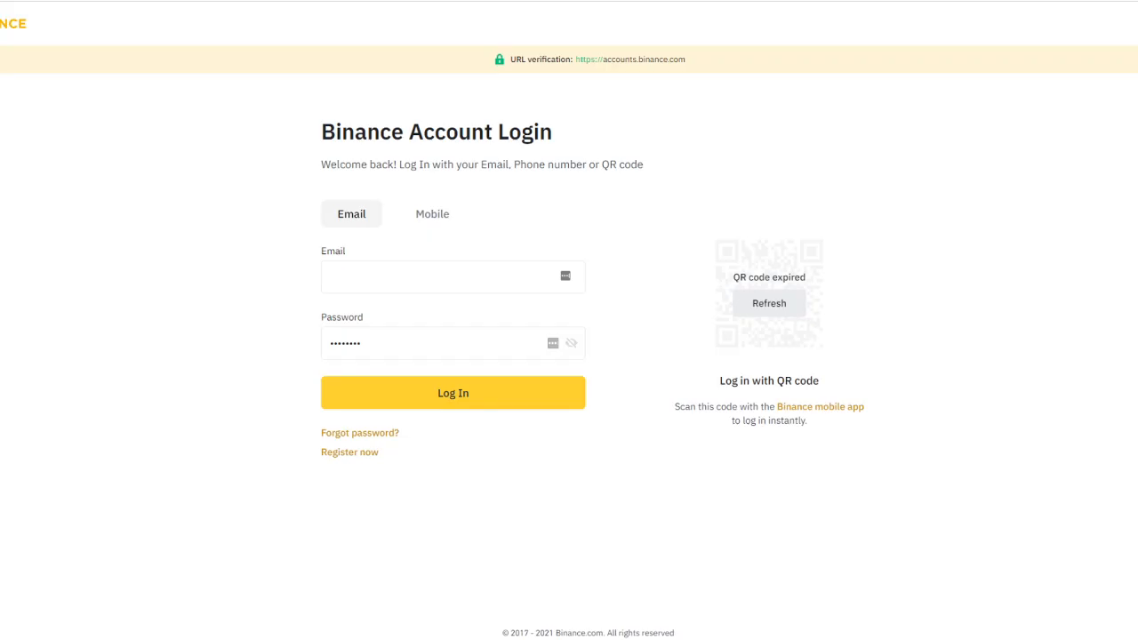
- Search 'eth' in a new Chrome tab, listing suggestions like Etherscan and Binance
type("eth")
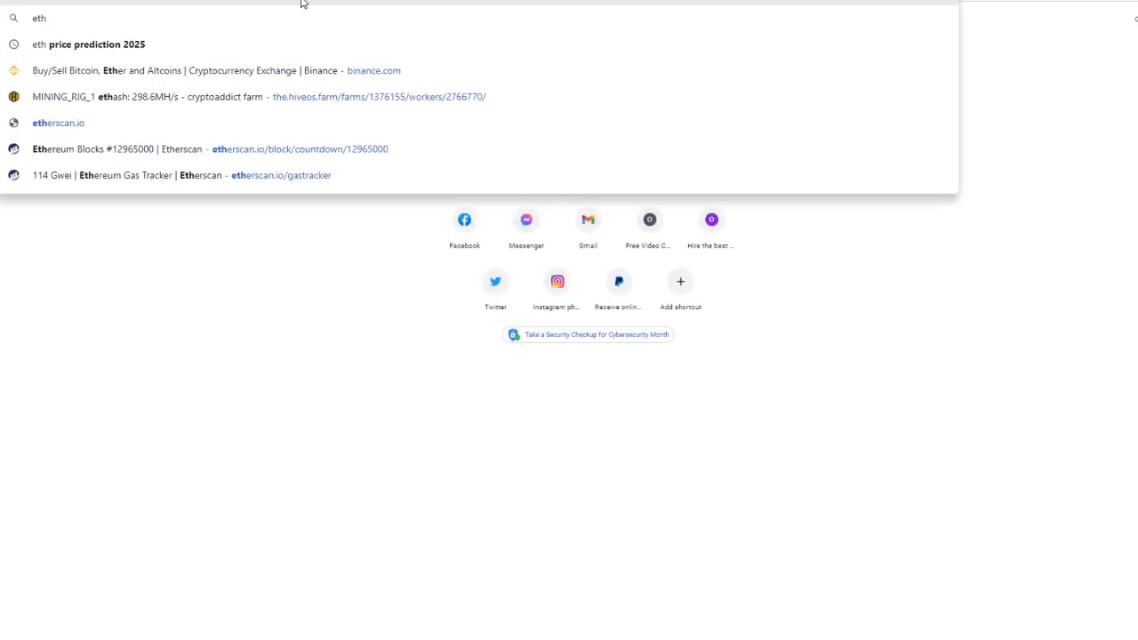
mouse_move(347, 96)
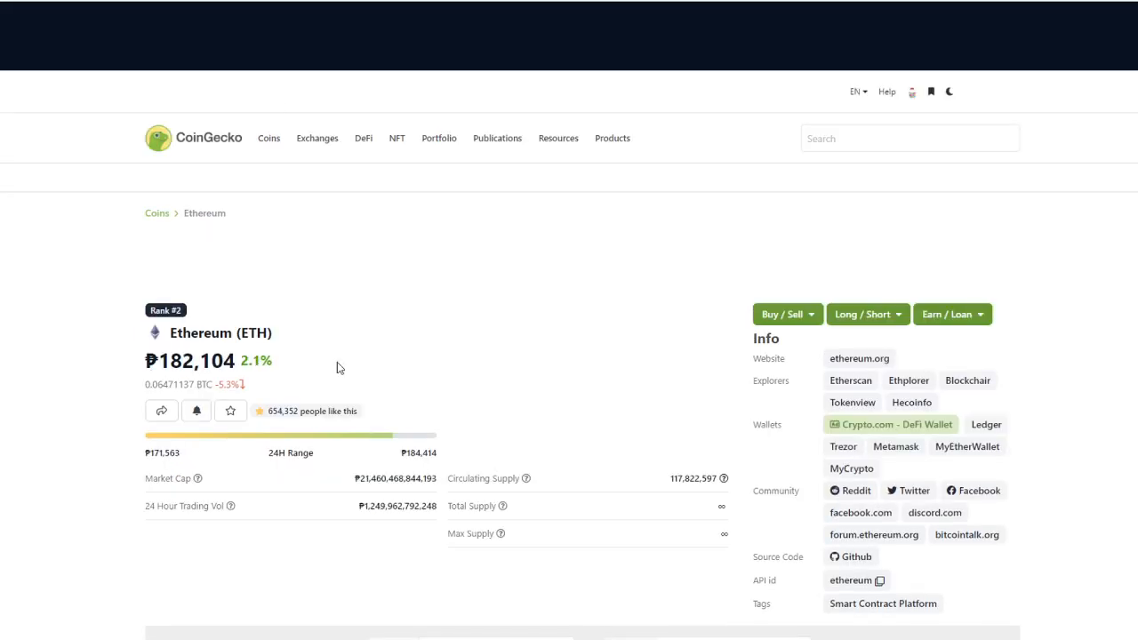
- Scroll CoinGecko's Ethereum page to the ETH price chart and market stats at ₱182,104
scroll("down", 3)
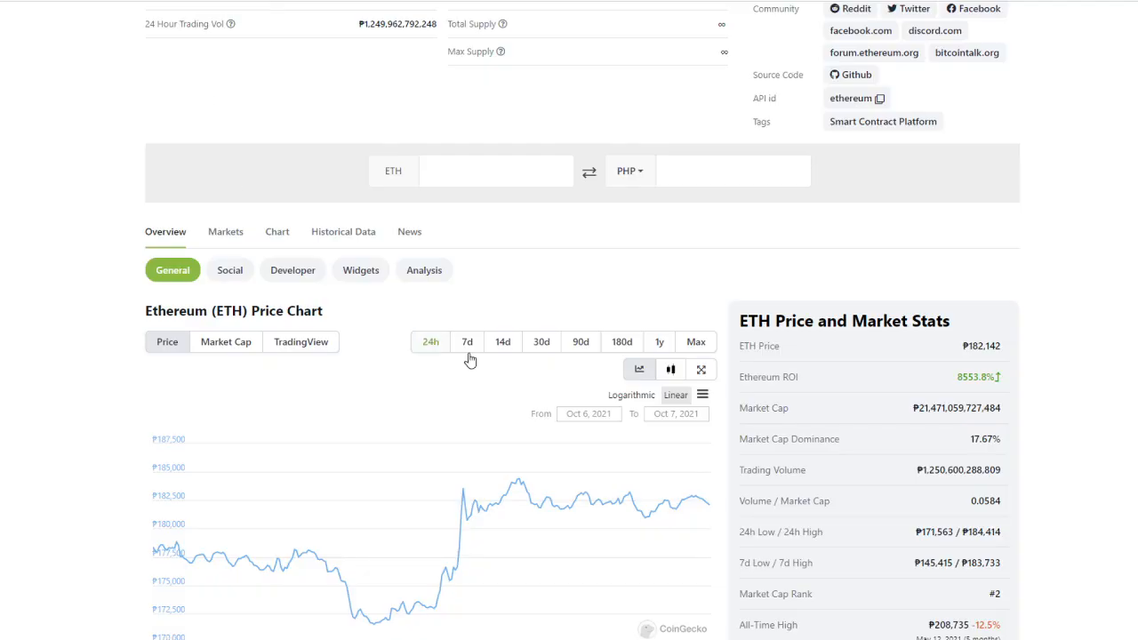
scroll("up", 3)
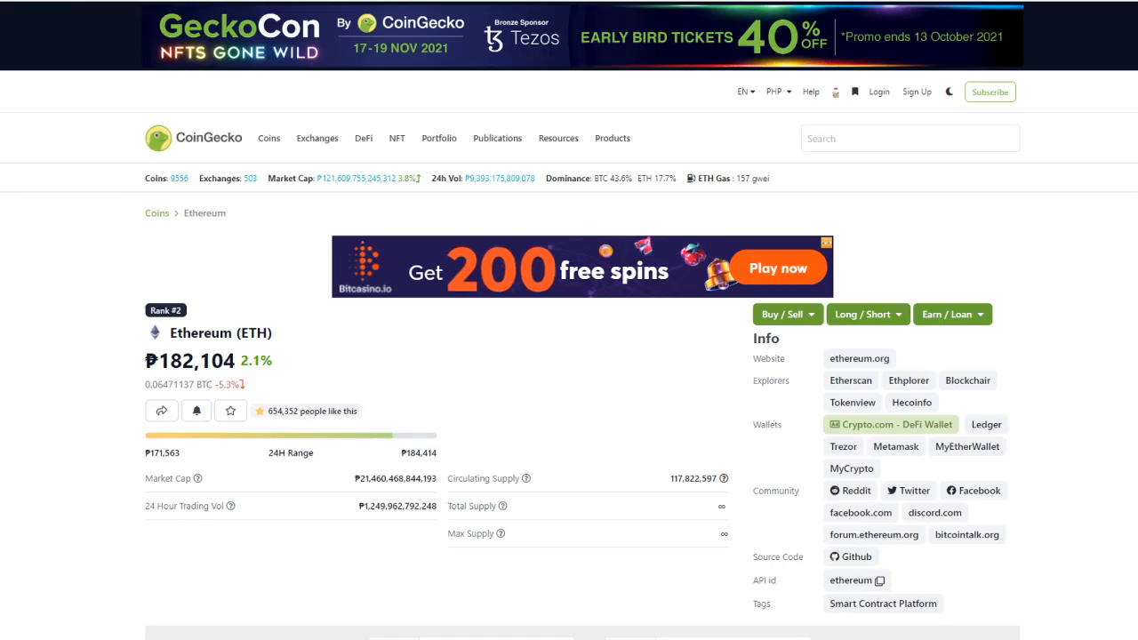
scroll("down", 3)
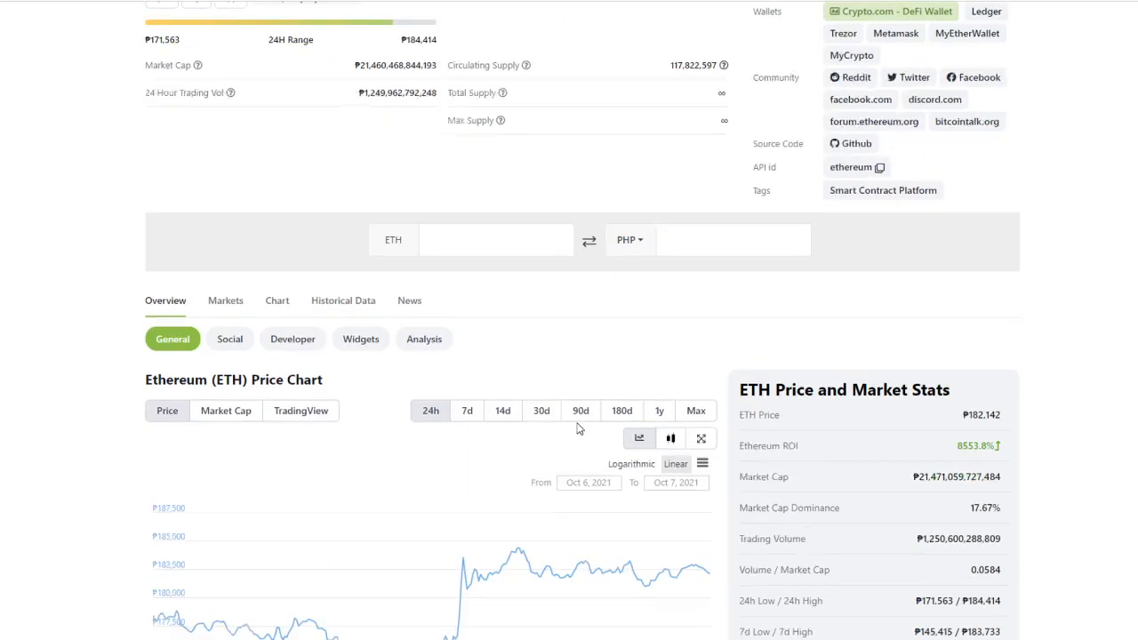
- Show Ethereum's full price history since 2015 via the Max range, highlighting the ₱20.05 all-time low
scroll("down", 3)
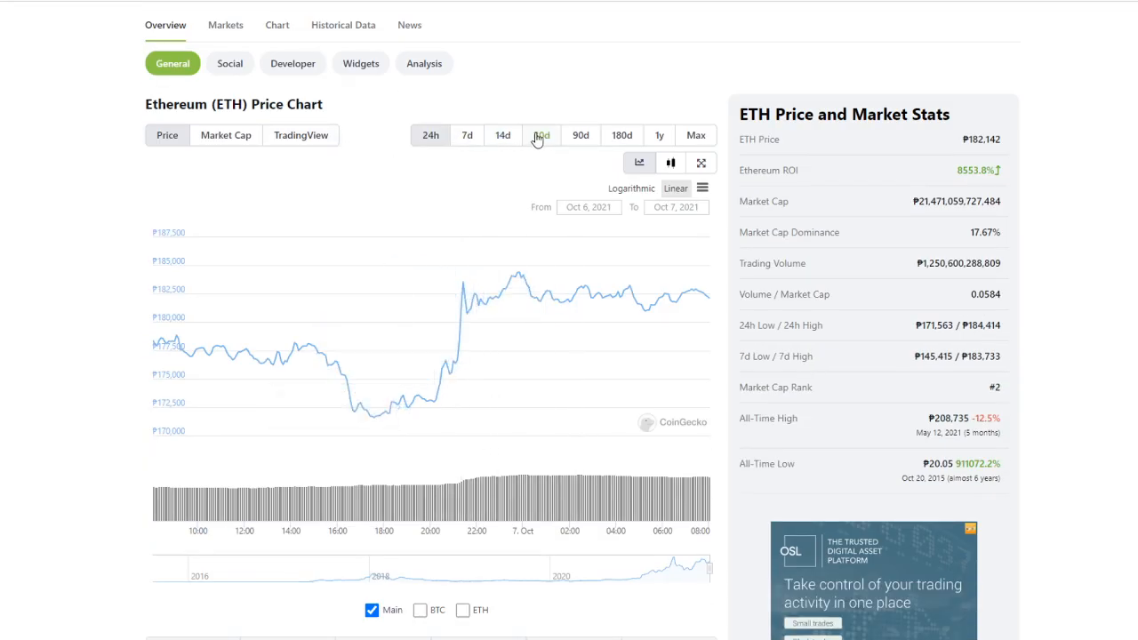
left_click(694, 135)
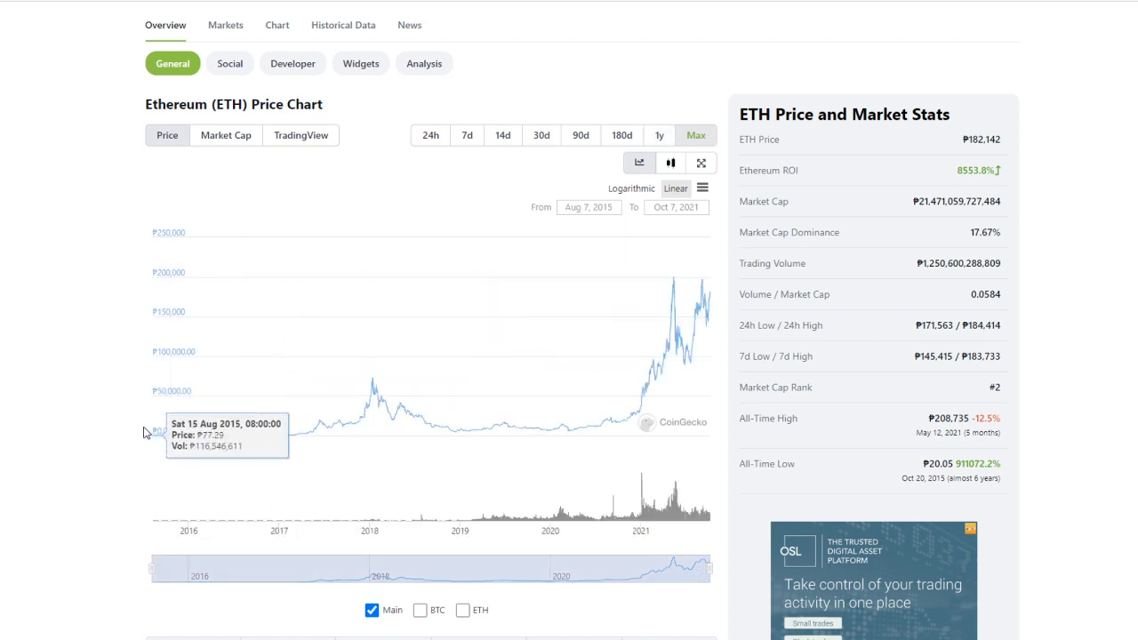
mouse_move(164, 434)
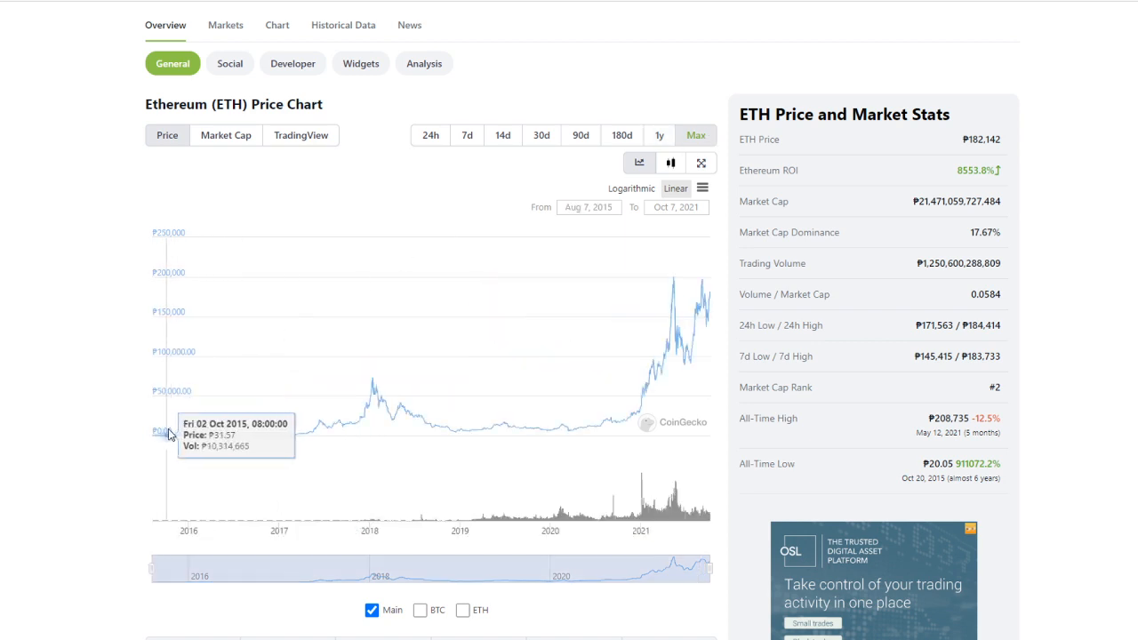
mouse_move(195, 437)
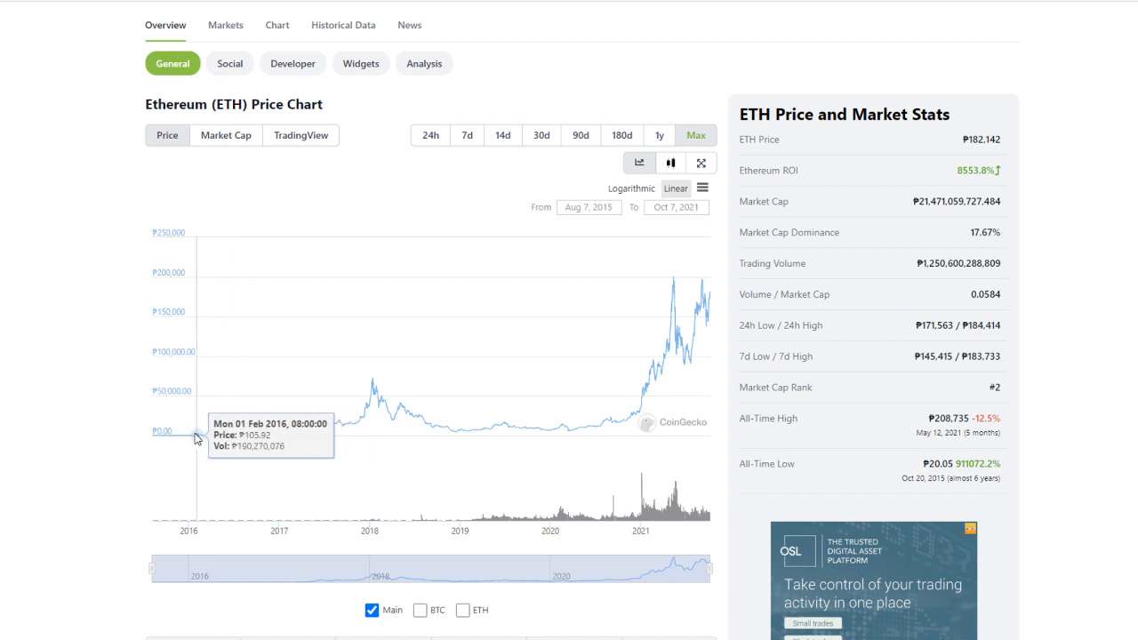
mouse_move(196, 435)
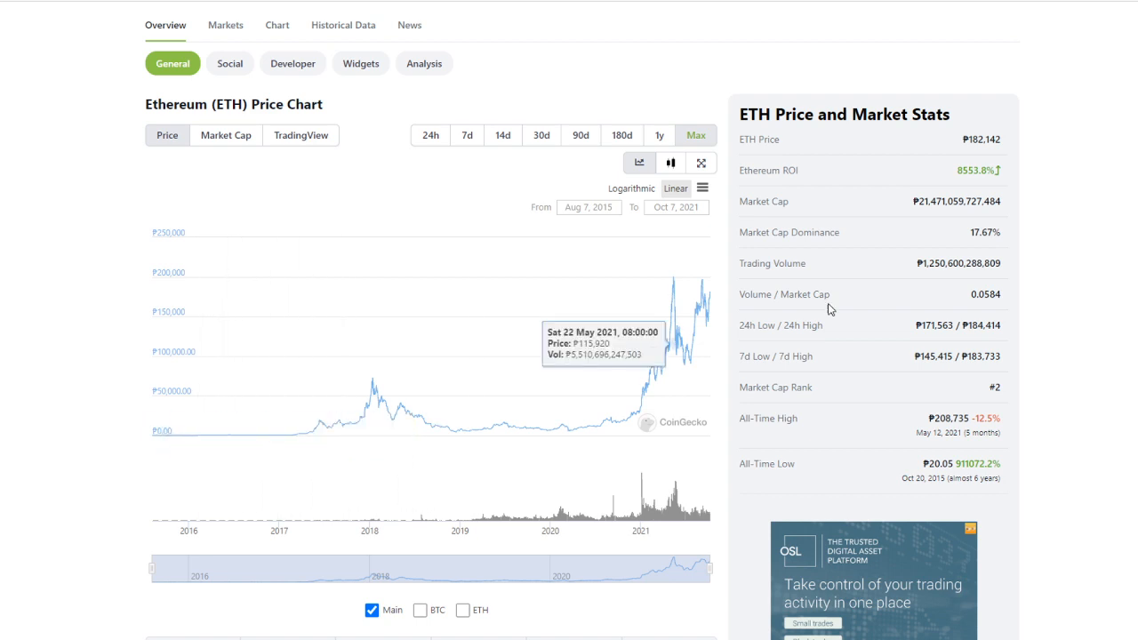
mouse_move(708, 302)
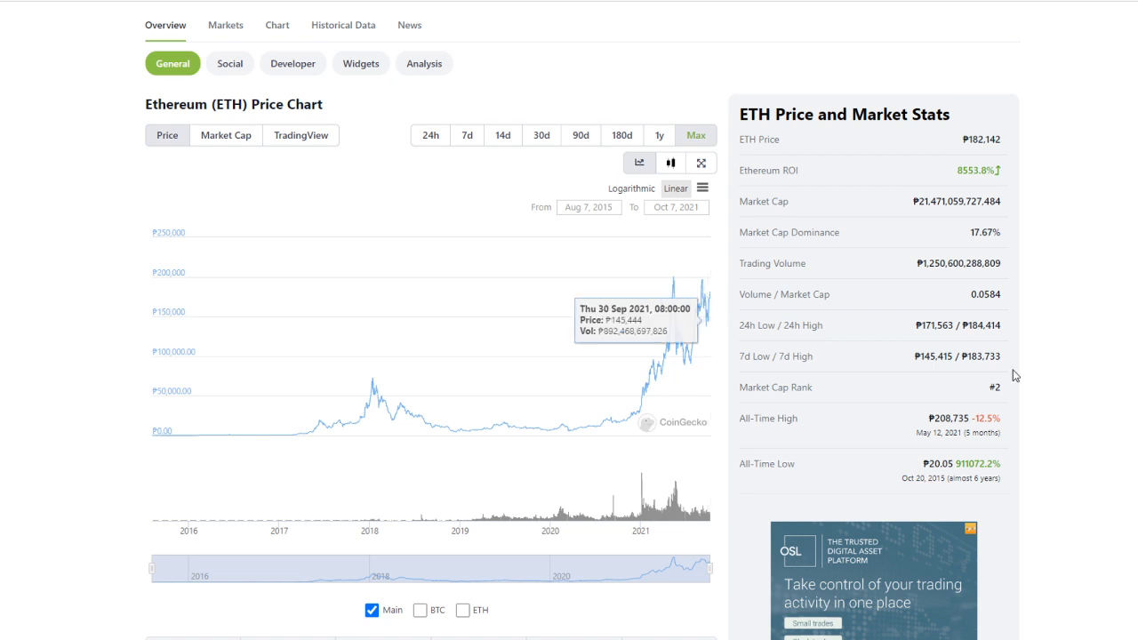
mouse_move(928, 465)
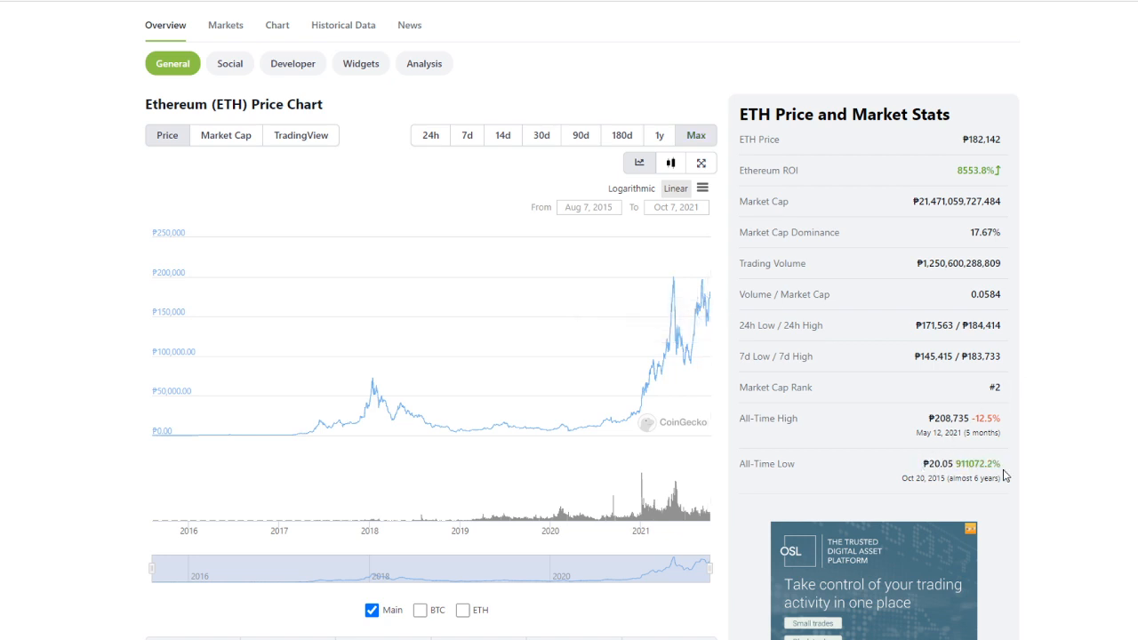
double_click(951, 463)
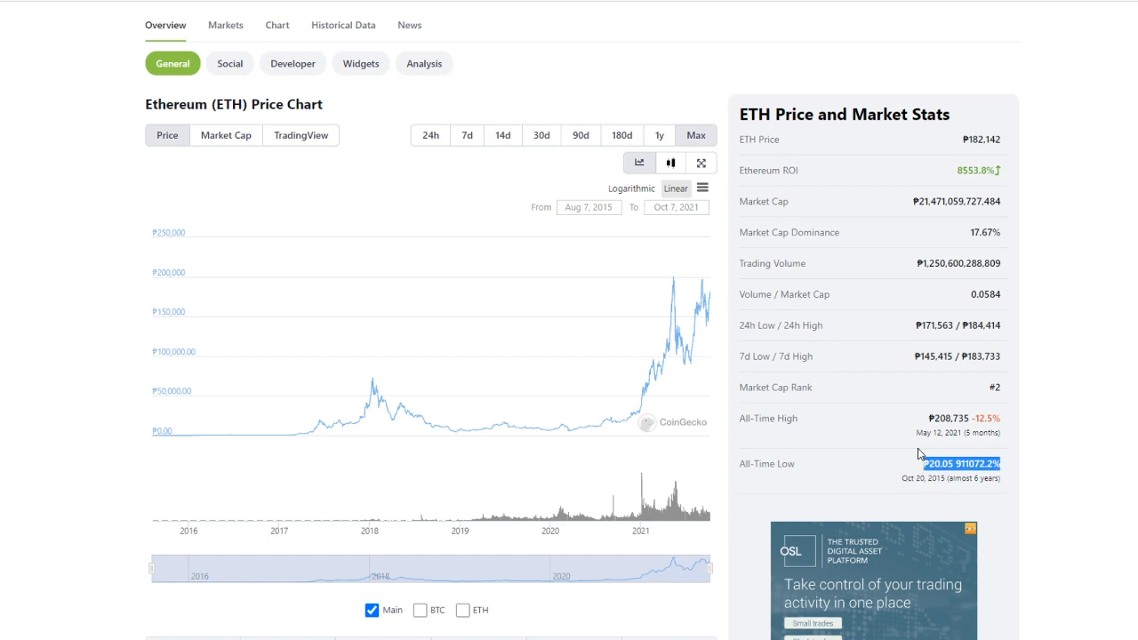
mouse_move(1078, 480)
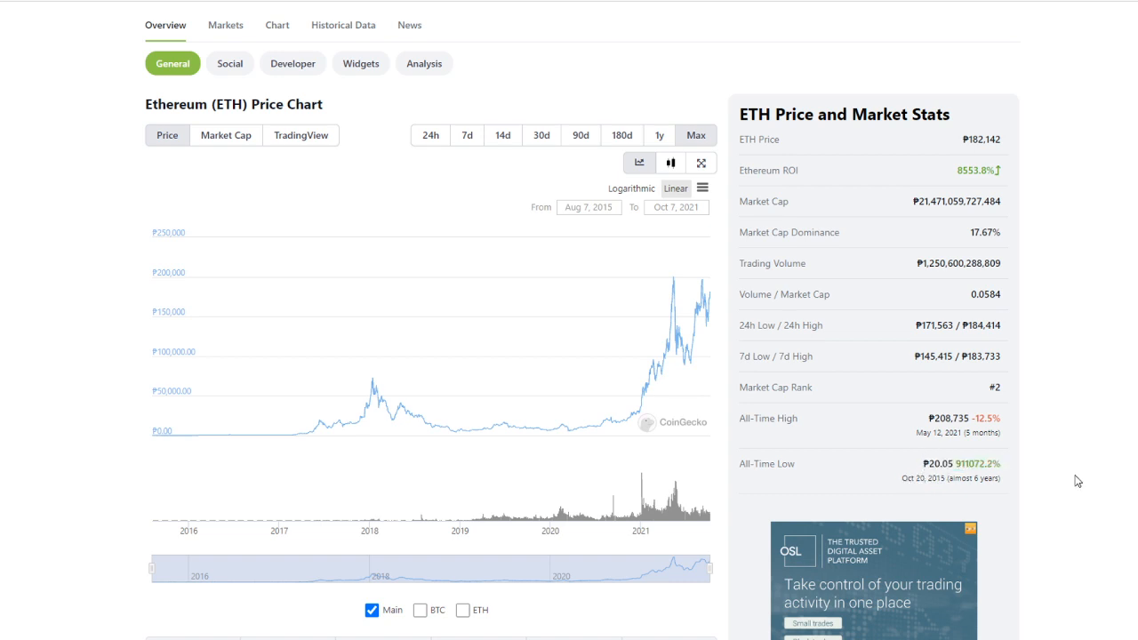